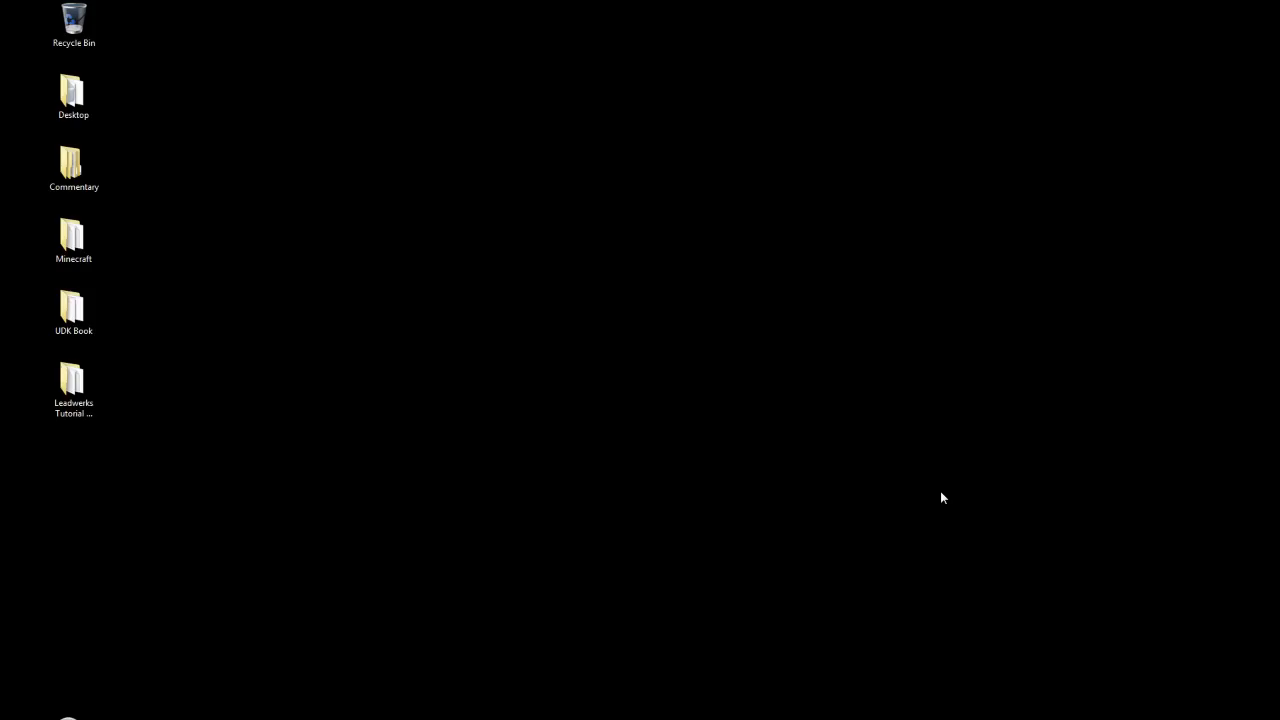
pyautogui.moveTo(708, 426)
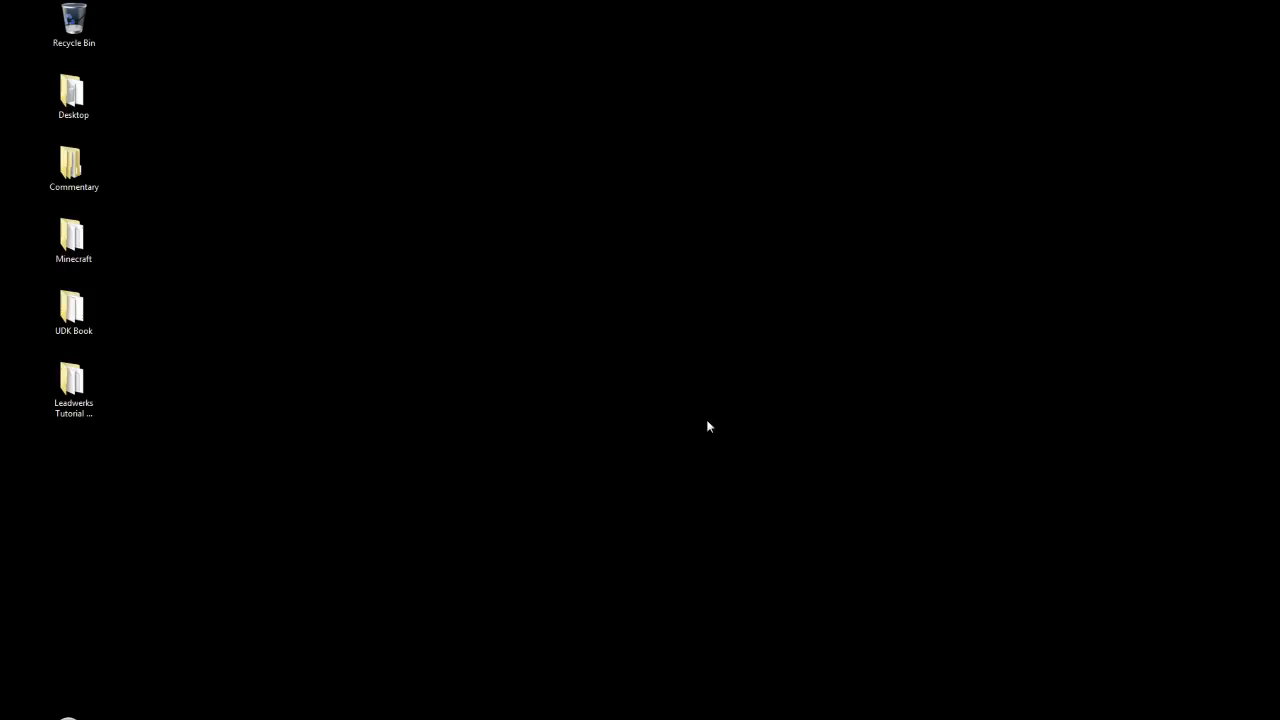
# - Launch ScriptEditor.exe from the Leadwerks Tutorial folder and bring Tutorial1.lua's code into an untitled tab
pyautogui.doubleClick(73, 378)
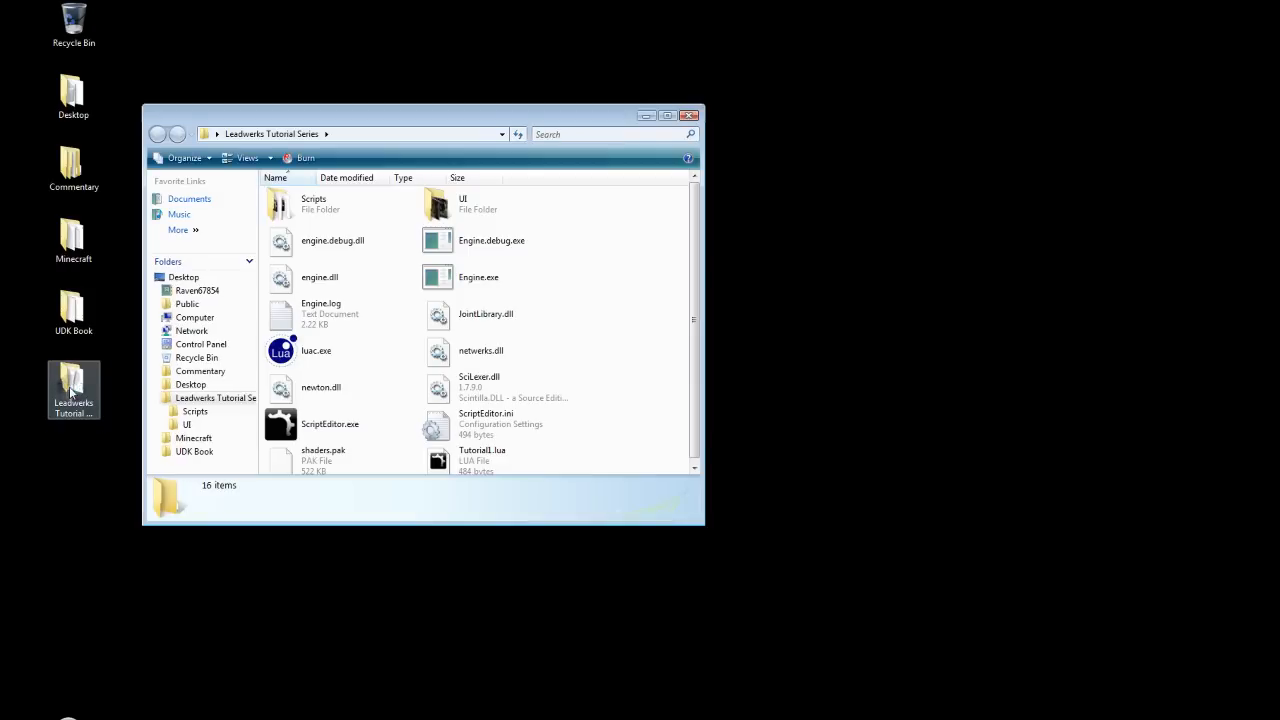
pyautogui.click(330, 419)
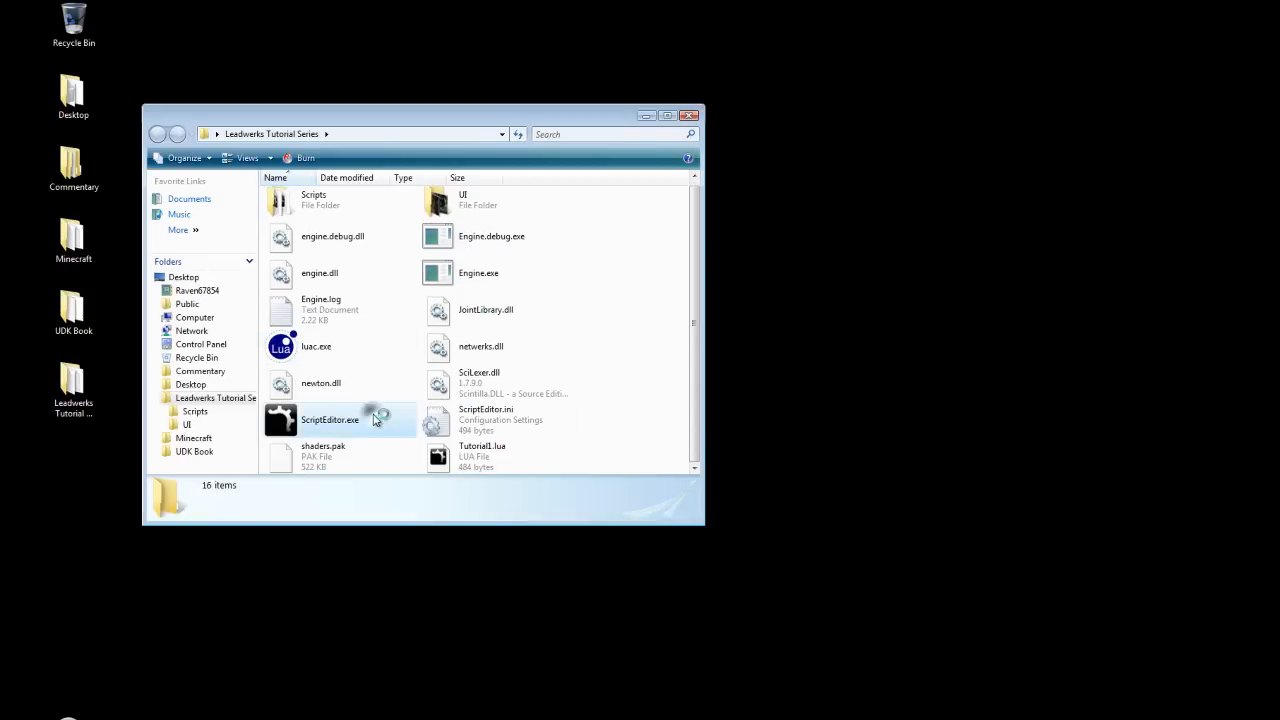
pyautogui.doubleClick(330, 419)
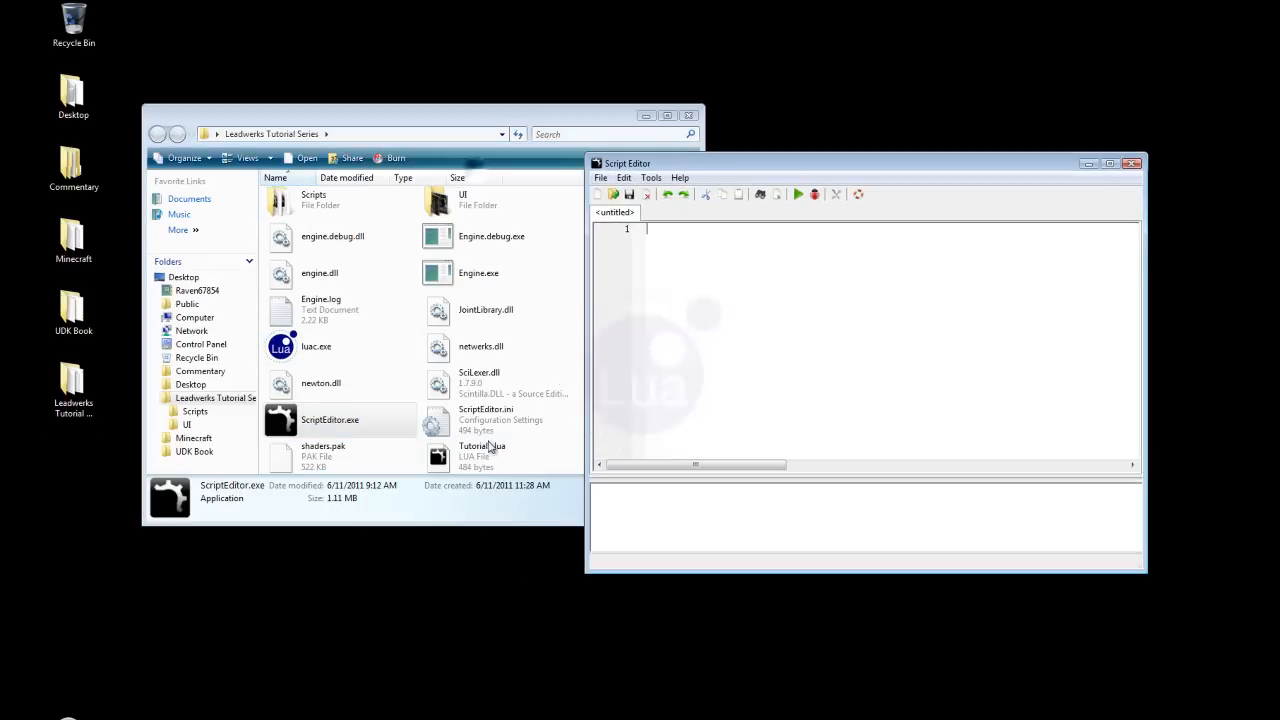
pyautogui.doubleClick(490, 451)
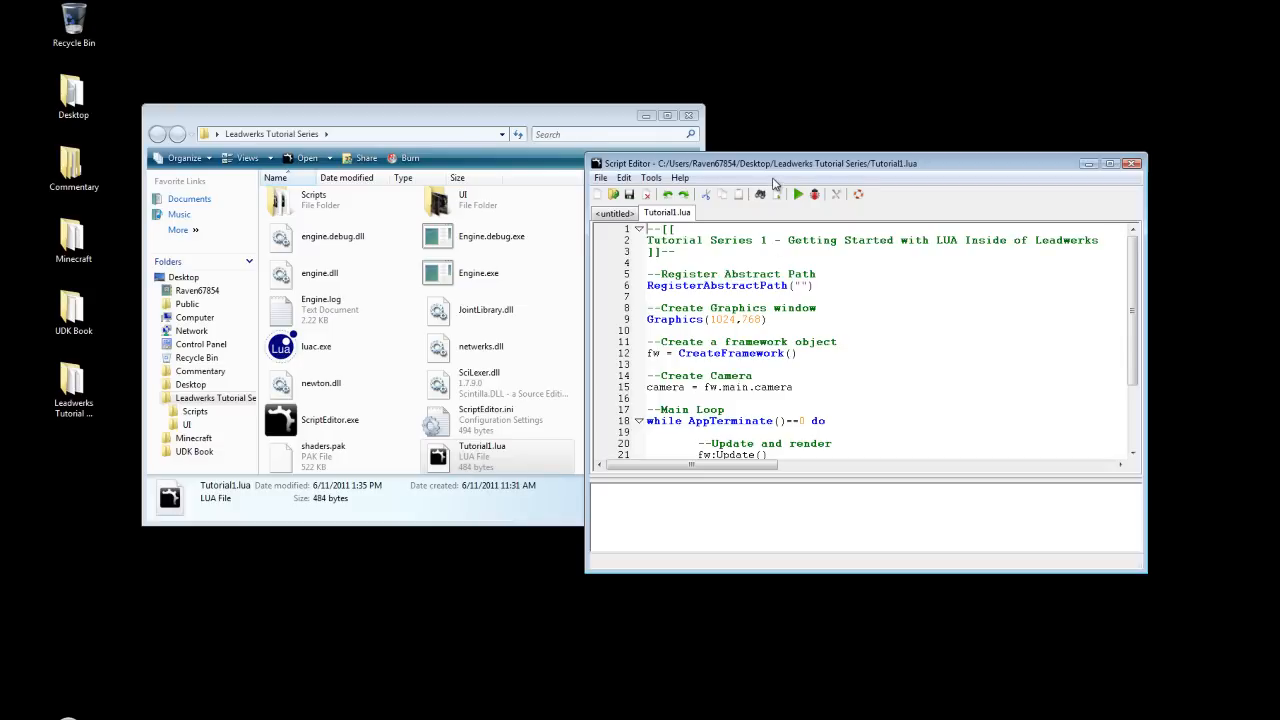
pyautogui.click(614, 213)
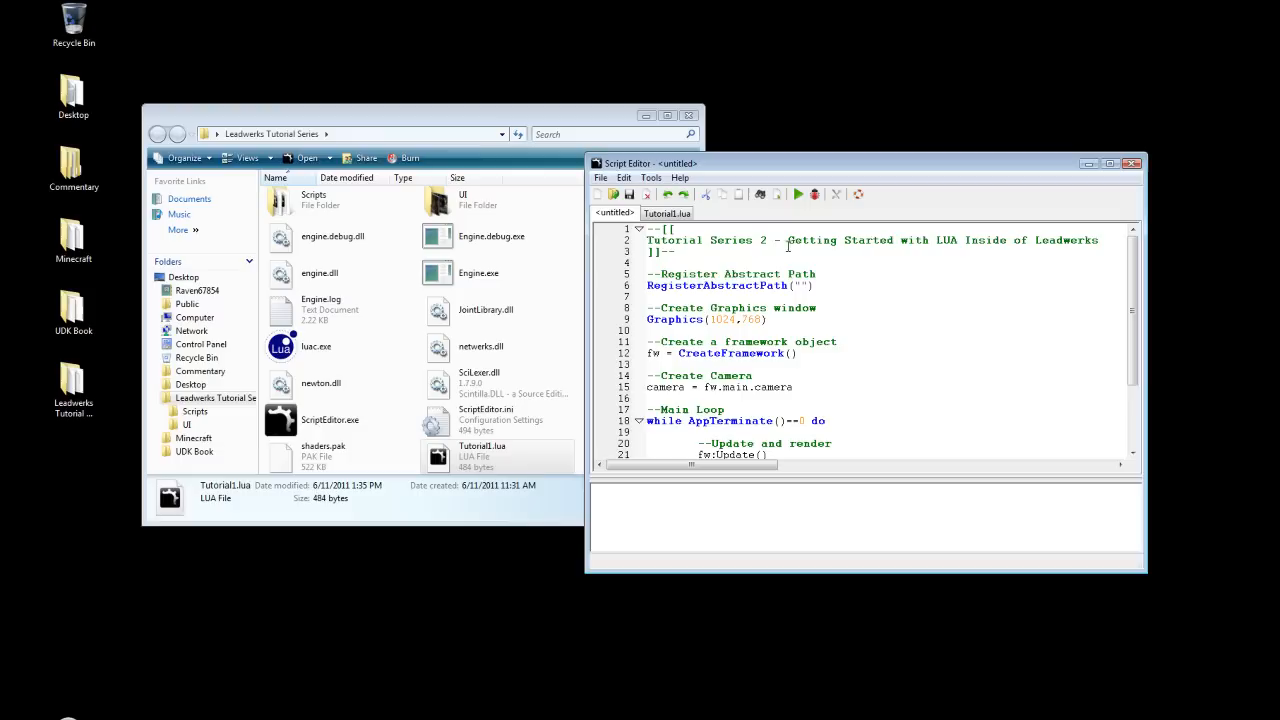
# - Retitle the header to 'Setting up Lights in Leadwerks through LUA' and save as Tutorial2.lua
pyautogui.moveTo(787, 240); pyautogui.dragTo(1098, 240)
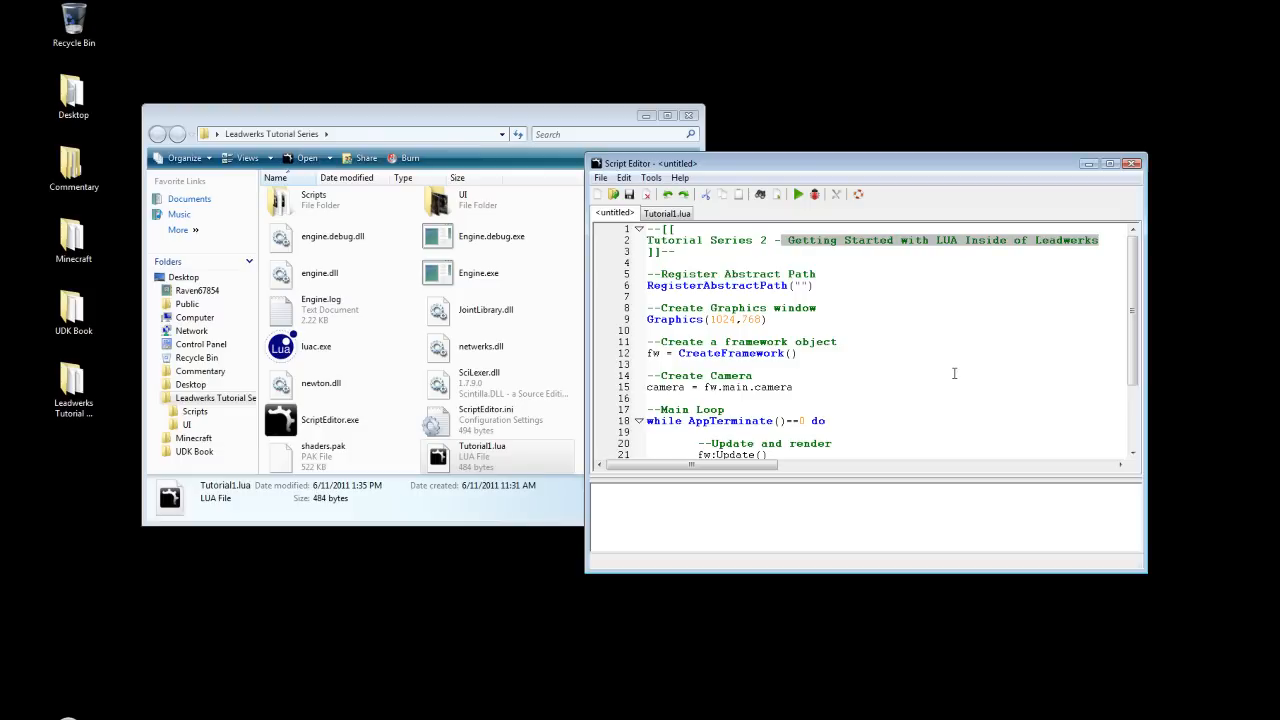
pyautogui.write('Set')
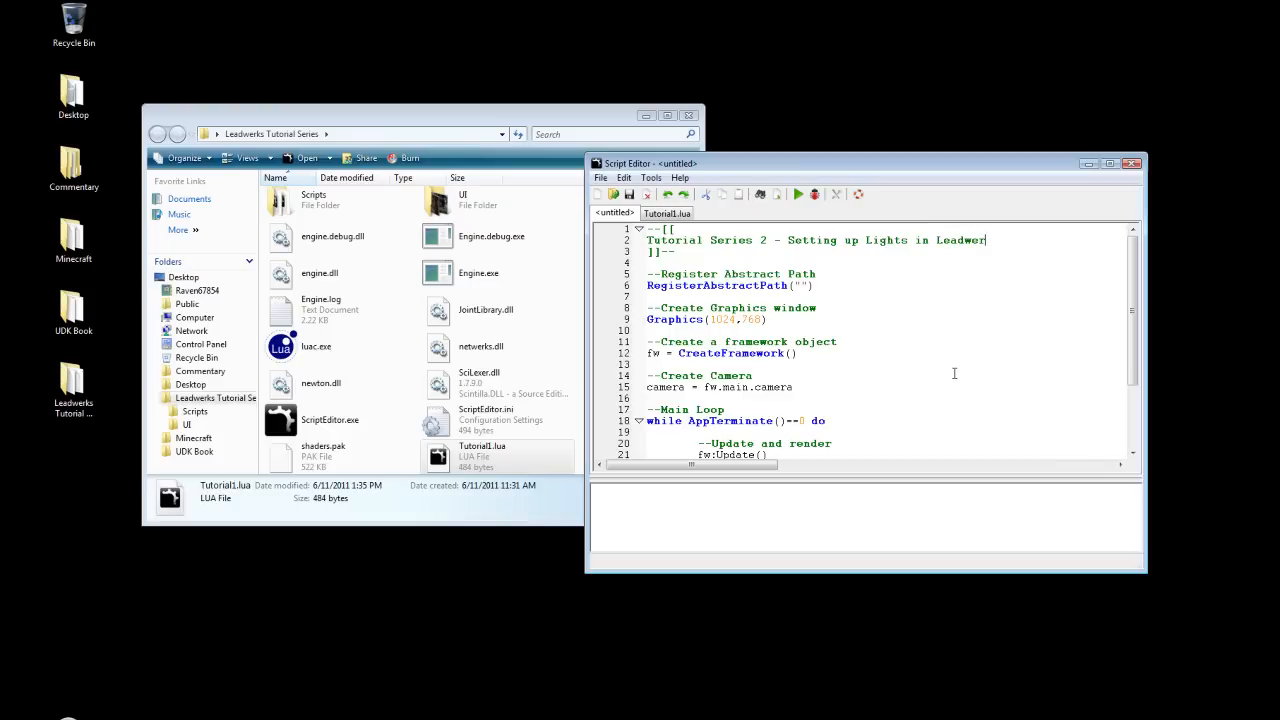
pyautogui.write('ks')
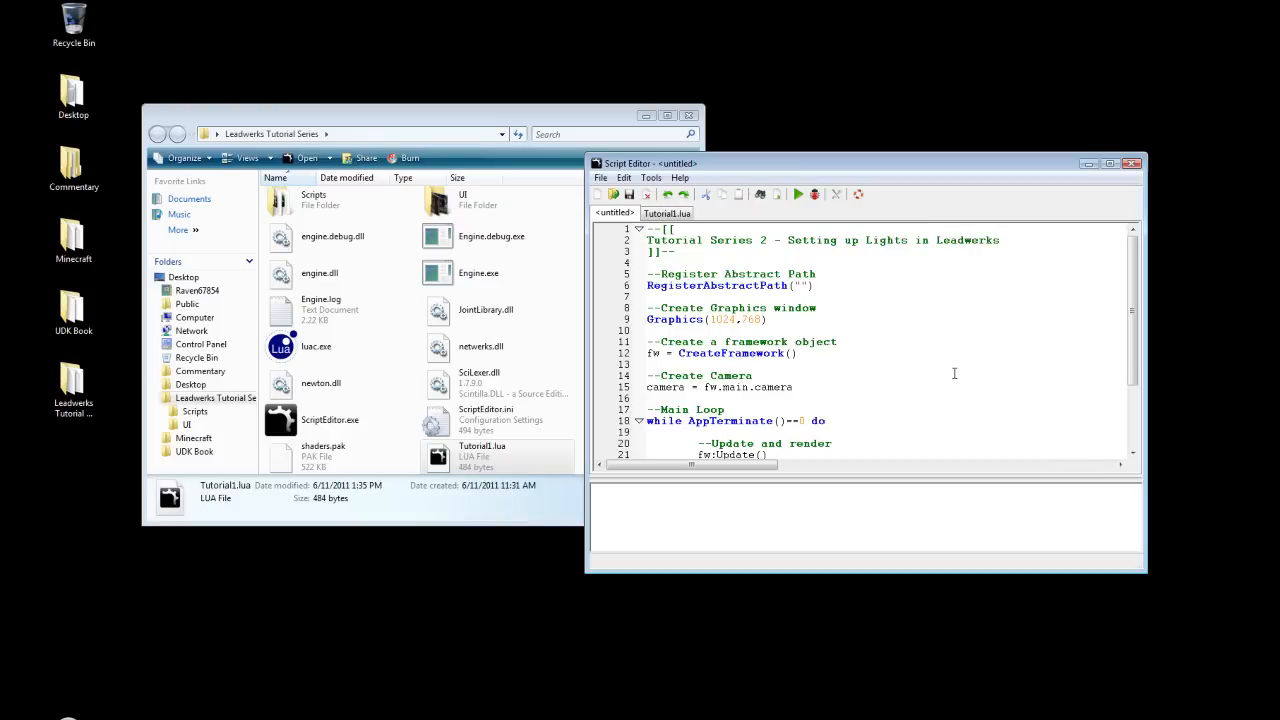
pyautogui.write('through LUA')
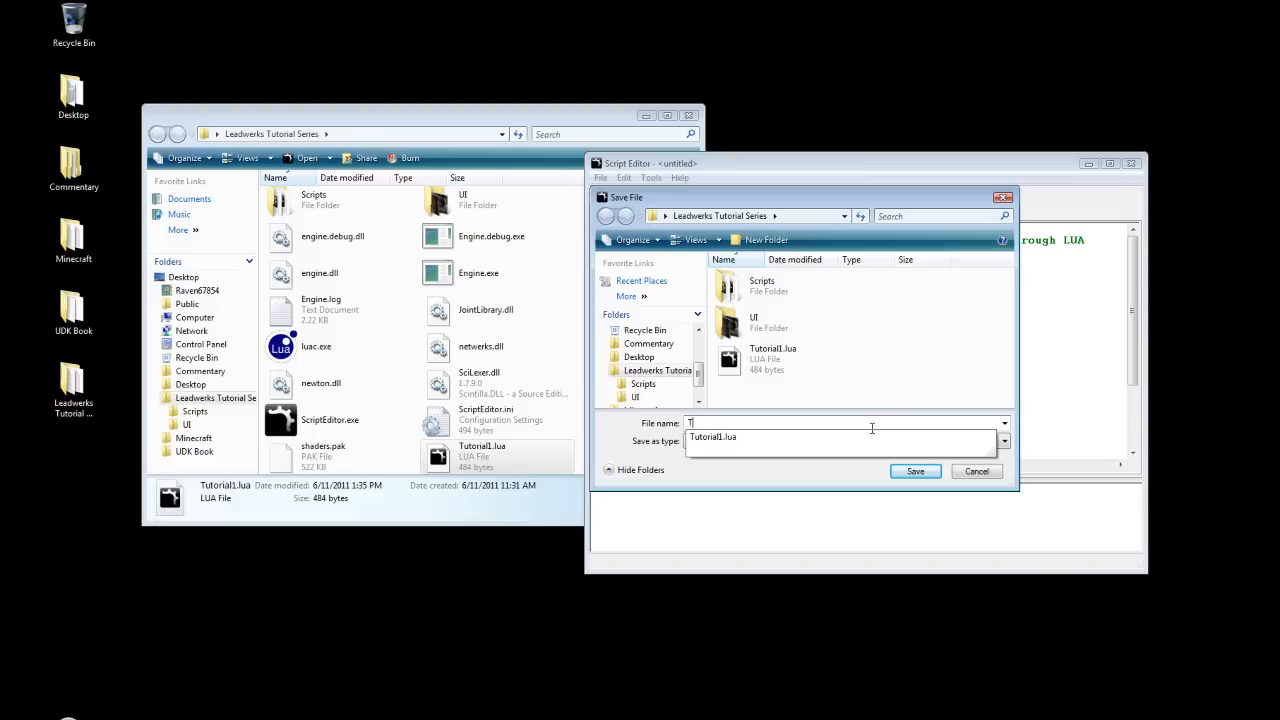
pyautogui.write('utorial2')
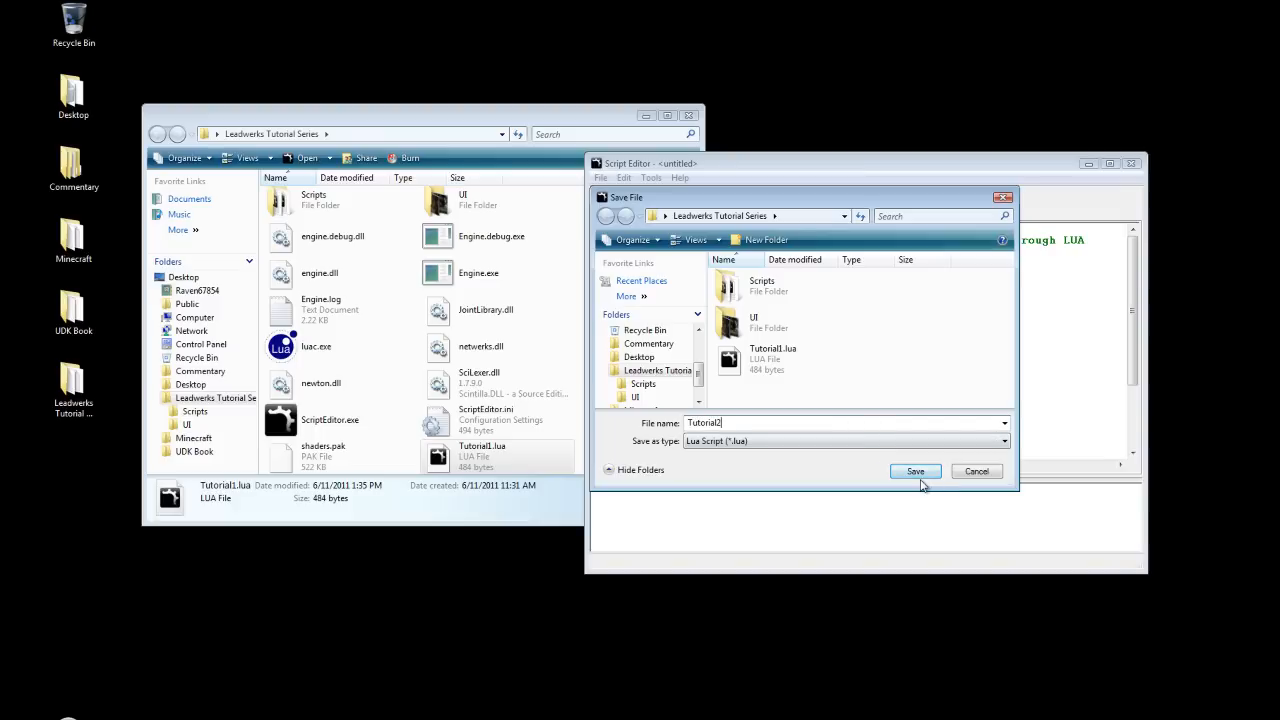
pyautogui.click(914, 471)
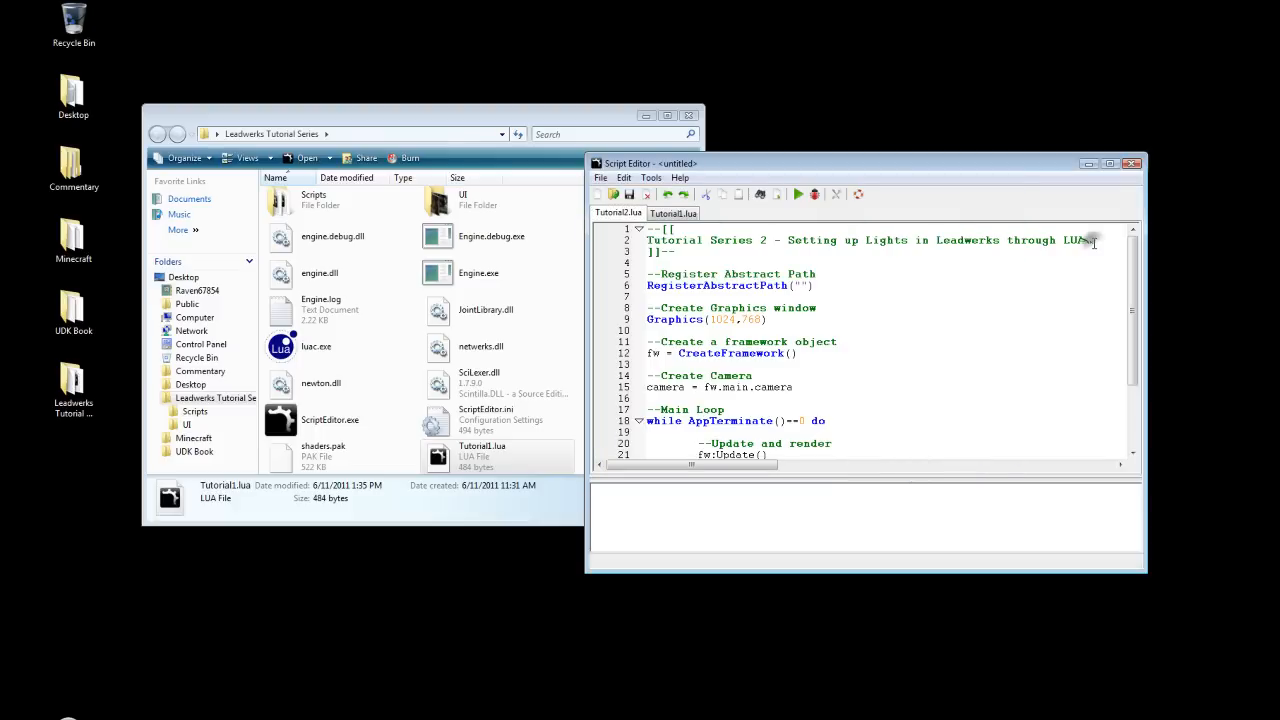
# - Below the camera code, add cube = CreateCube() with cube:SetScale(Vec3(2,2,2))
pyautogui.scroll(-3)
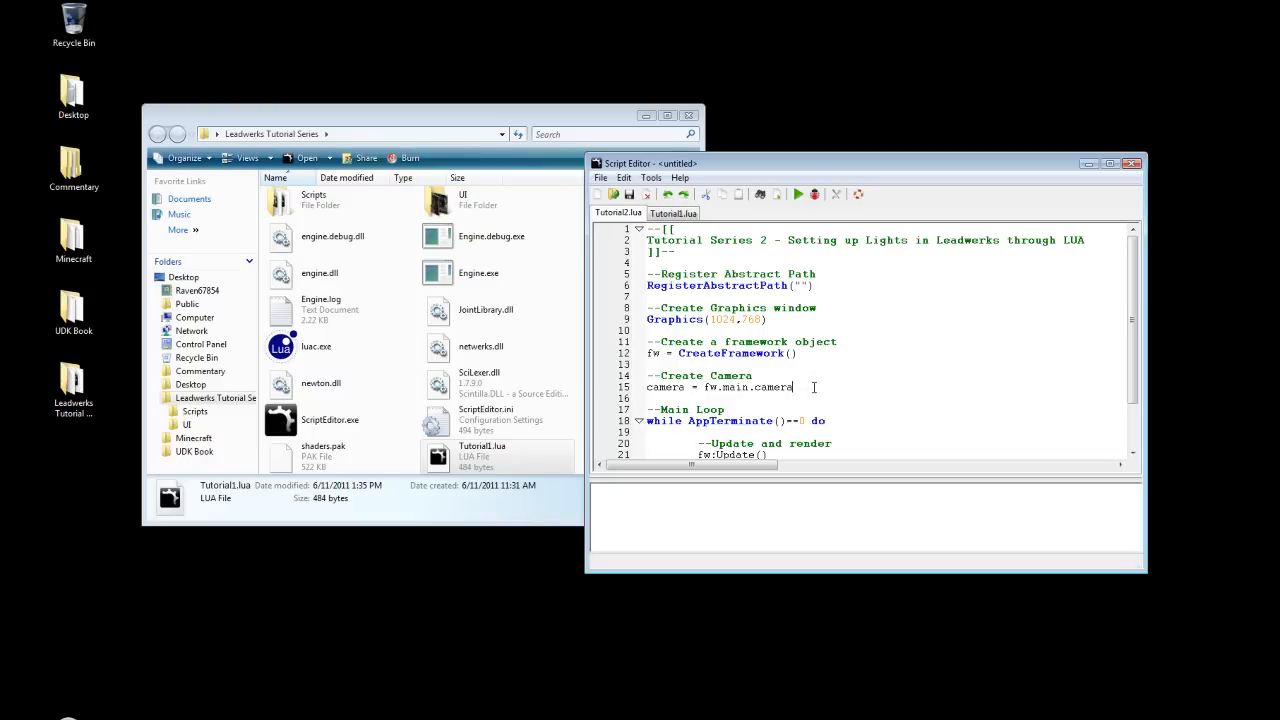
pyautogui.press('Enter')
pyautogui.write('--Create Cube')
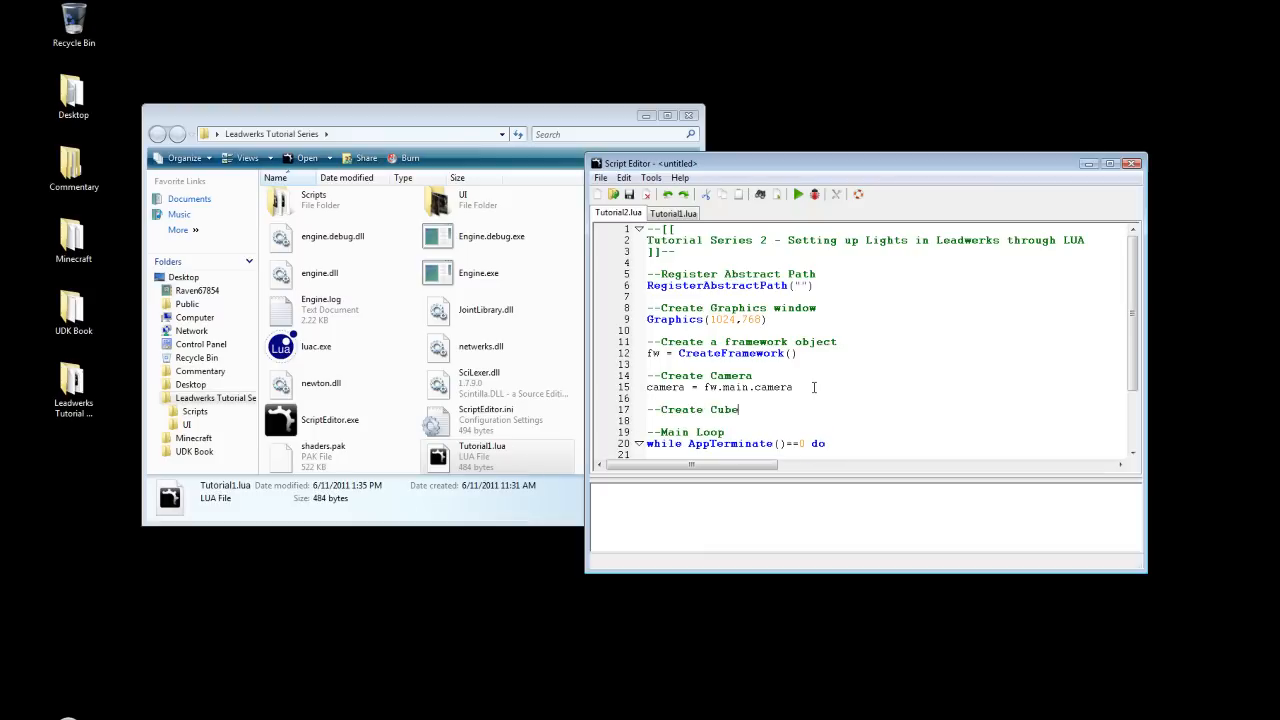
pyautogui.write('cube:SetPosition')
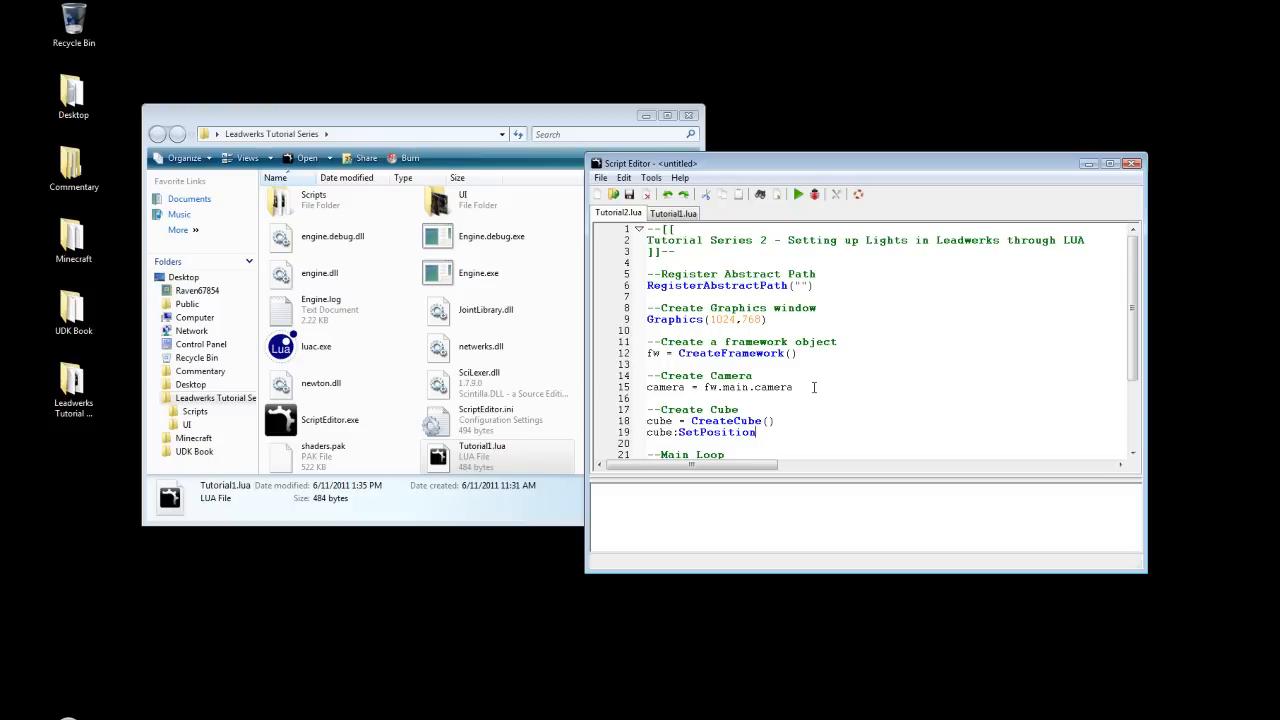
pyautogui.write('(Vec')
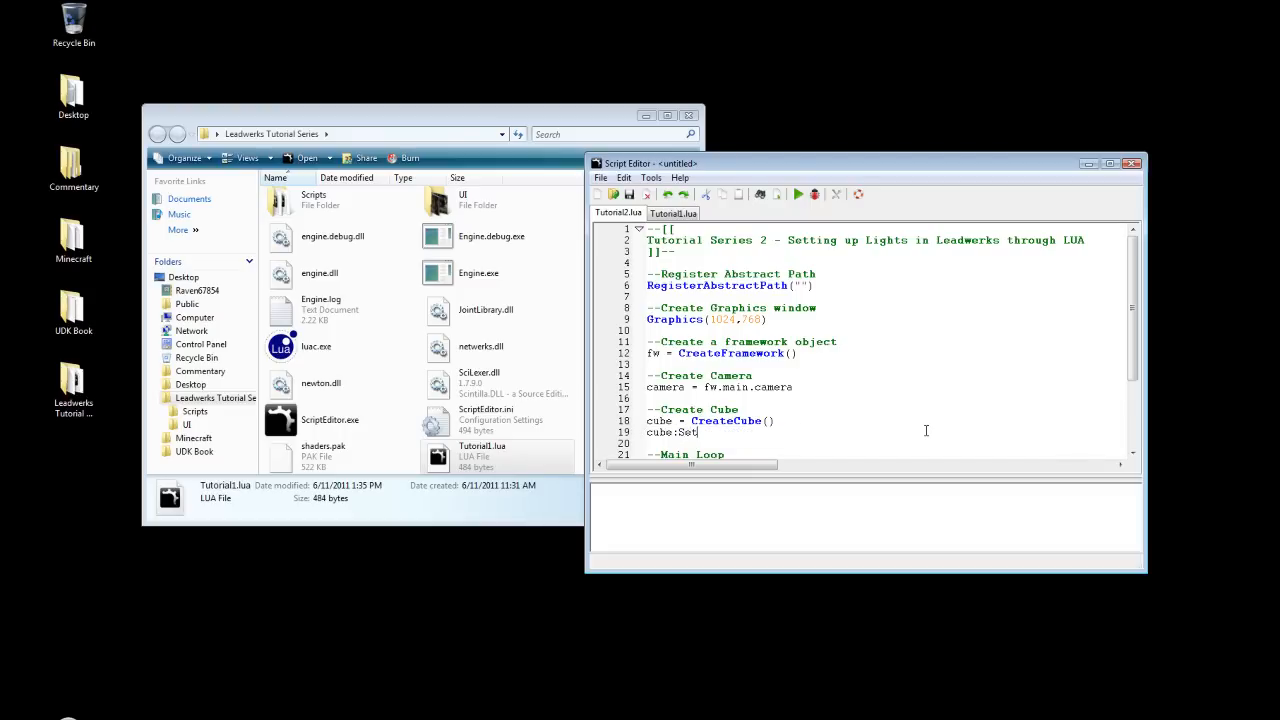
pyautogui.write('Scale')
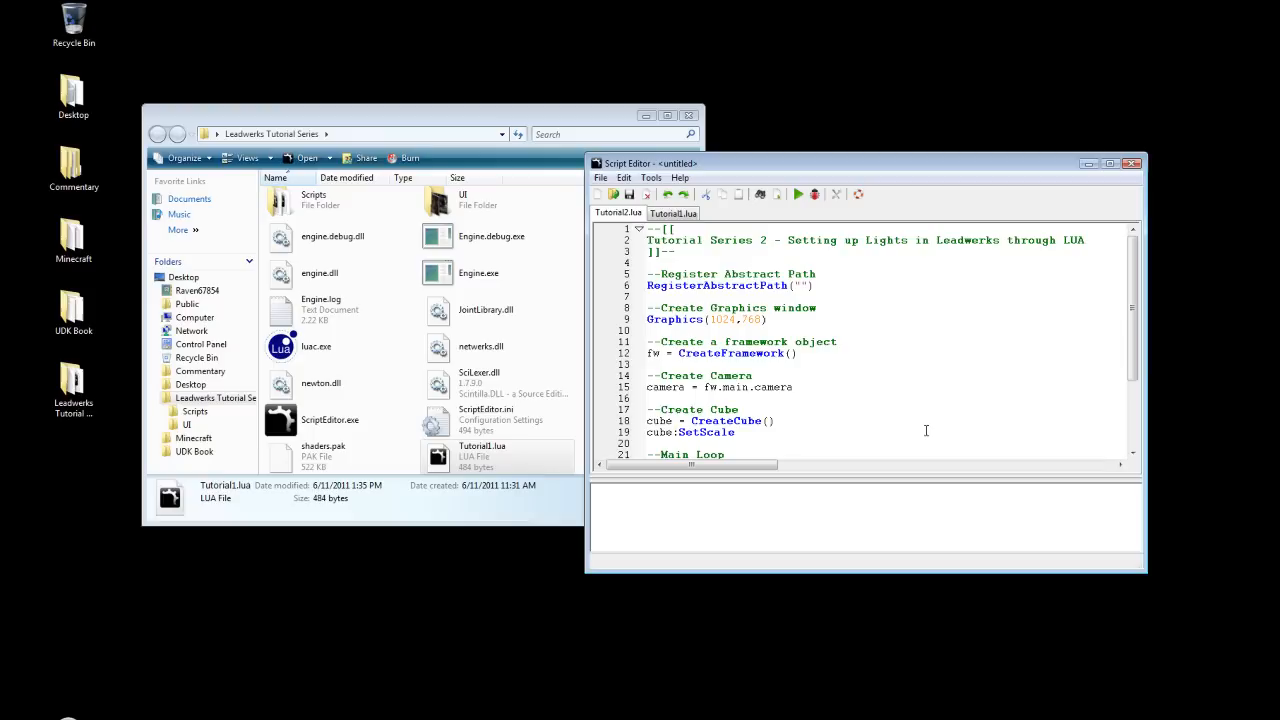
pyautogui.write('\\')
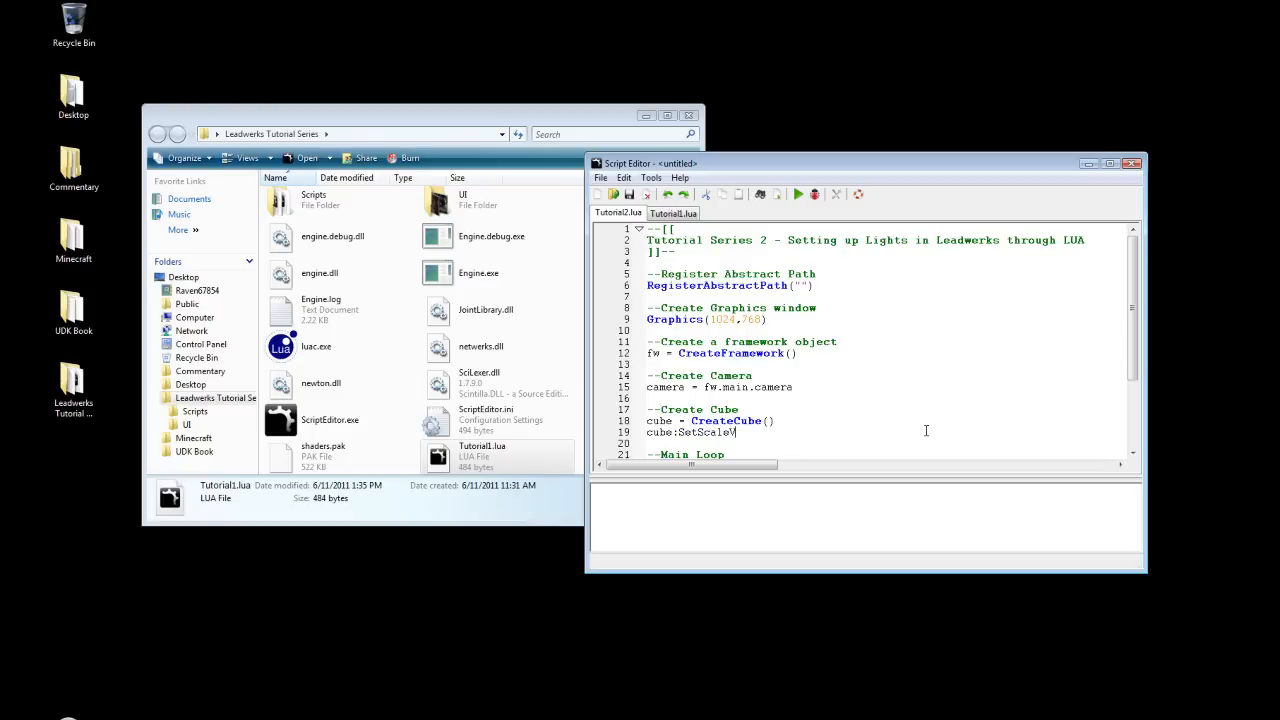
pyautogui.write('(')
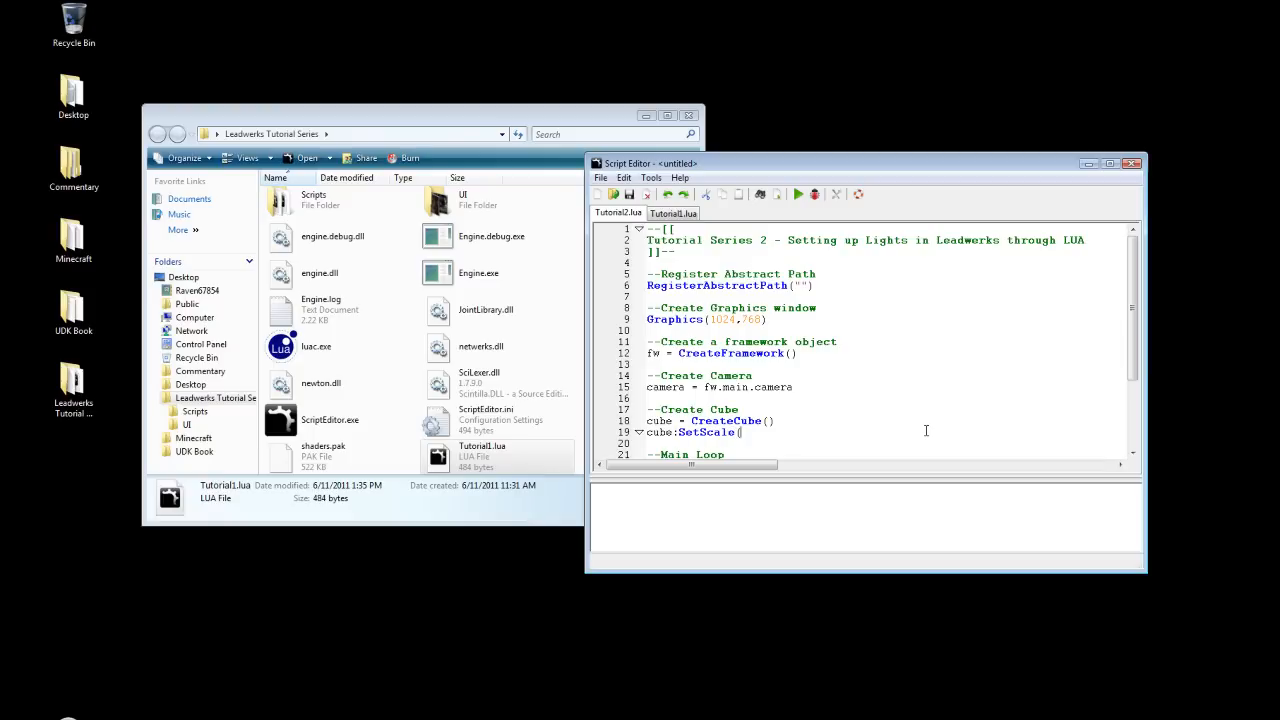
pyautogui.write('Vec3(')
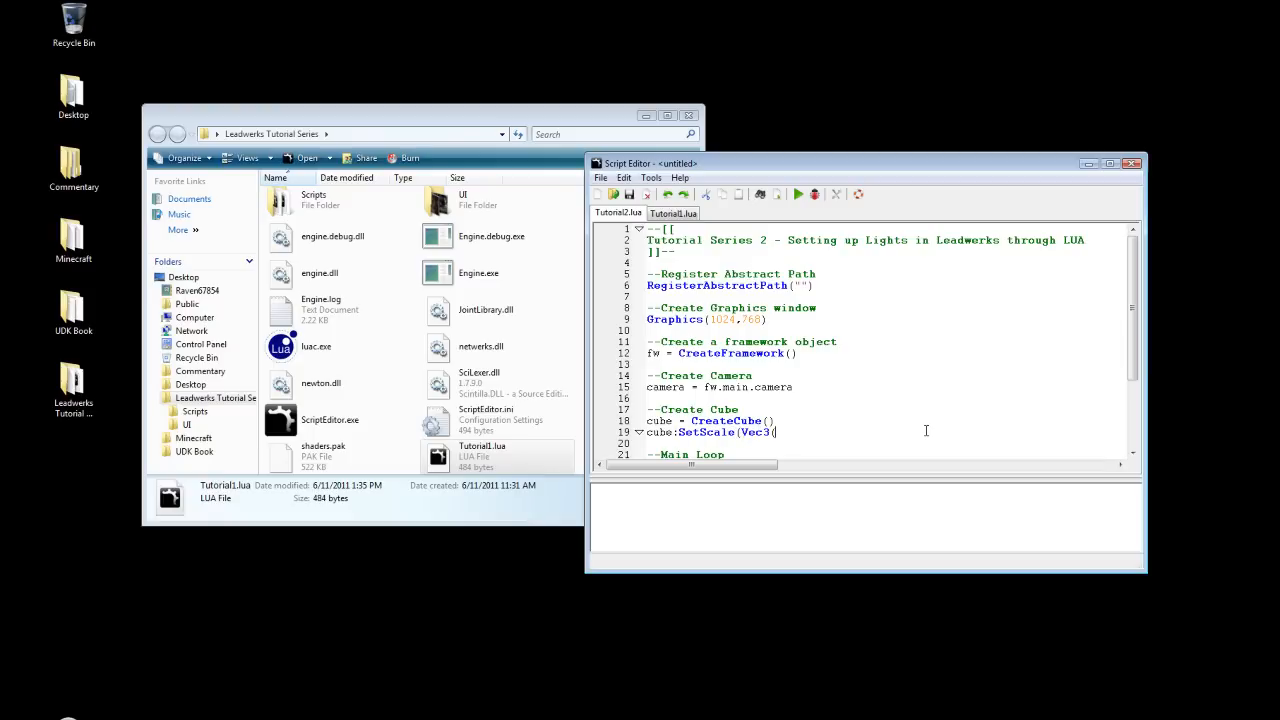
pyautogui.write('0')
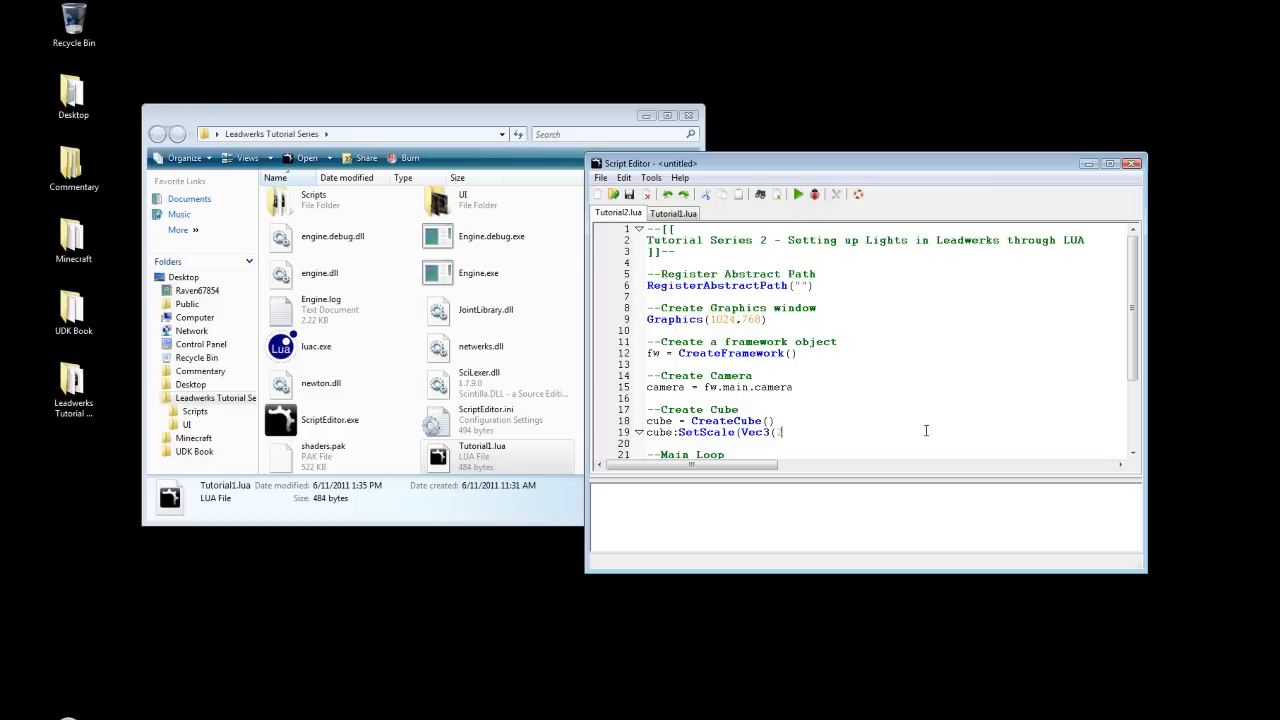
pyautogui.write('2,2,2))')
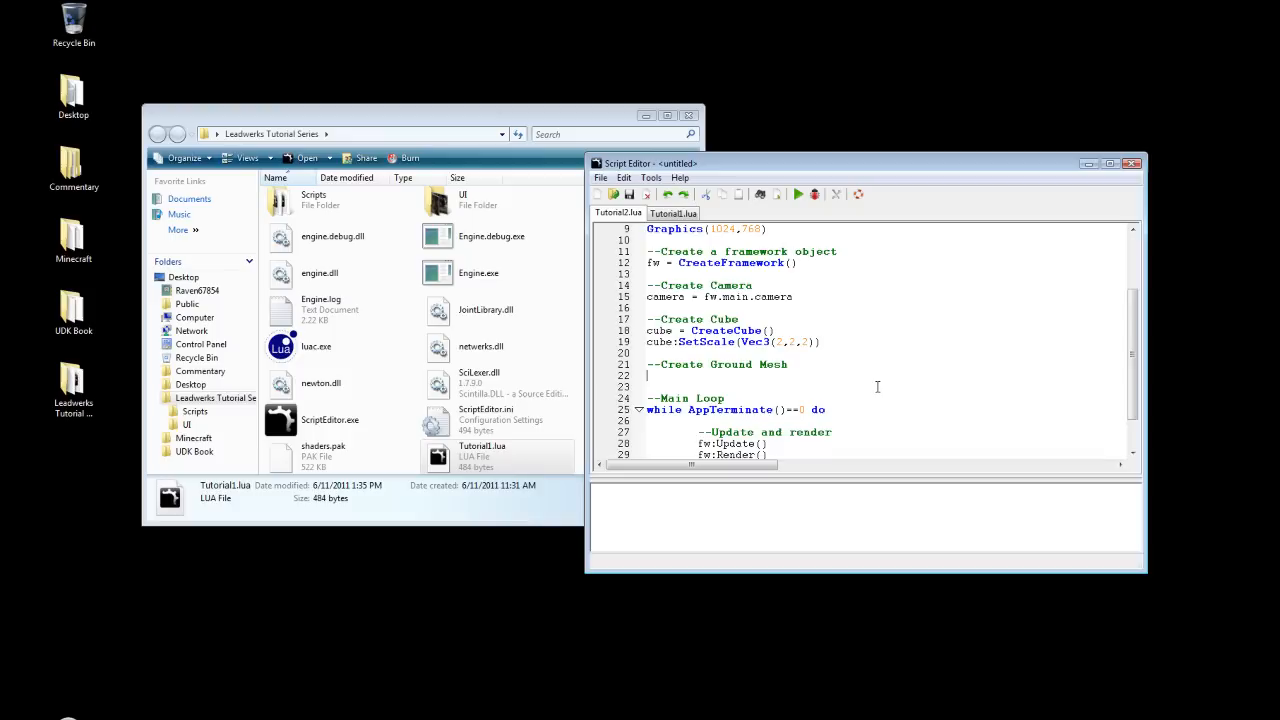
# - Create groundMesh with CreateCube(), positioned at Vec3(0,-2,0) and scaled to Vec3(20,0.1,20)
pyautogui.write('groundMesh =')
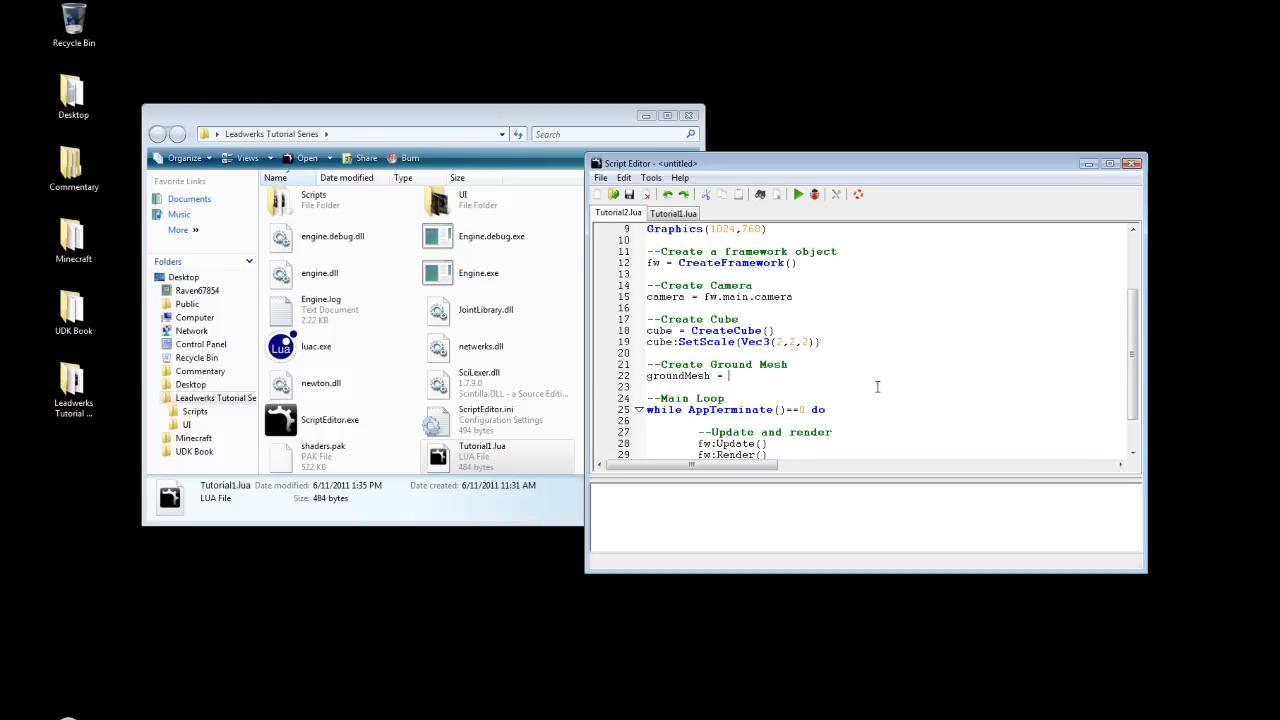
pyautogui.write('CreateCube()')
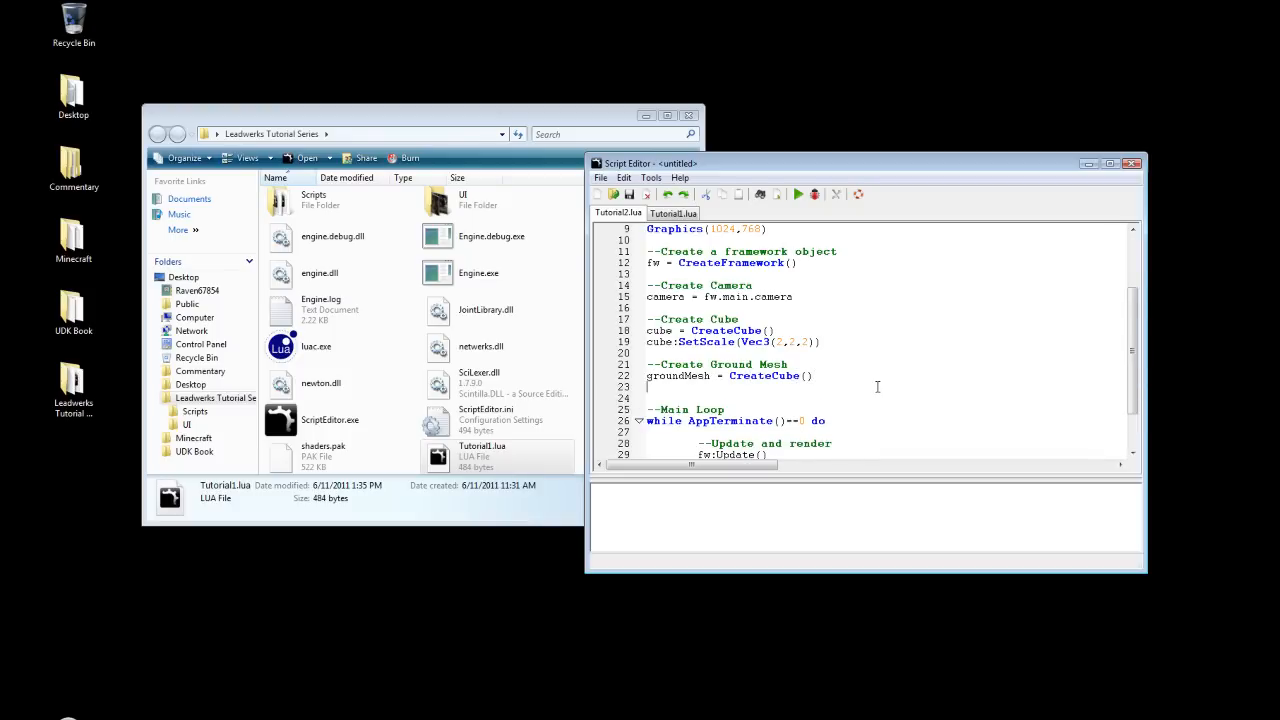
pyautogui.write('groundMesh:SetPosition(')
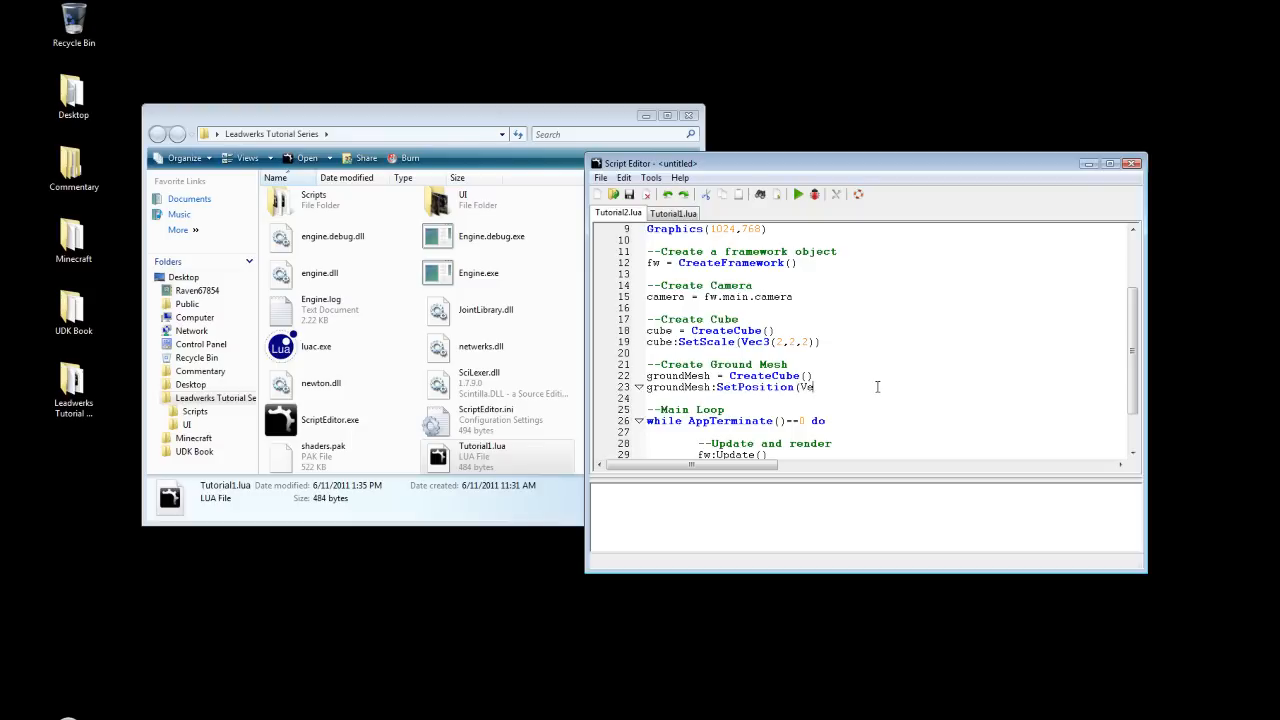
pyautogui.write('Vec3(')
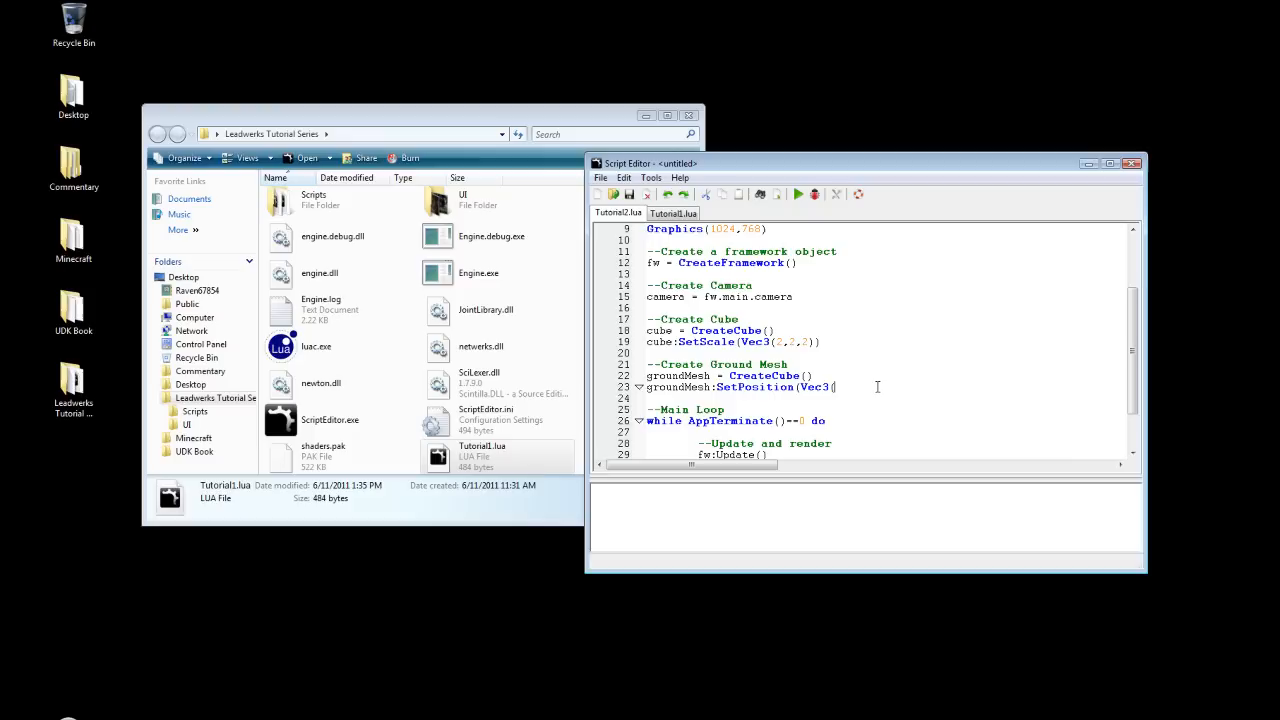
pyautogui.write('0,-2,0')
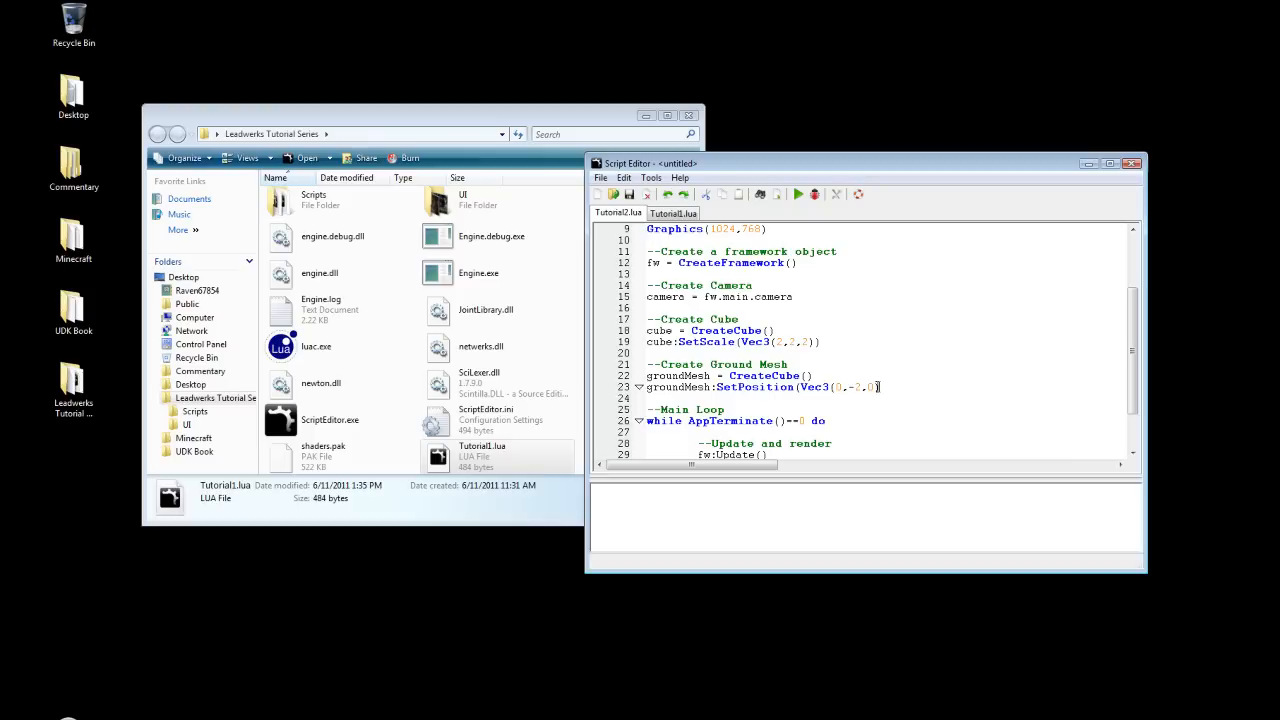
pyautogui.write('groundMesh:SetScale')
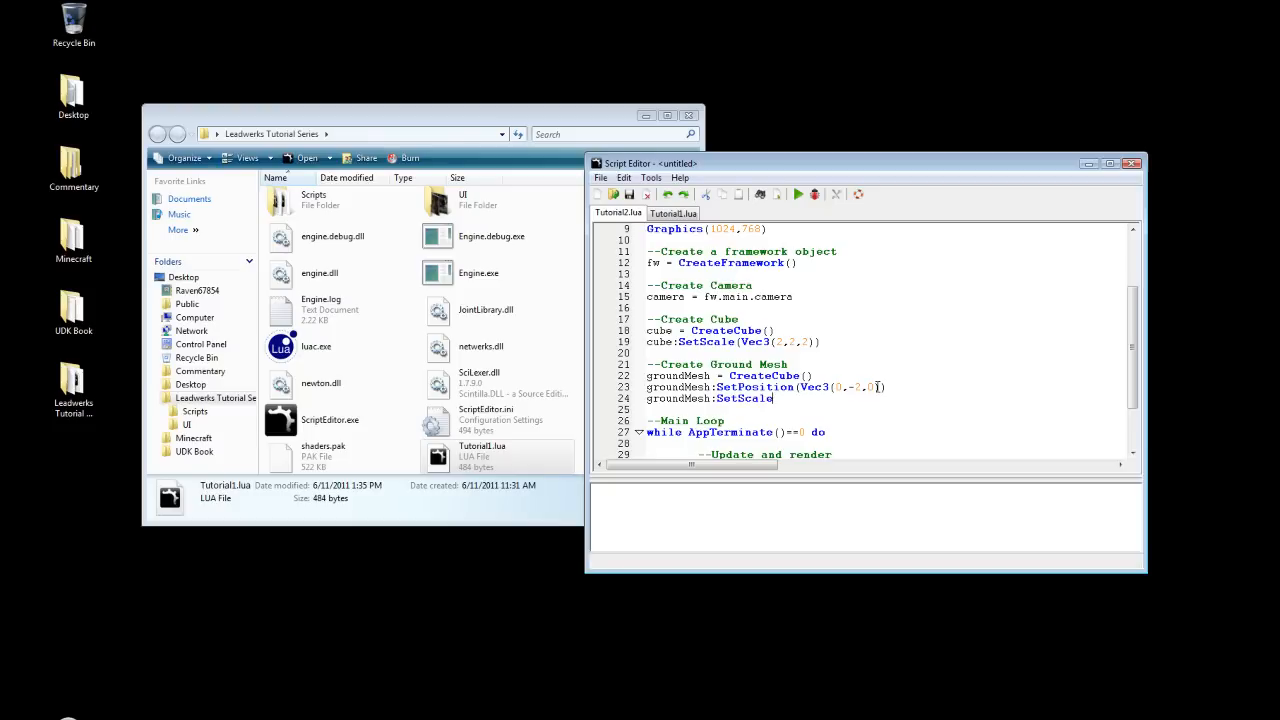
pyautogui.write('Vec3(20,')
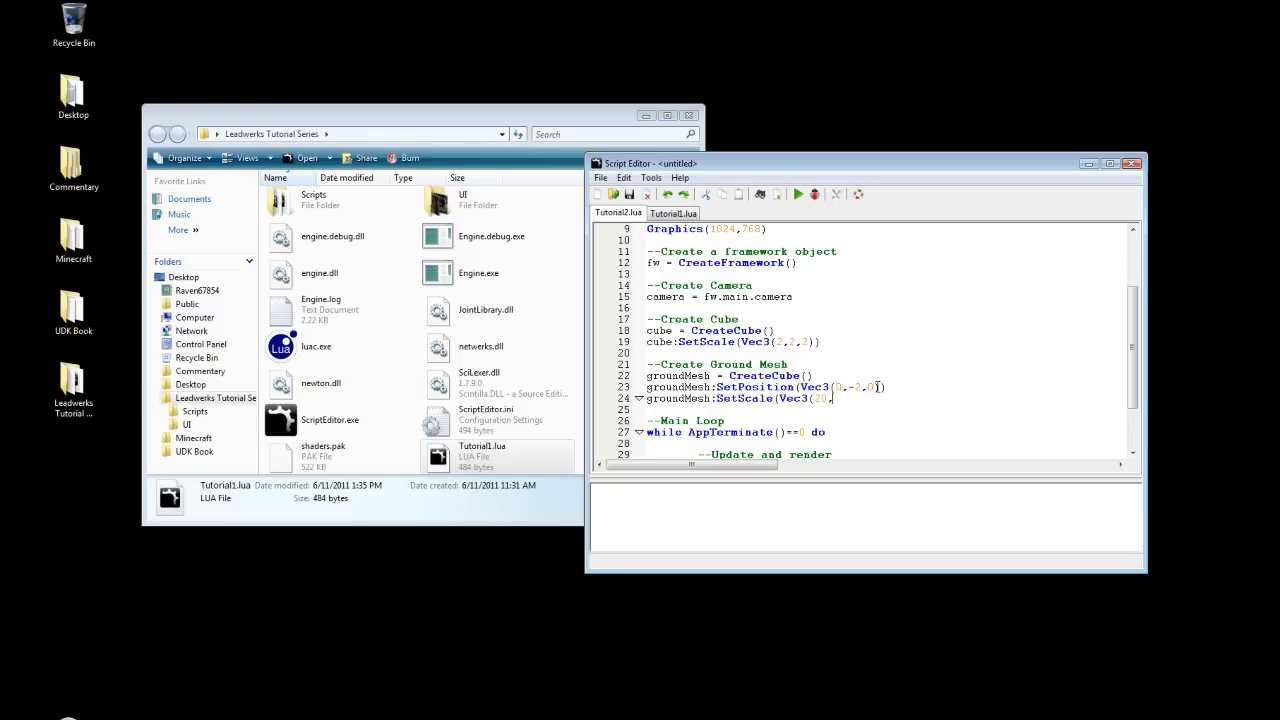
pyautogui.write('0,1,20')
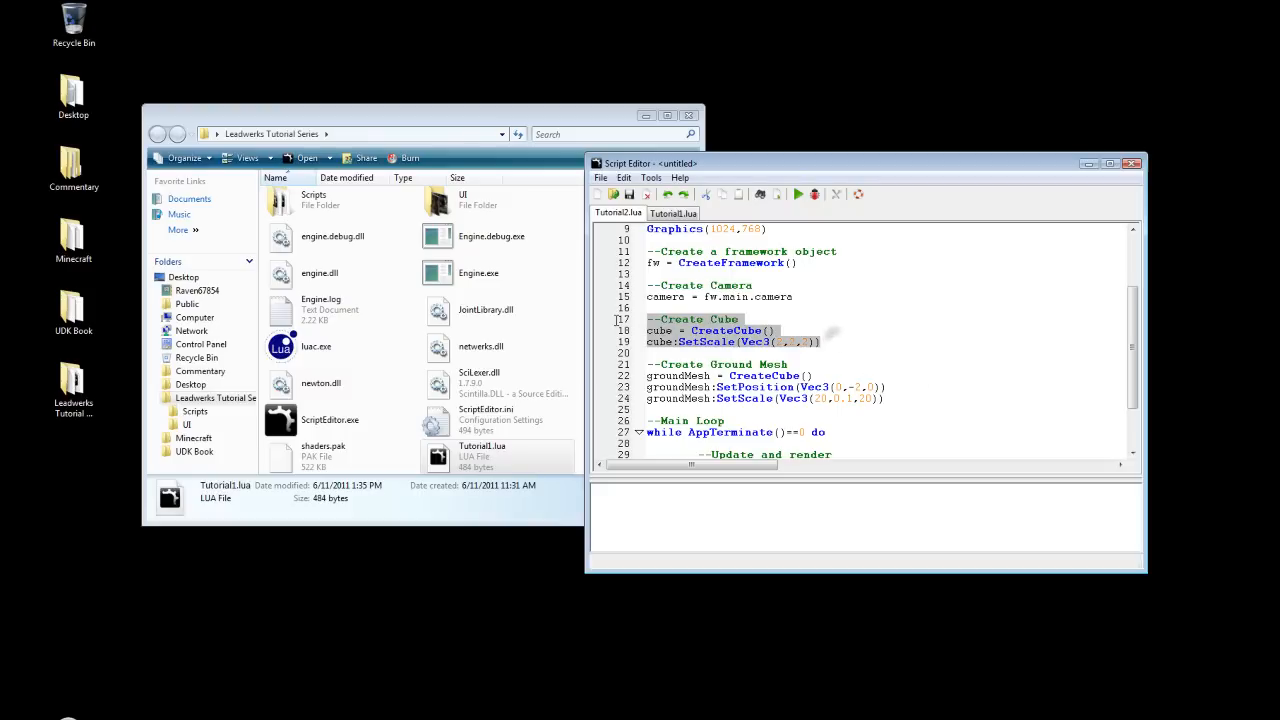
pyautogui.moveTo(822, 332)
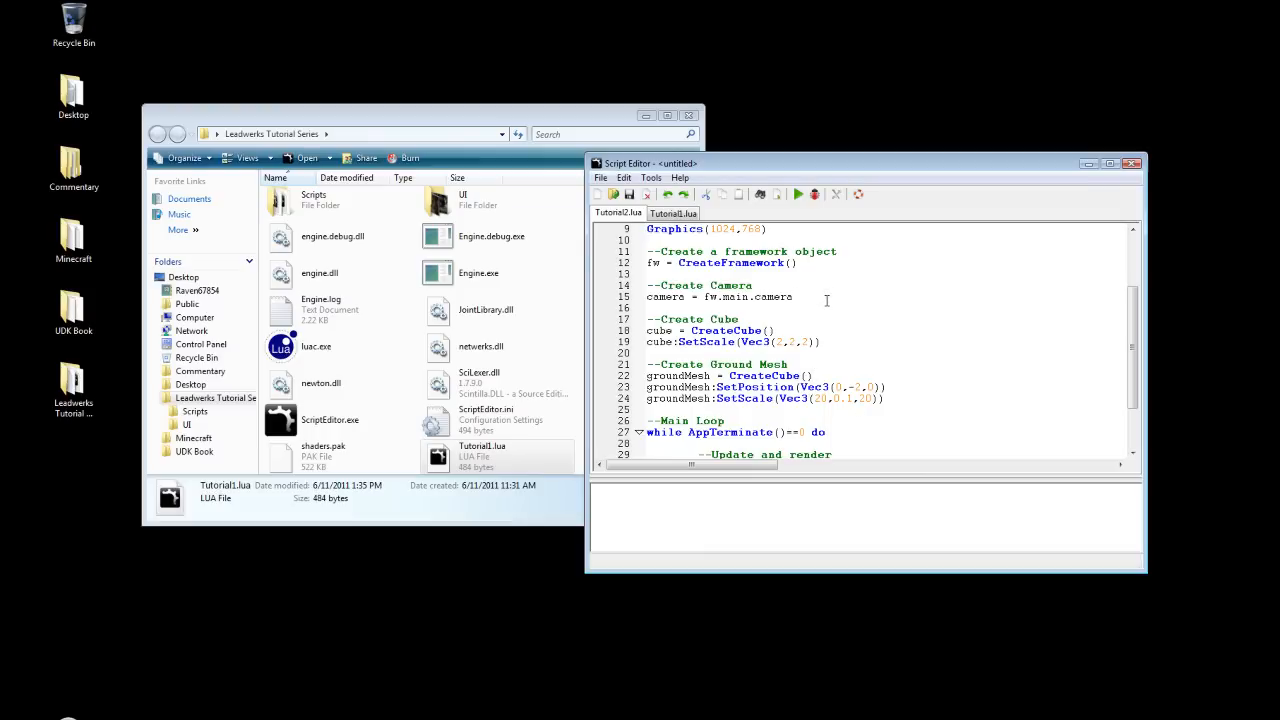
# - Add camera:SetPosition(Vec3(0,2,-10)) after the camera definition
pyautogui.write('camera')
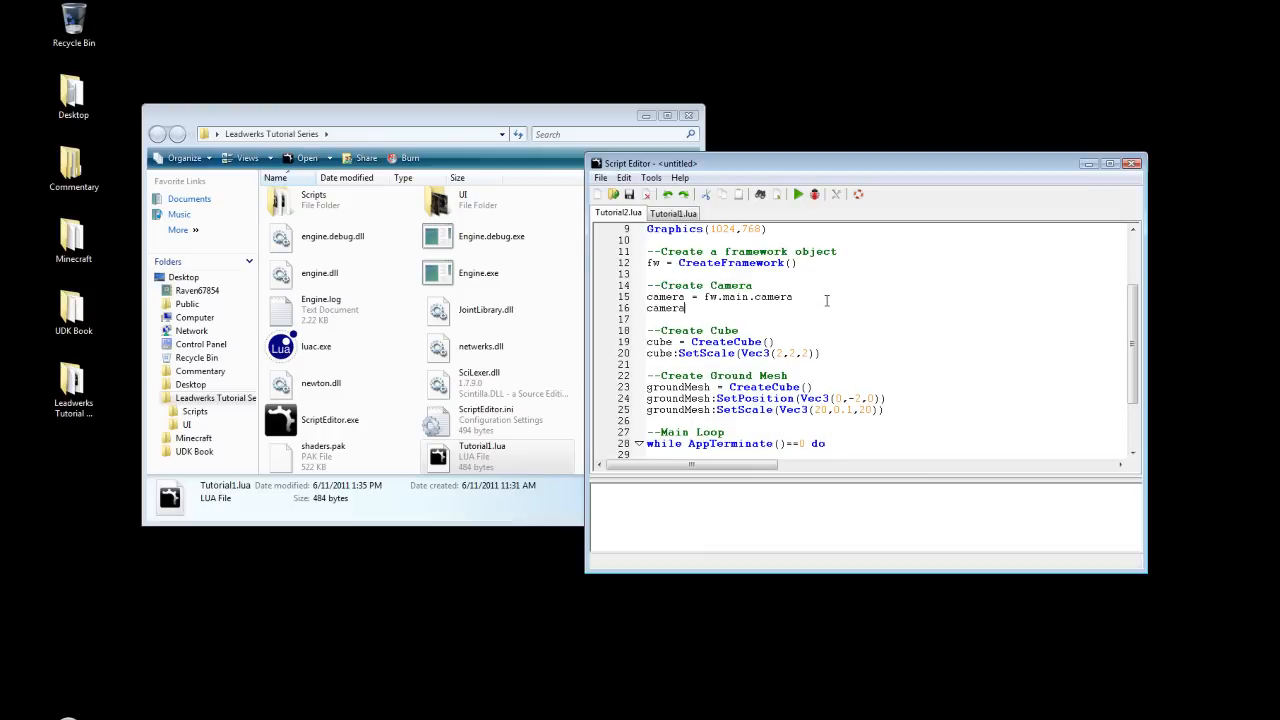
pyautogui.write(':SetPosition')
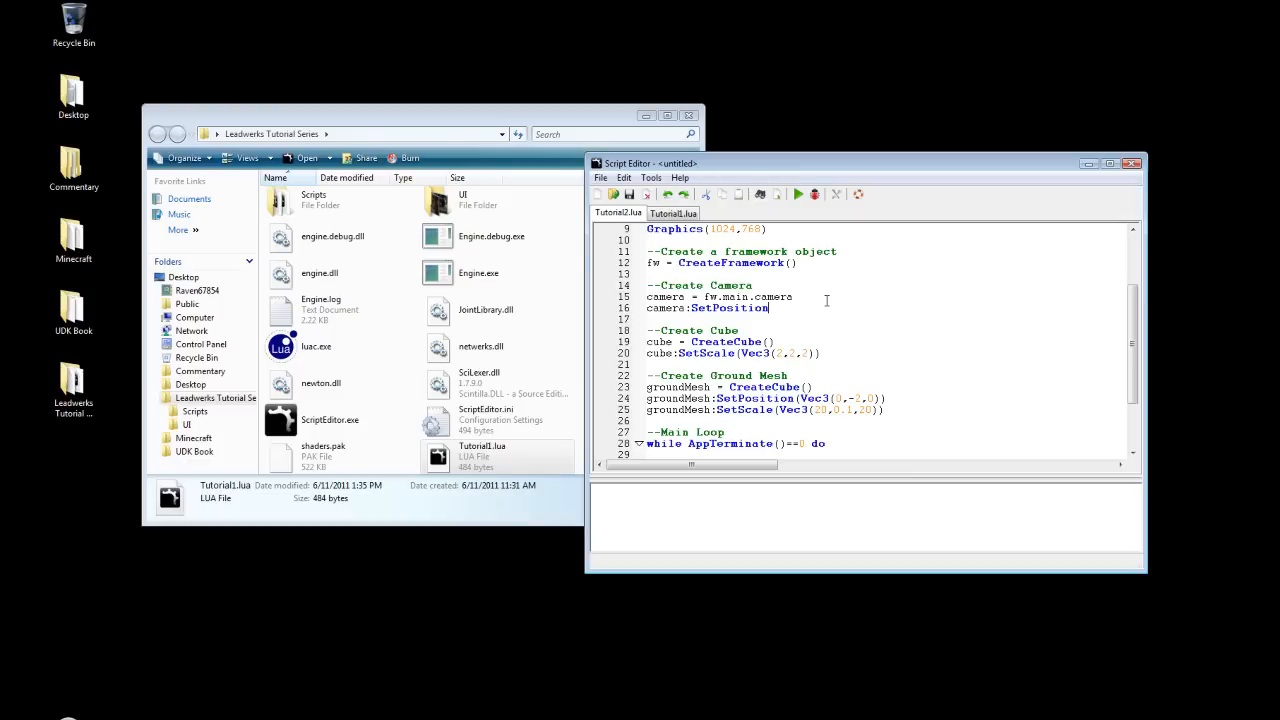
pyautogui.write('(Vec3(')
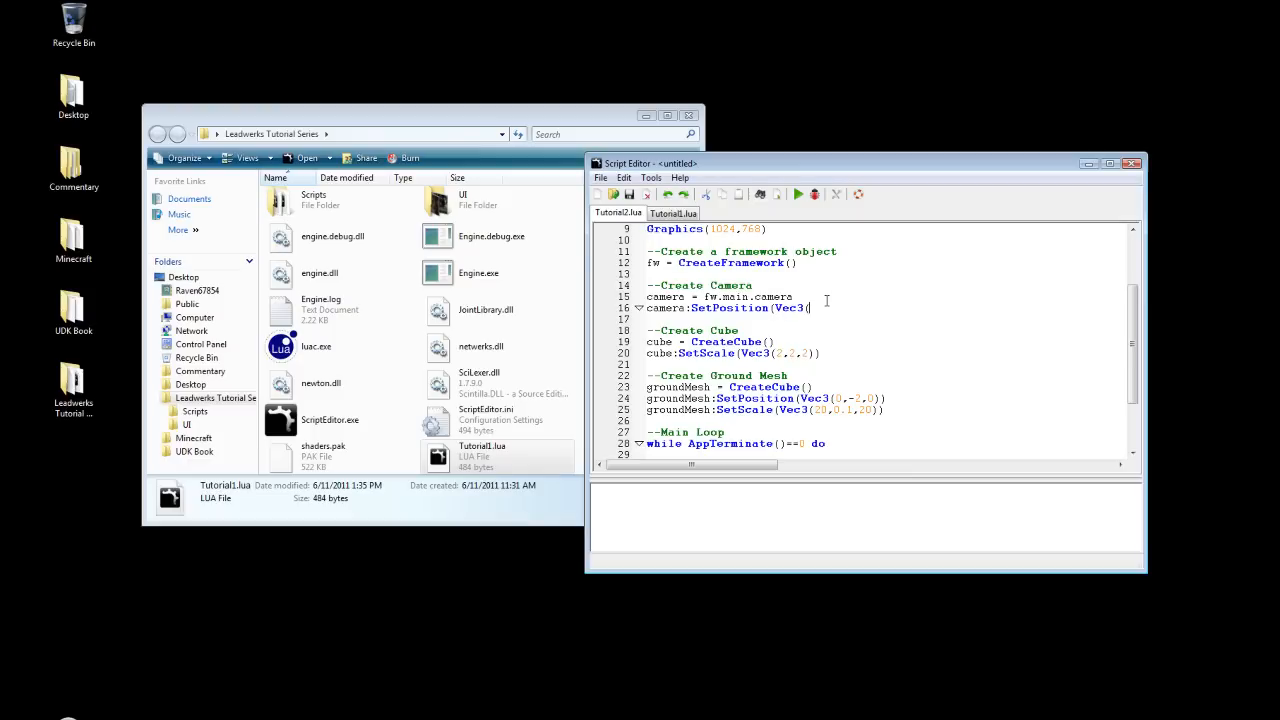
pyautogui.write('0,2,-10')
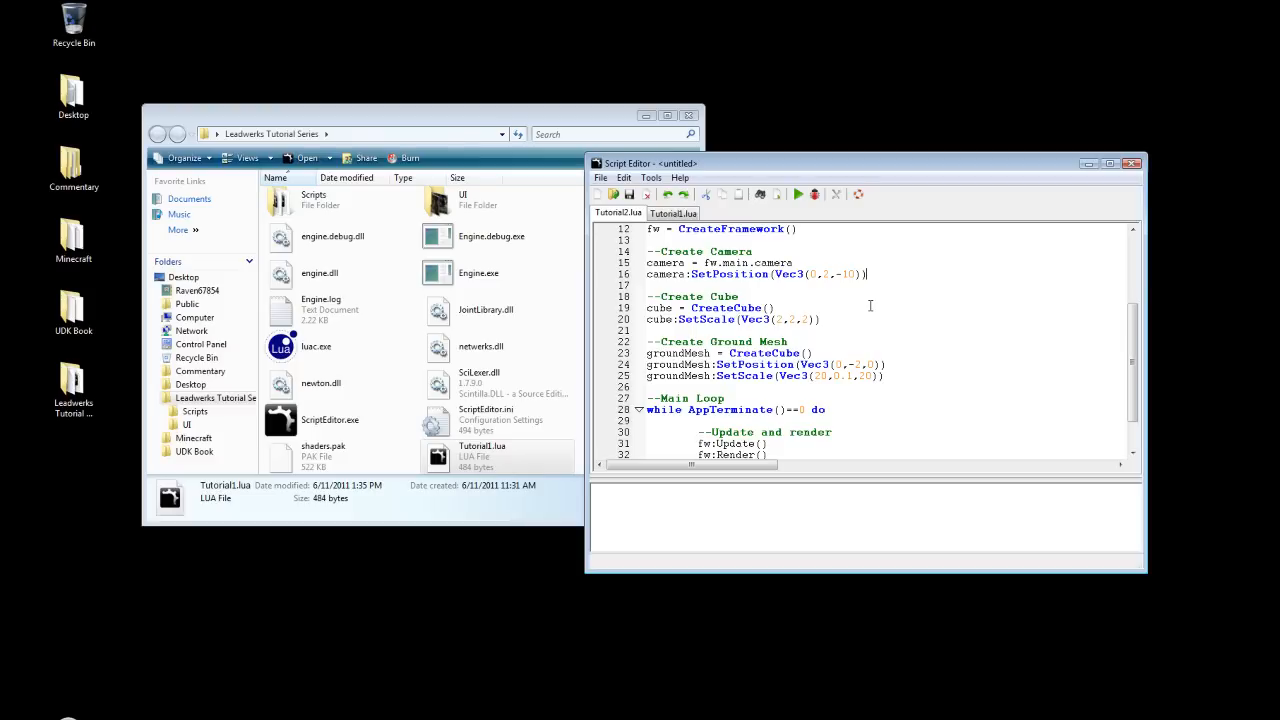
pyautogui.moveTo(897, 370)
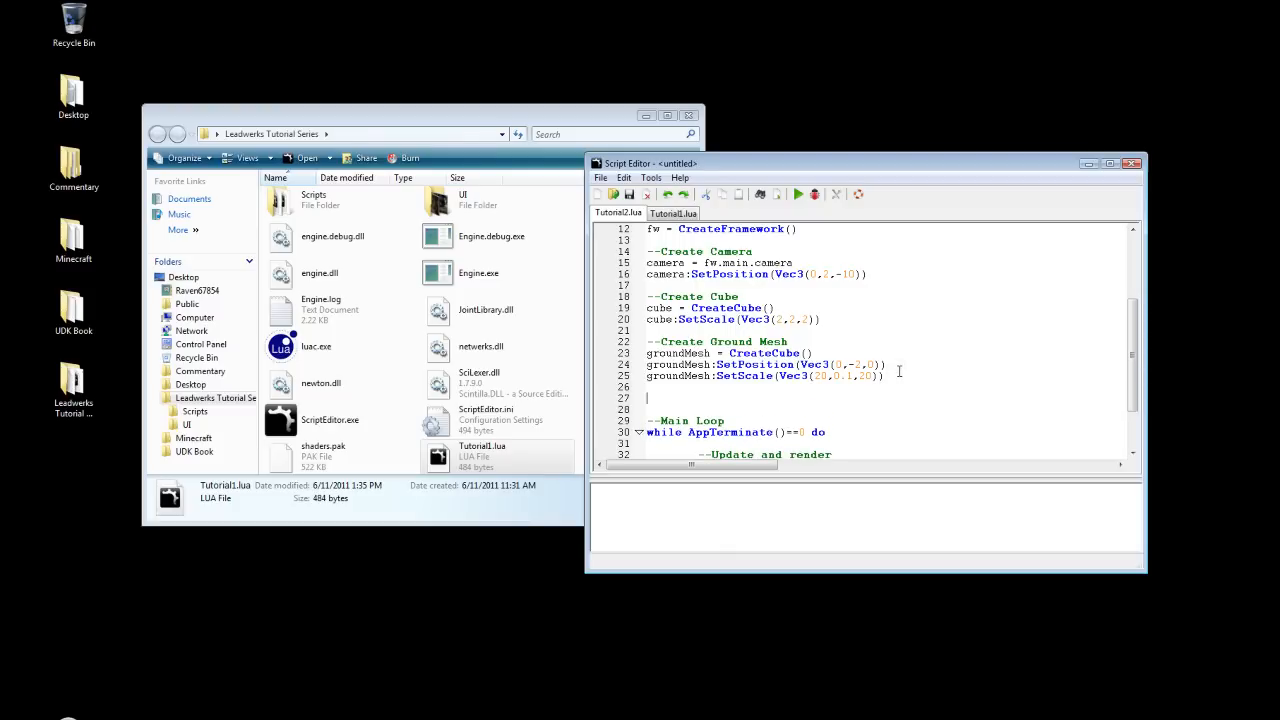
# - Add a '--Create a SpotLight' section with spotLight=CreateSpotLight(8) at Vec3(0,2,-2)
pyautogui.write('--Create A')
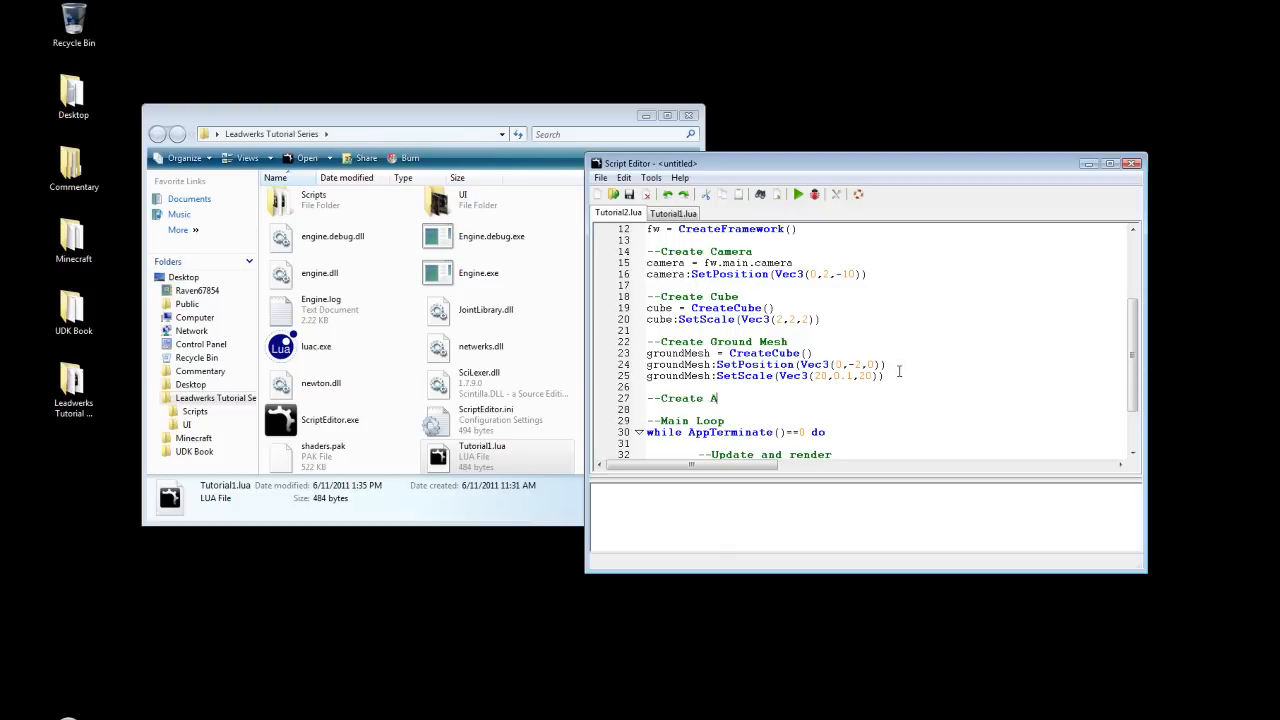
pyautogui.write('a Spot')
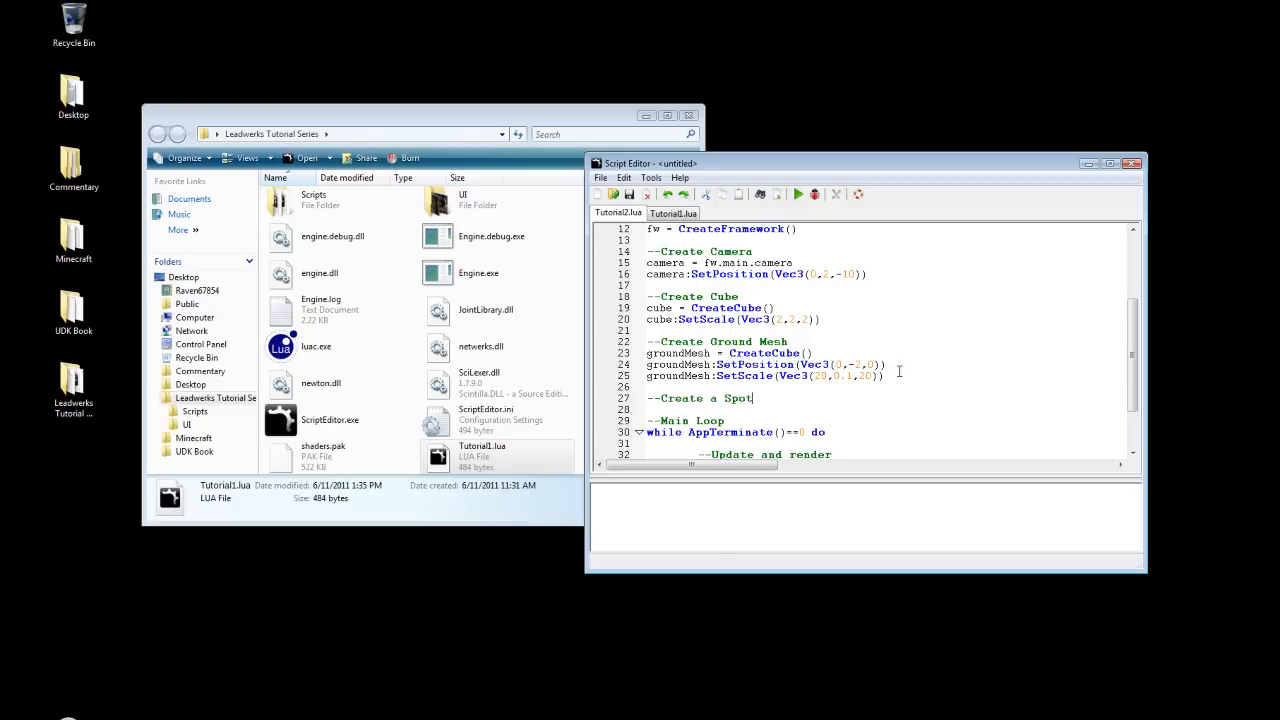
pyautogui.write('Light')
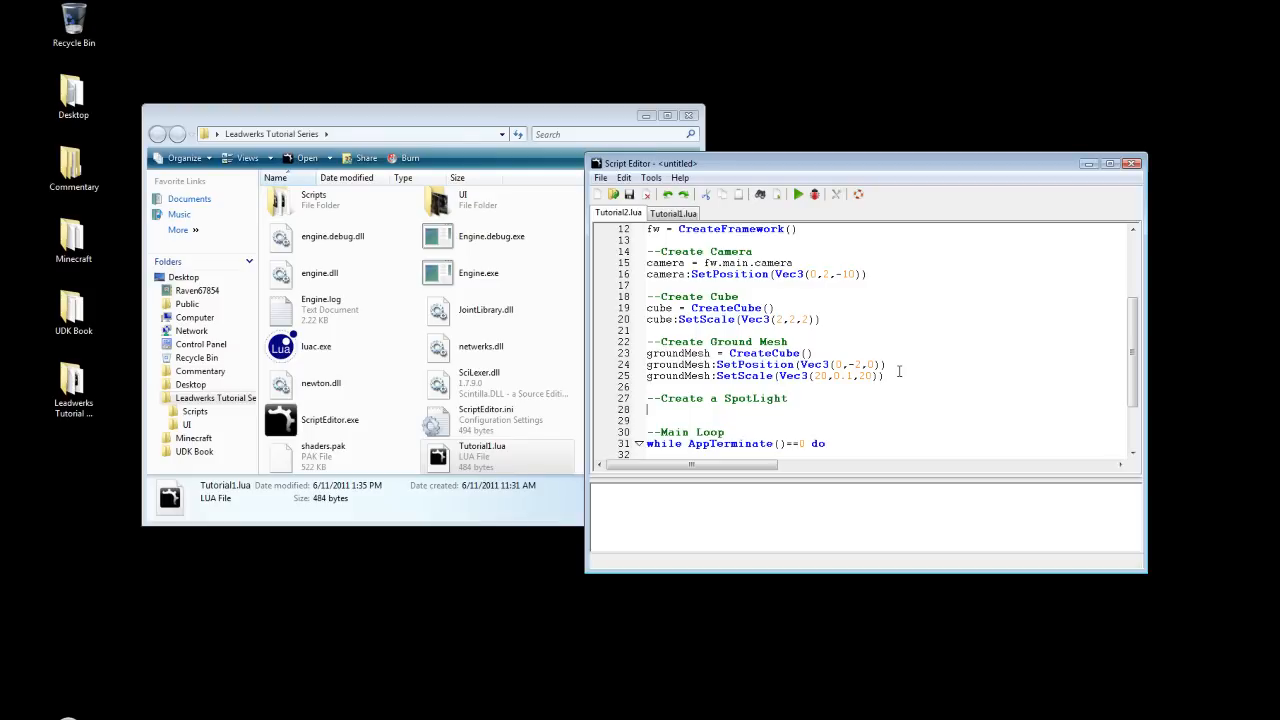
pyautogui.write('spotLight=CreateSpotLigh')
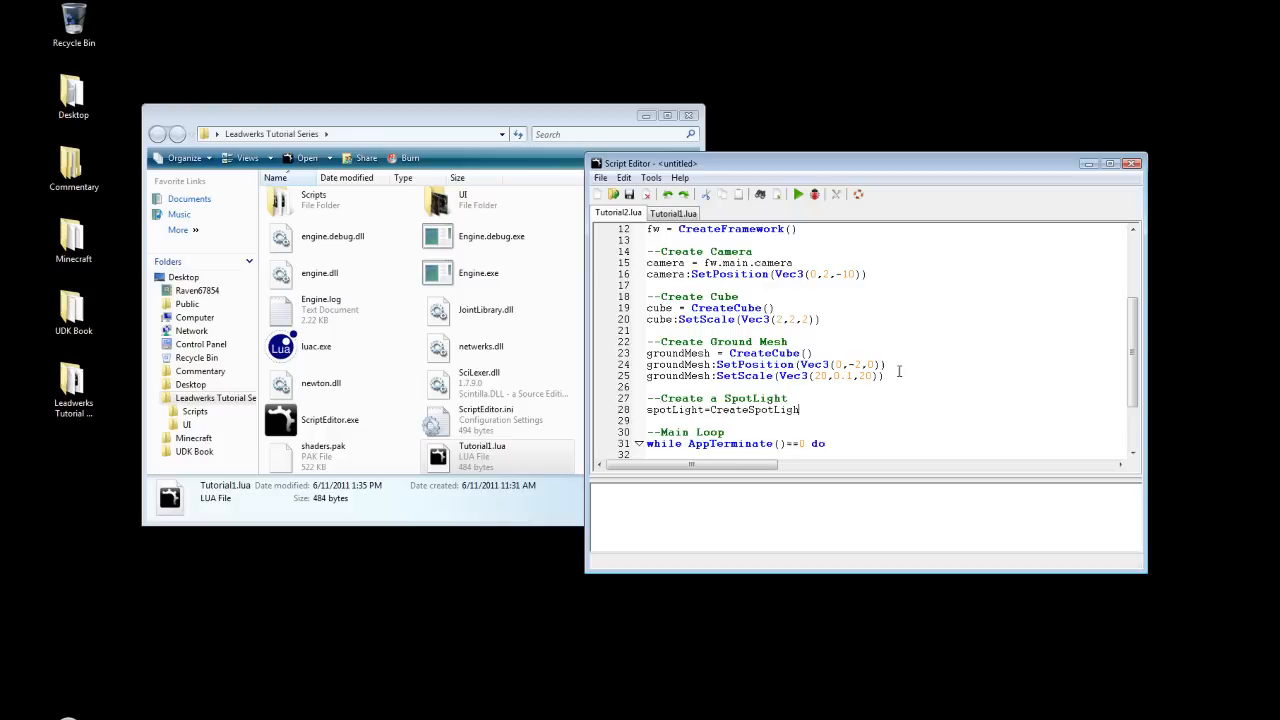
pyautogui.write('t(')
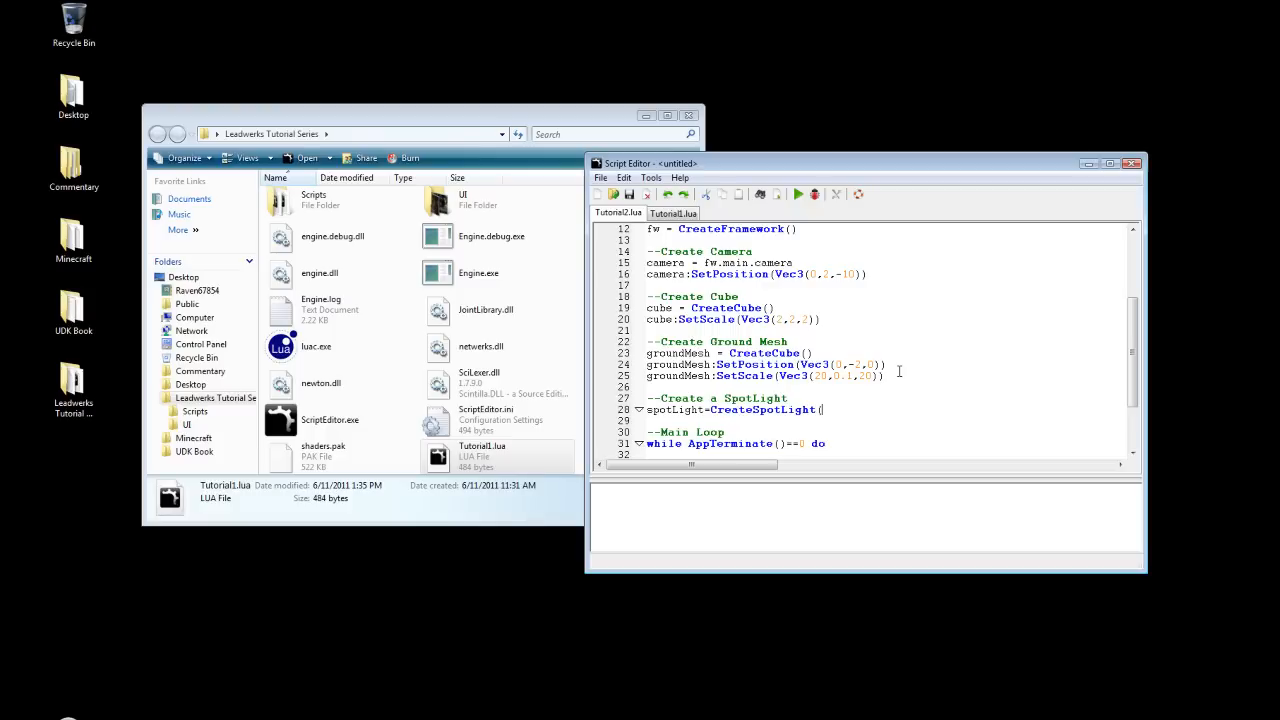
pyautogui.write('0)')
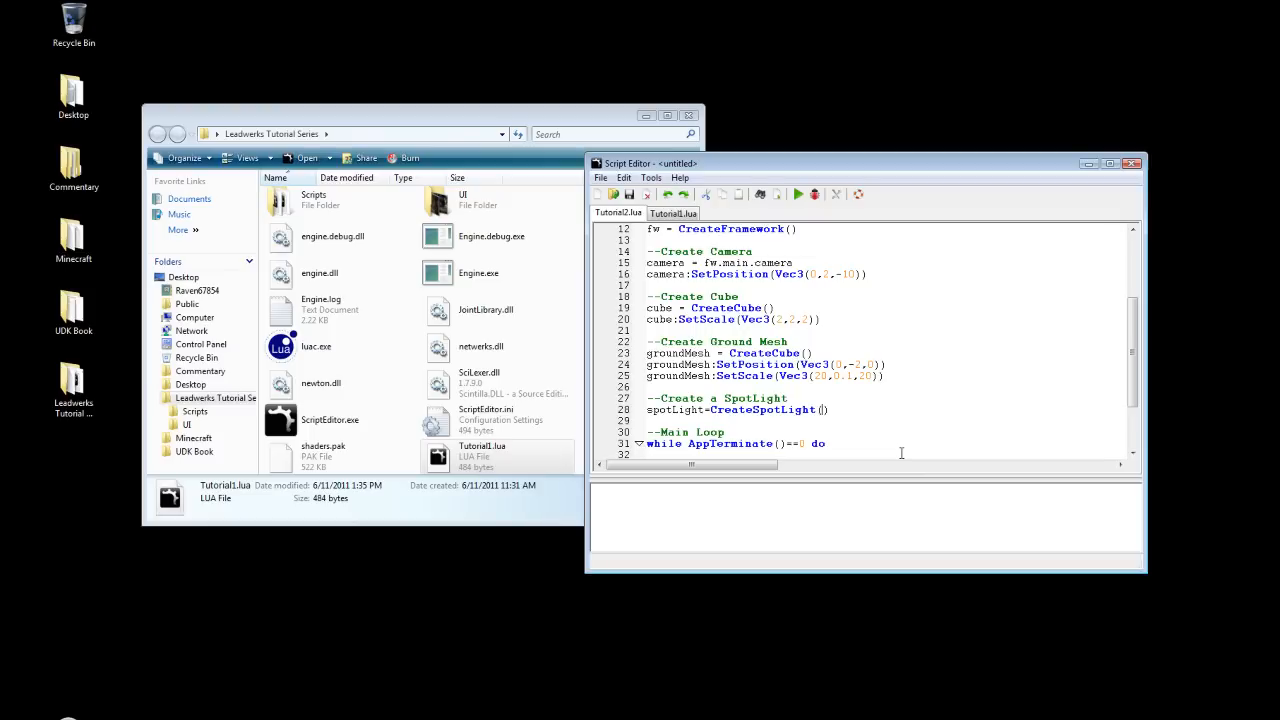
pyautogui.write('0')
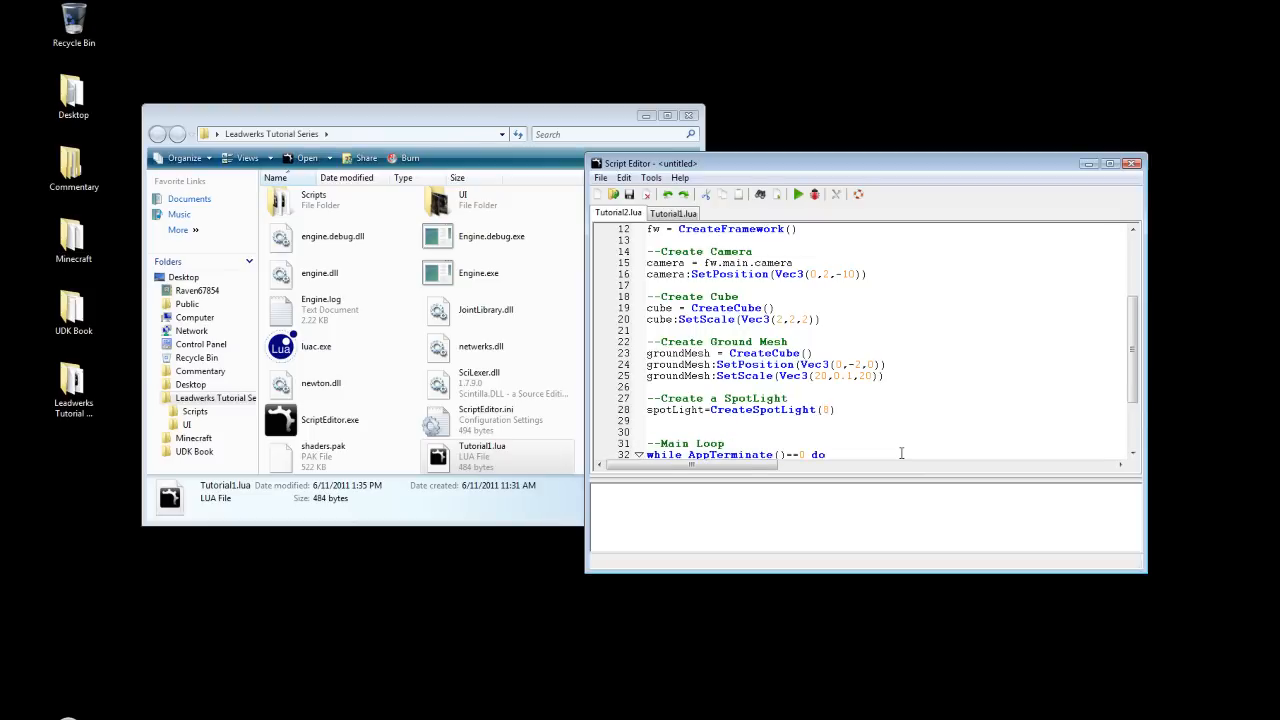
pyautogui.write('spotLight:SetPo')
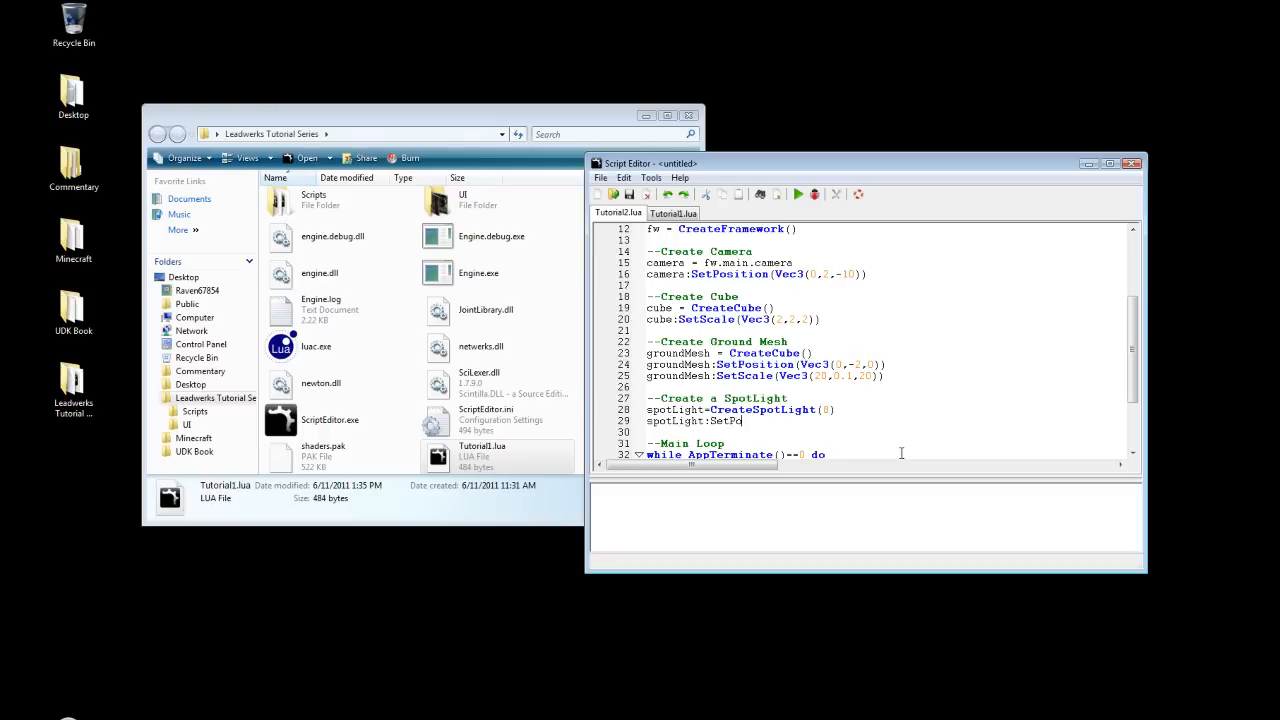
pyautogui.write('sition(Vec3(')
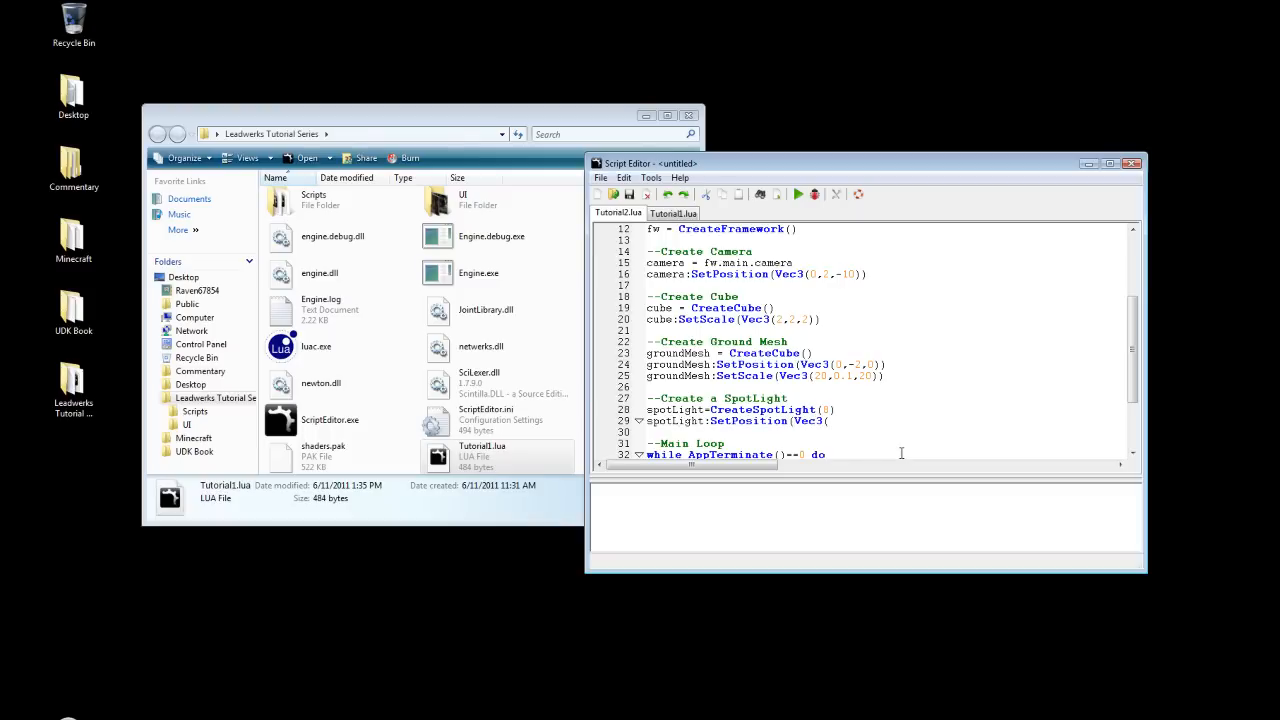
pyautogui.write('0,2,-')
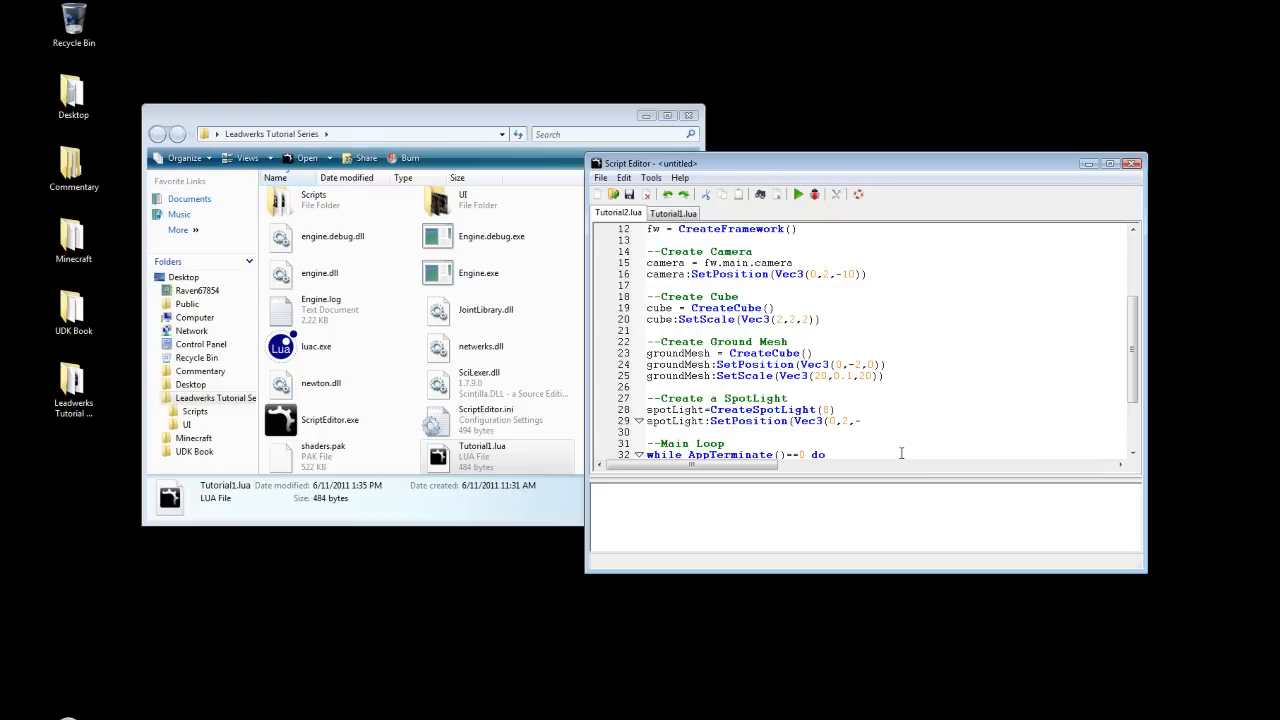
pyautogui.write('2))')
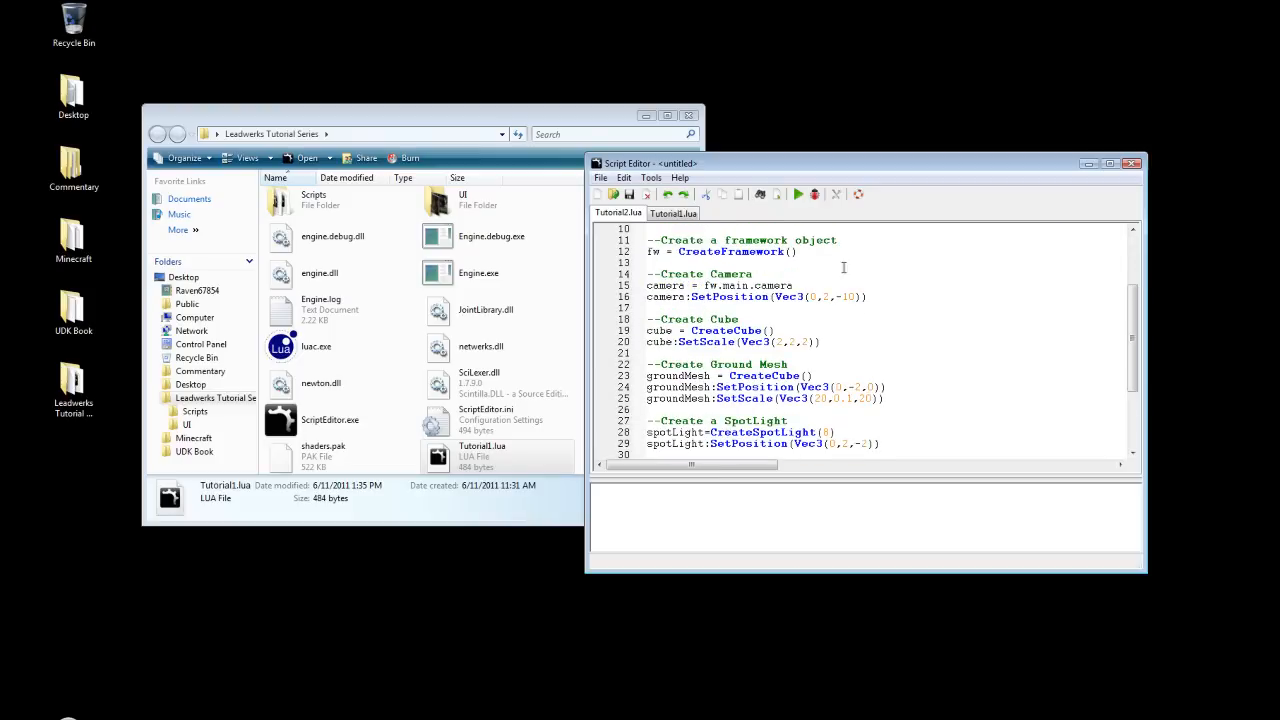
pyautogui.moveTo(799, 194)
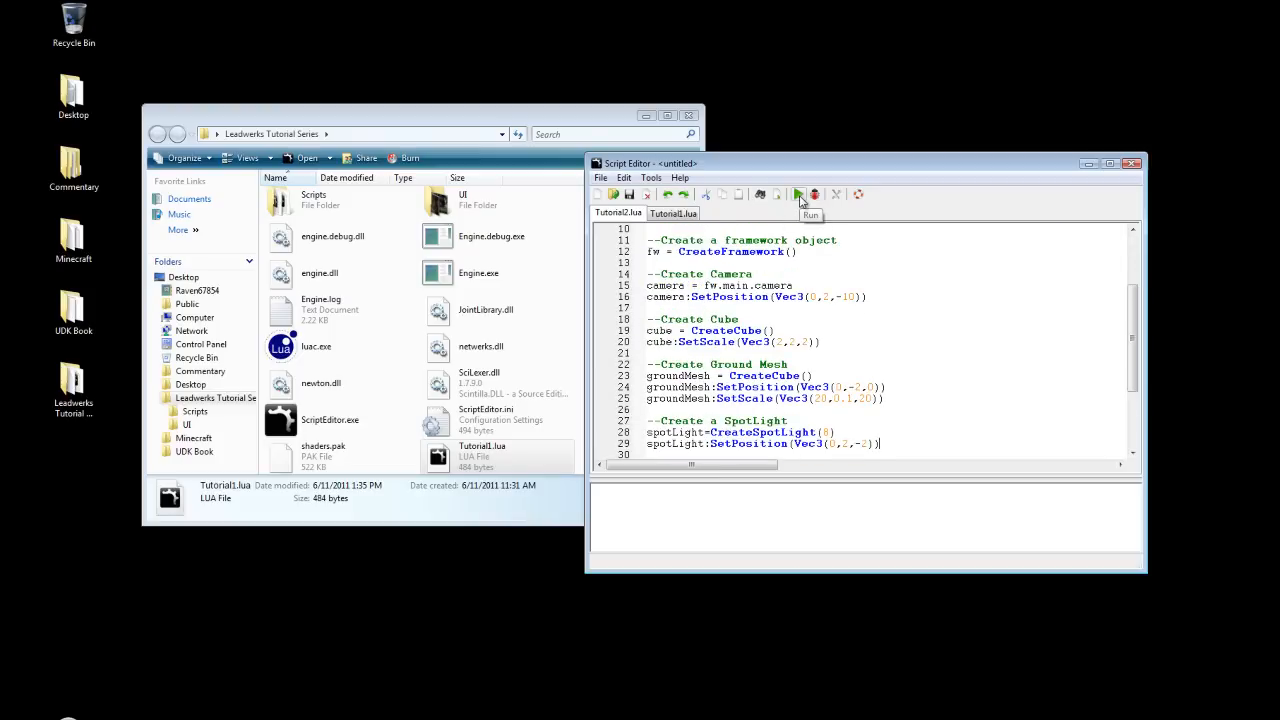
# - Run the script in the engine to test the spot light, then close the run
pyautogui.click(798, 194)
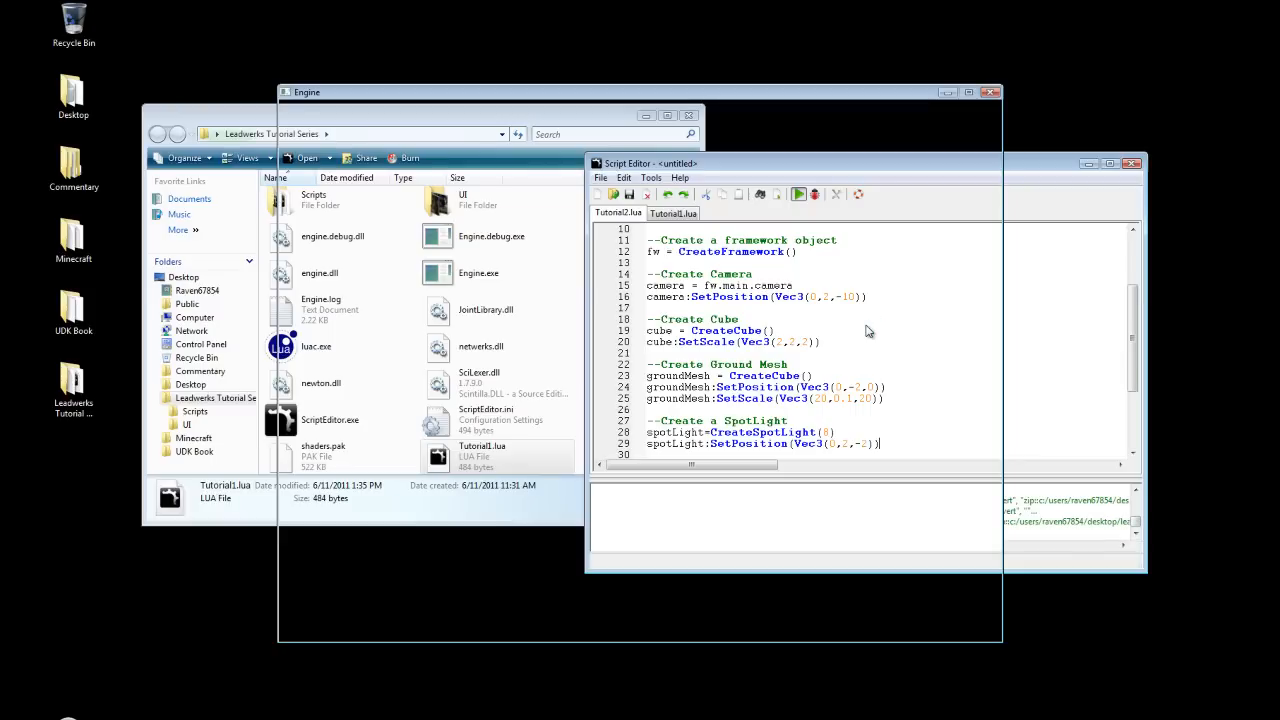
pyautogui.click(798, 194)
pyautogui.write('spotLight')
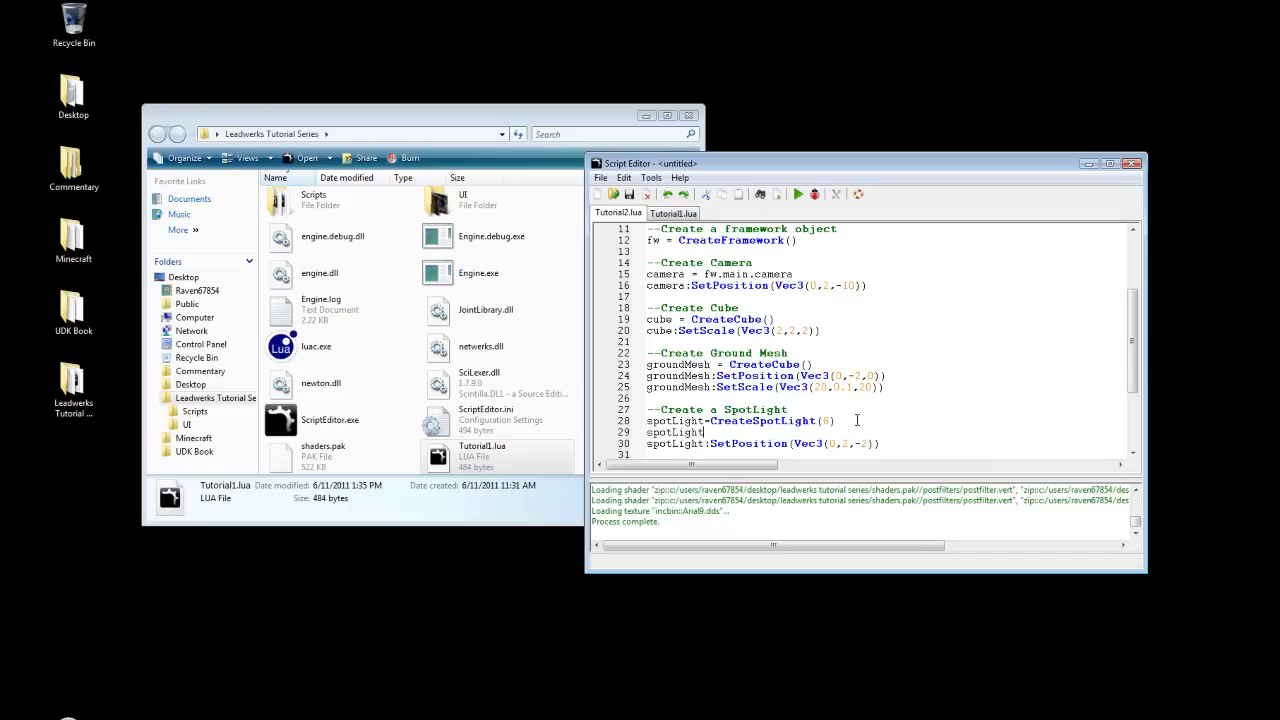
# - Rotate the spotlight to Vec3(45,45,0), move it to 2,2,-2 and set range 10
pyautogui.write(':SetPost')
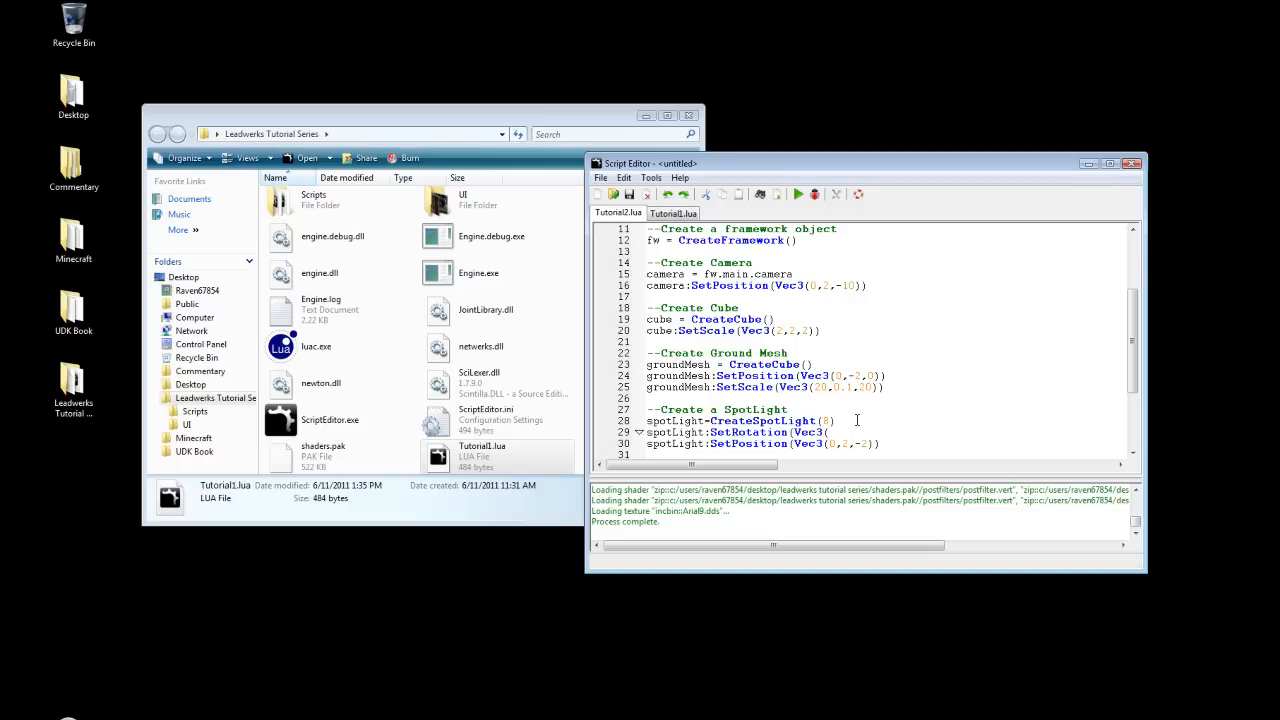
pyautogui.write('45,45,0))')
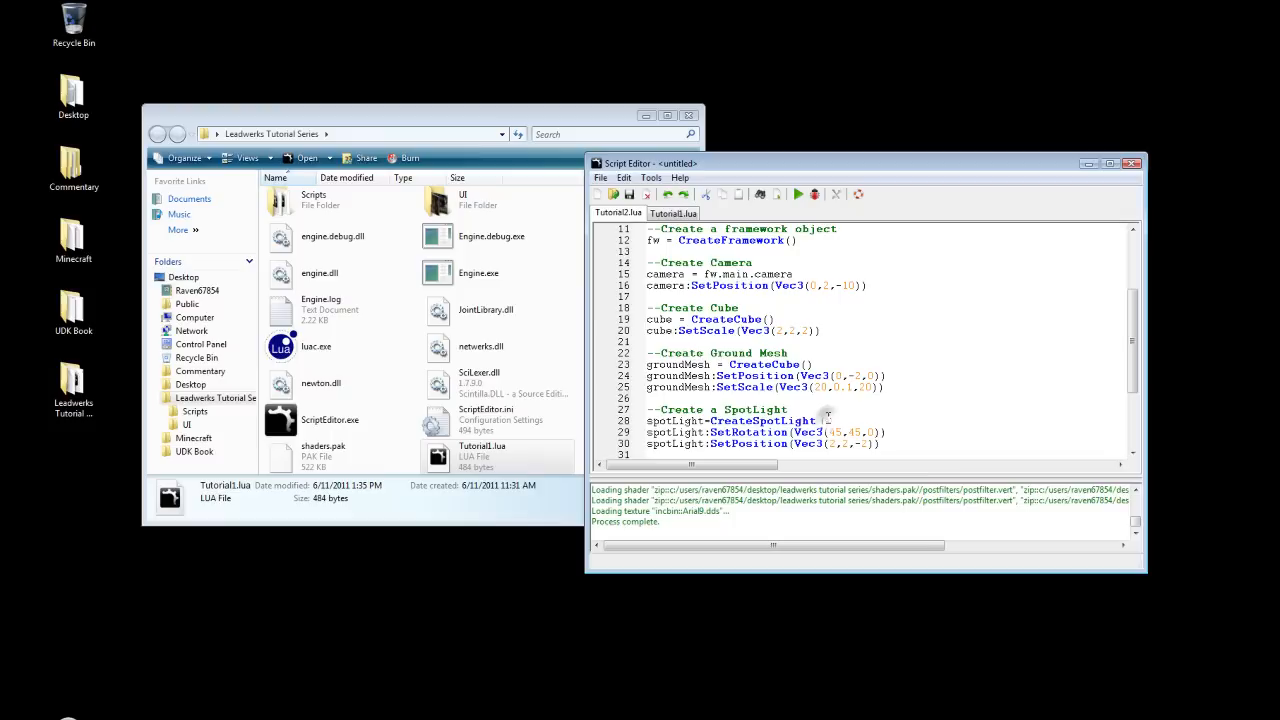
pyautogui.scroll(-3)
pyautogui.write('10)')
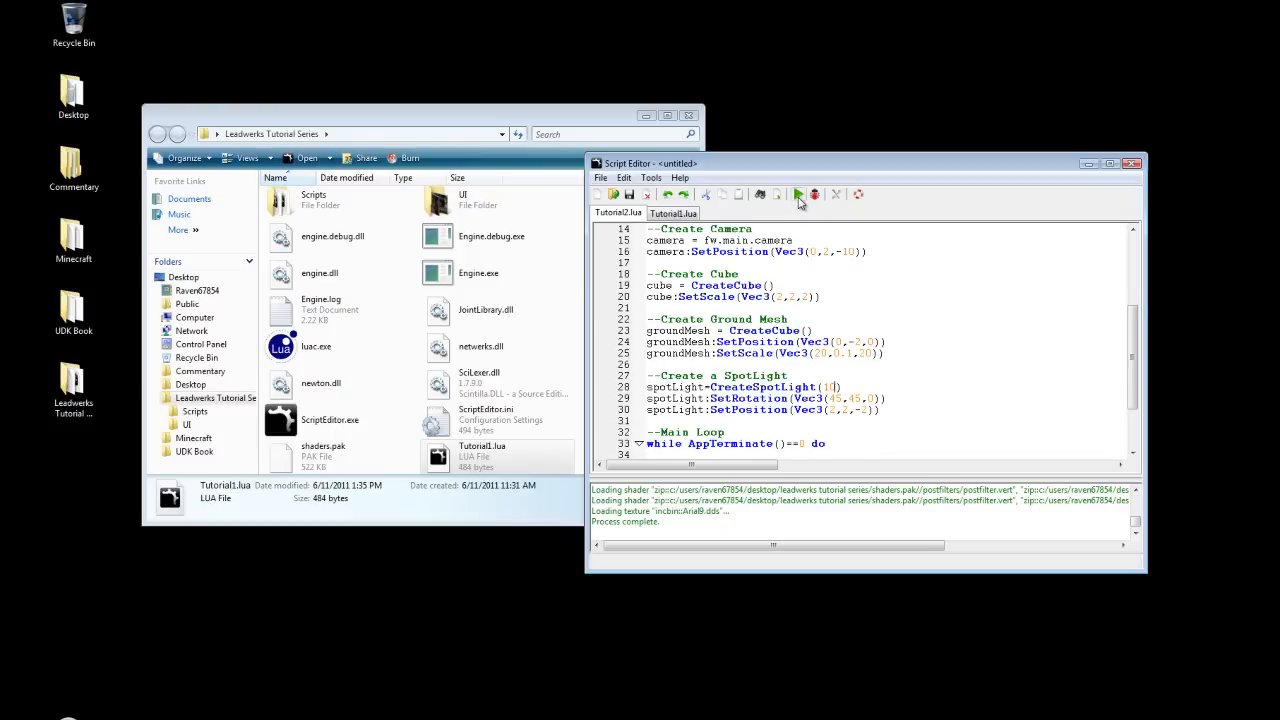
# - Run the updated script to view the angled spotlight on the cube, then close the engine window
pyautogui.click(798, 194)
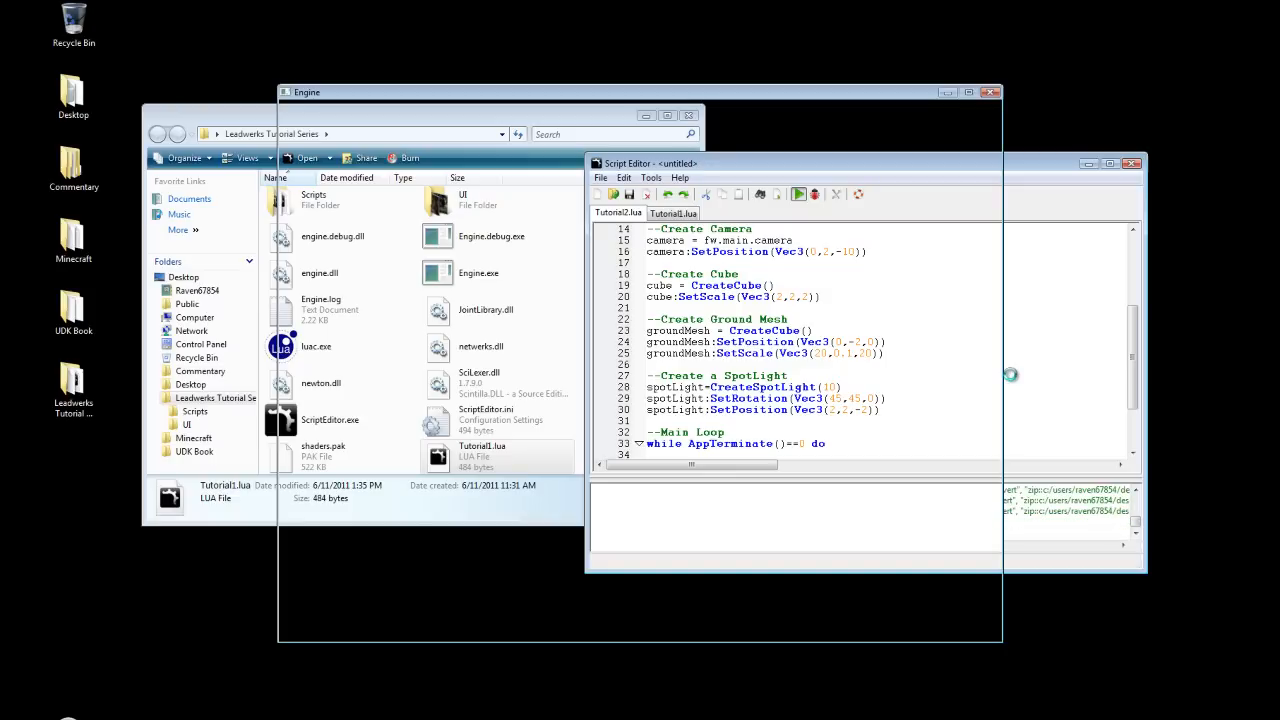
pyautogui.click(798, 194)
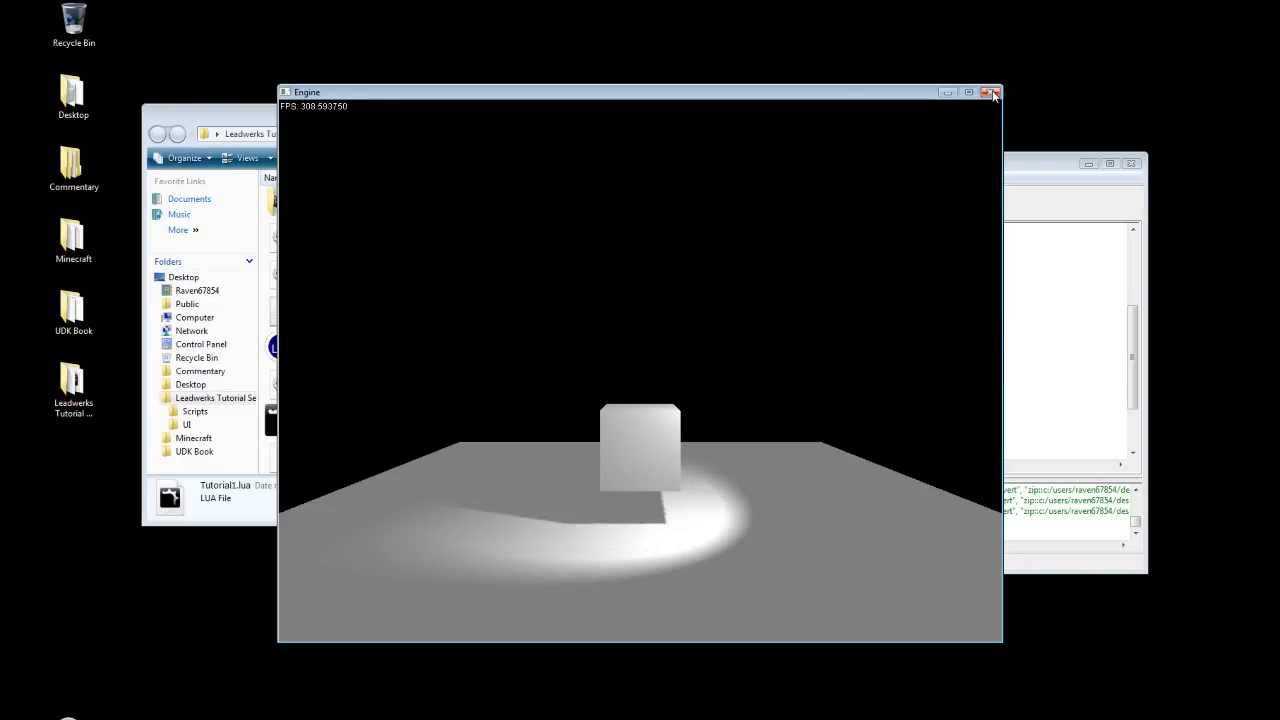
pyautogui.click(993, 92)
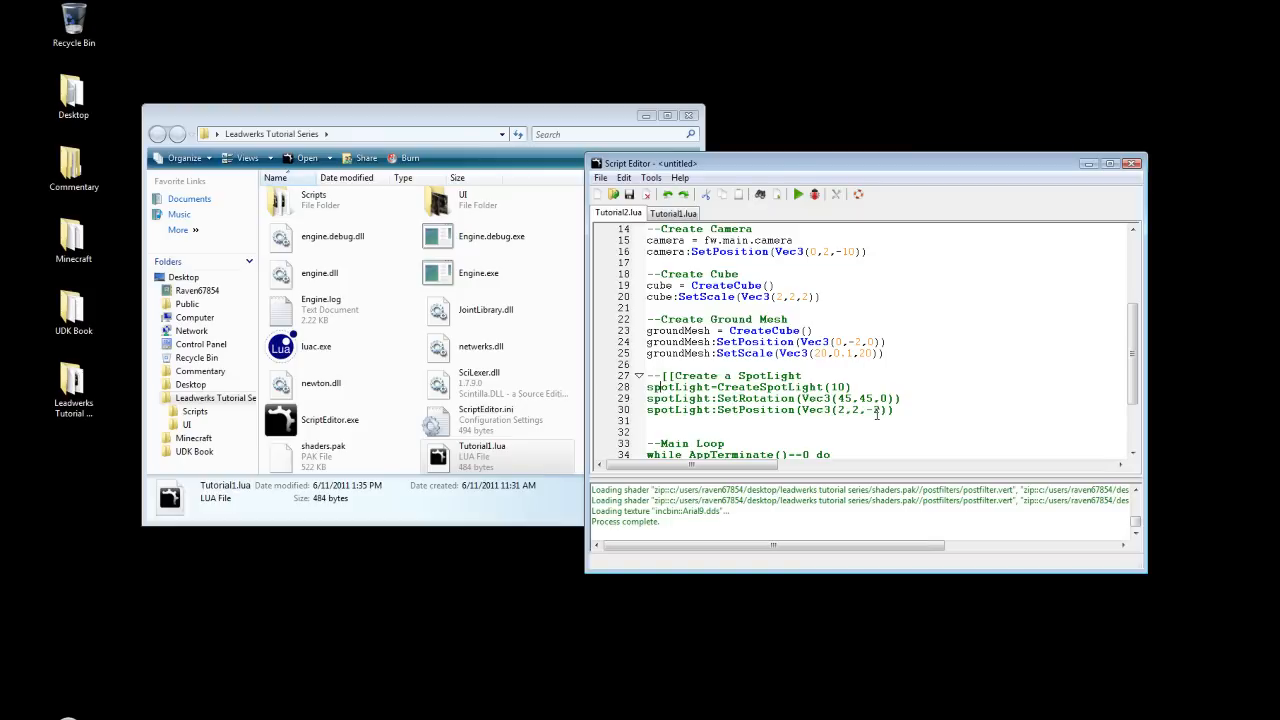
# - Close the spotlight block comment with ']]--' and start a '--Create a PointLight' section
pyautogui.write(']]')
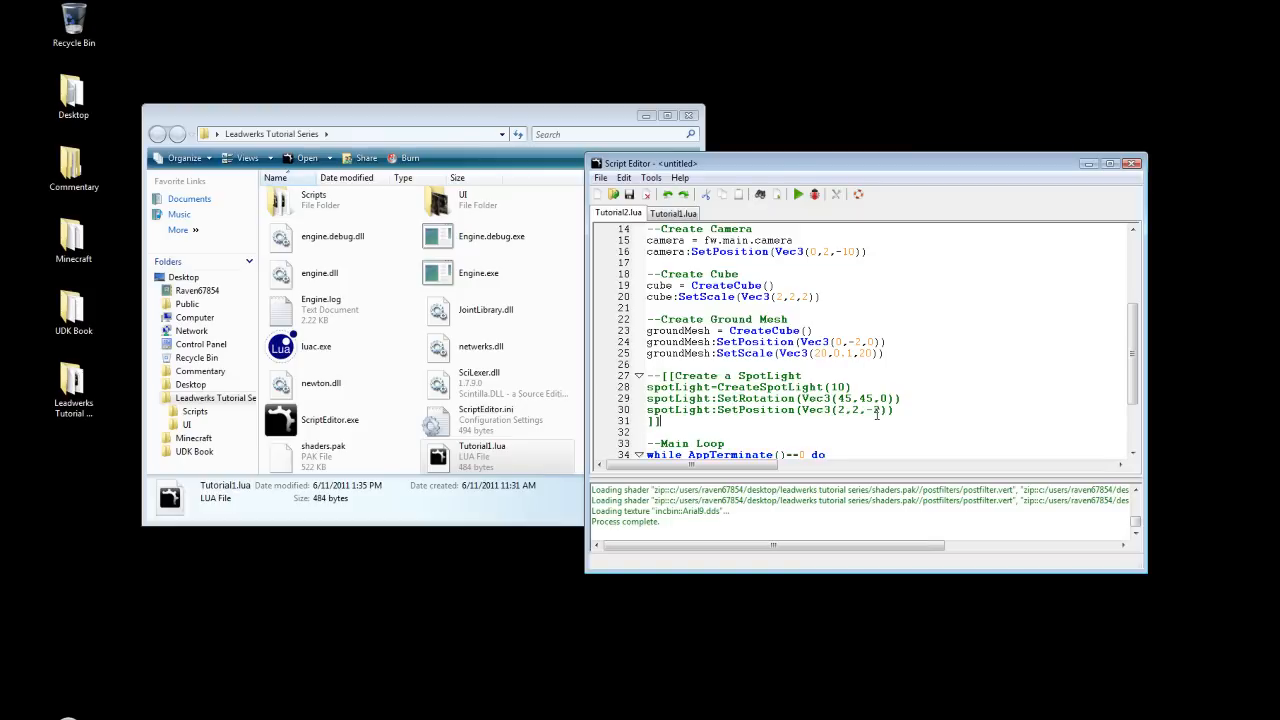
pyautogui.write('--')
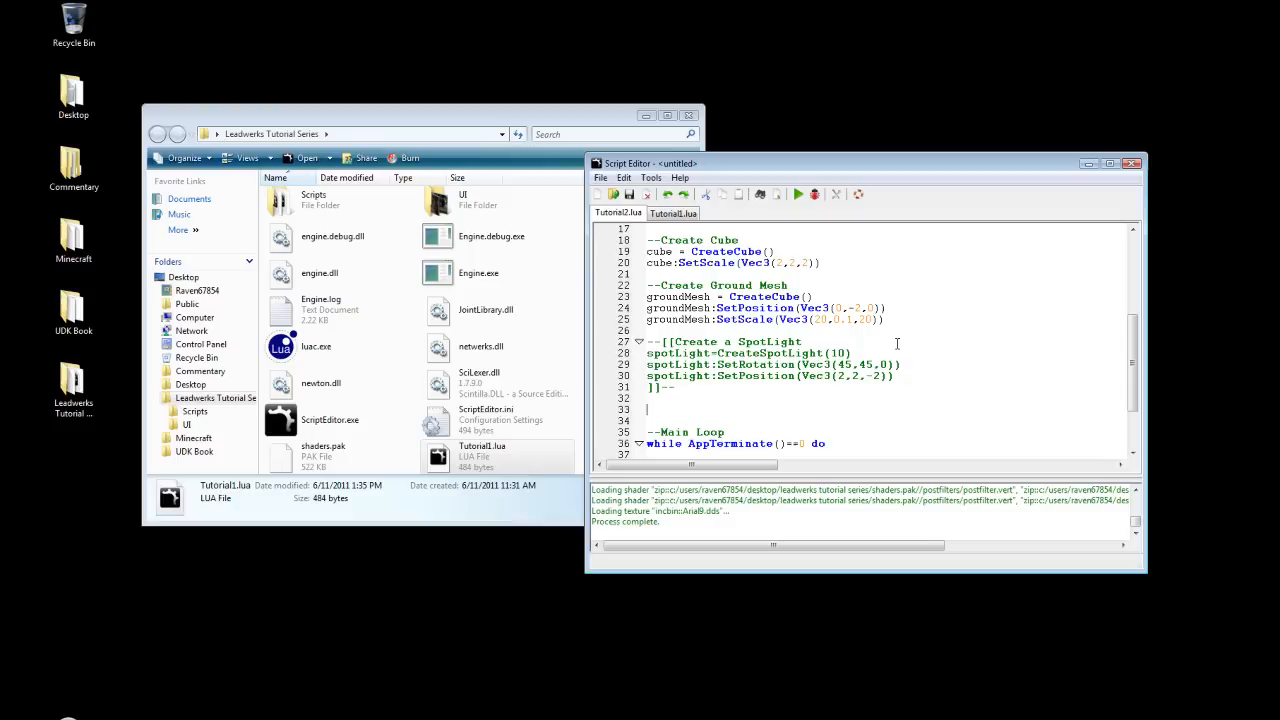
pyautogui.write('--Create a PointLight')
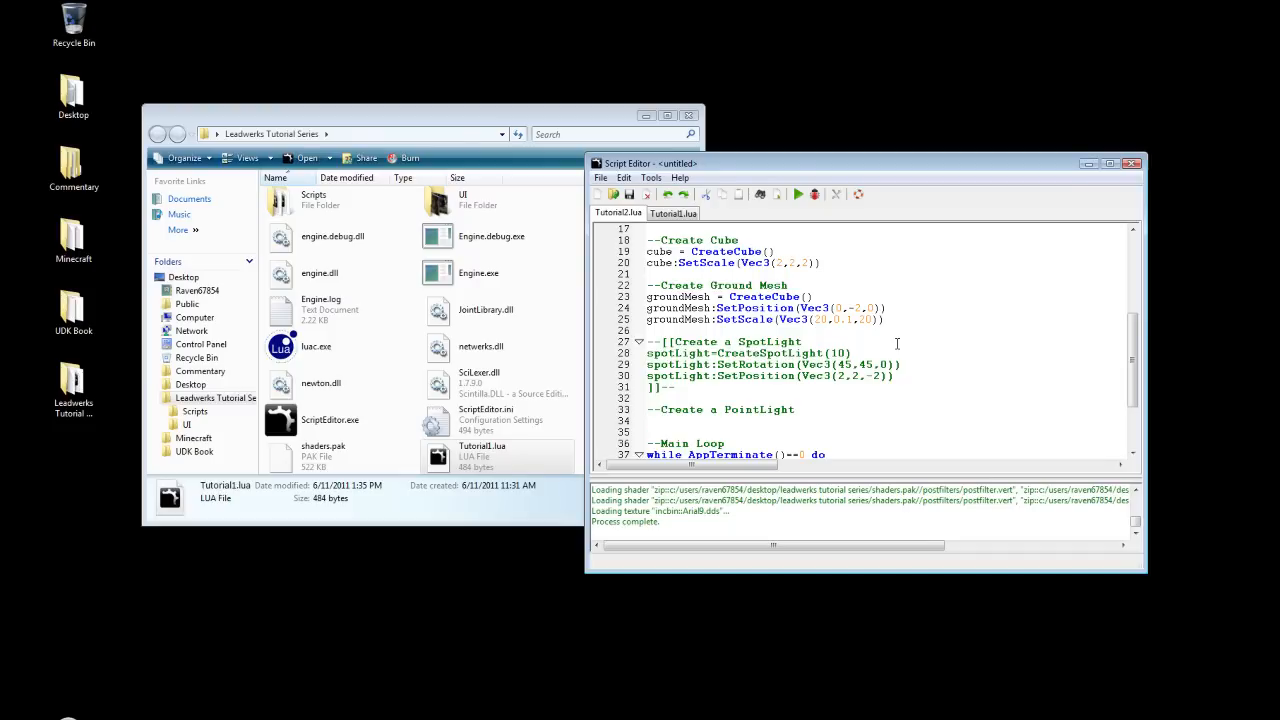
# - Position the range-10 point light at 2,2,-2 with SetPosition and run the script
pyautogui.write('pointLight=CreatePointLight')
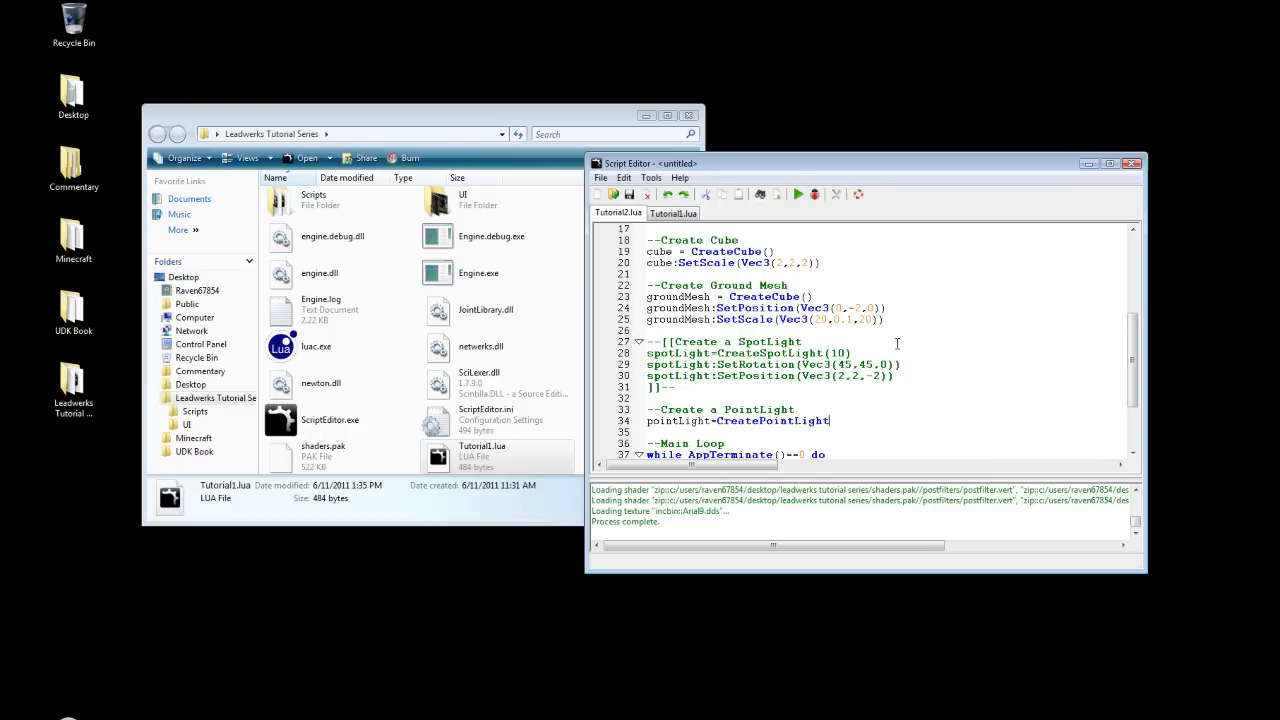
pyautogui.write('(10')
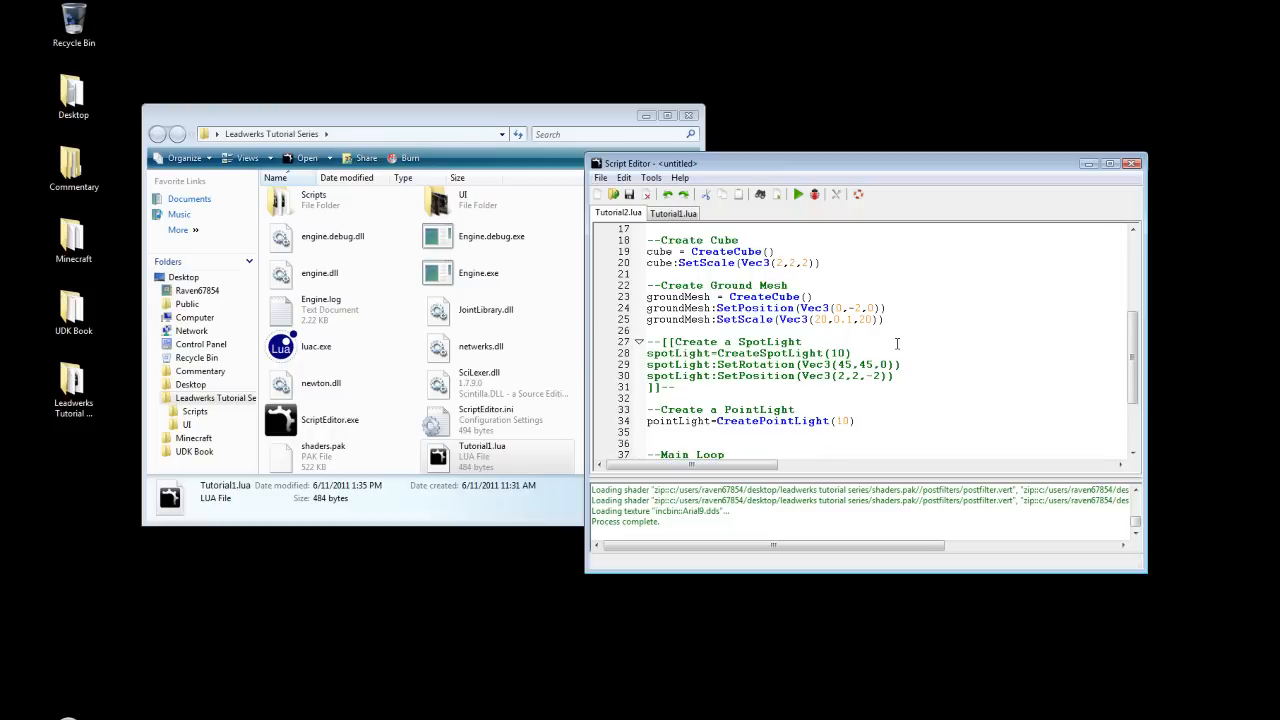
pyautogui.write('pointLight=')
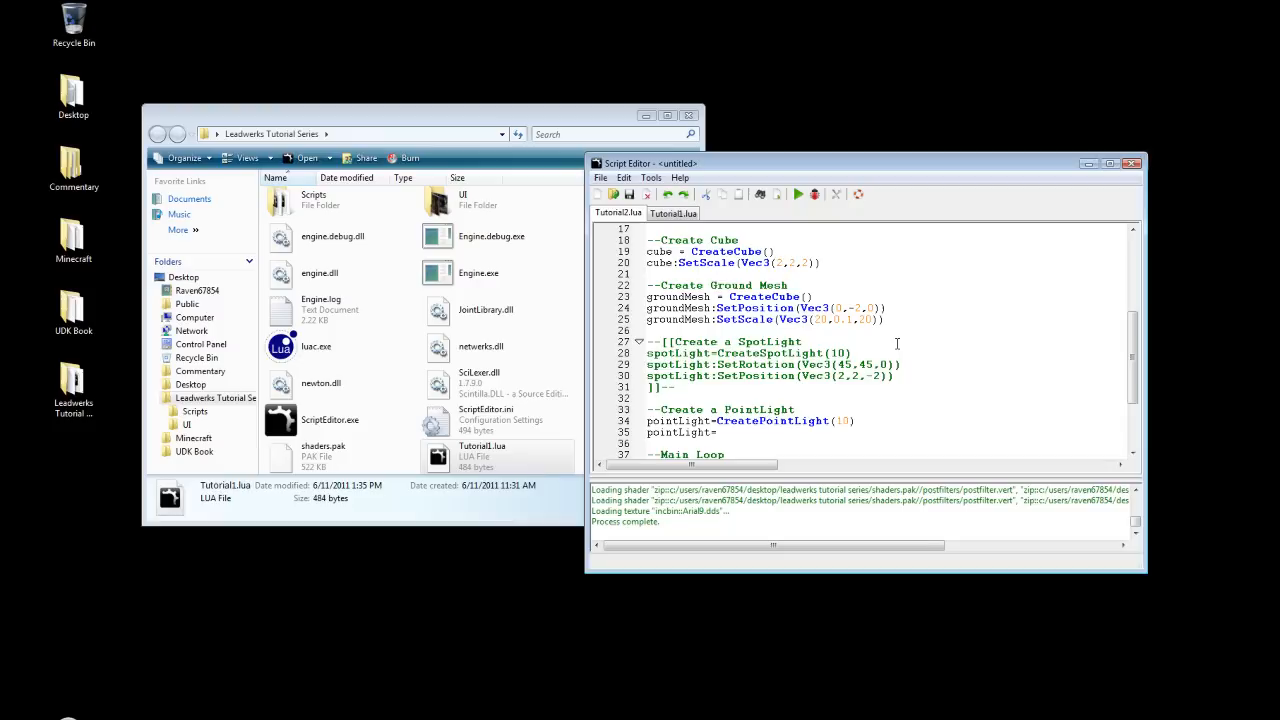
pyautogui.write('se')
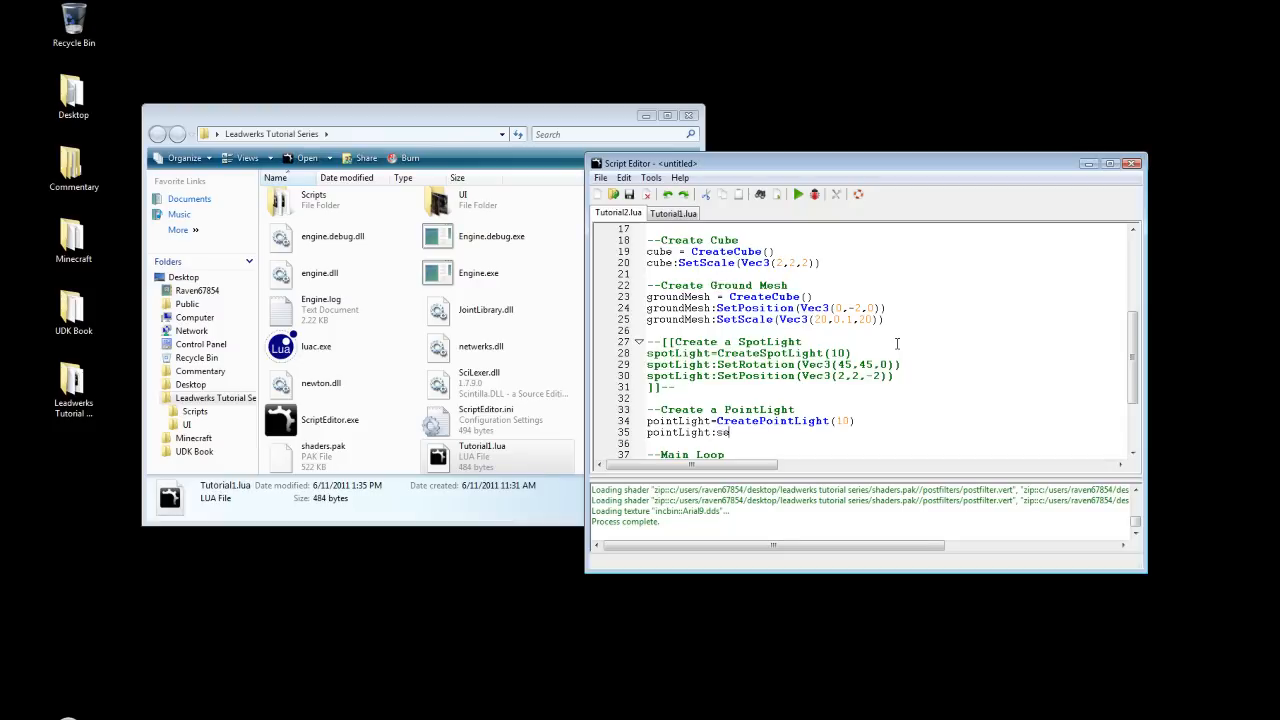
pyautogui.write('etPosition')
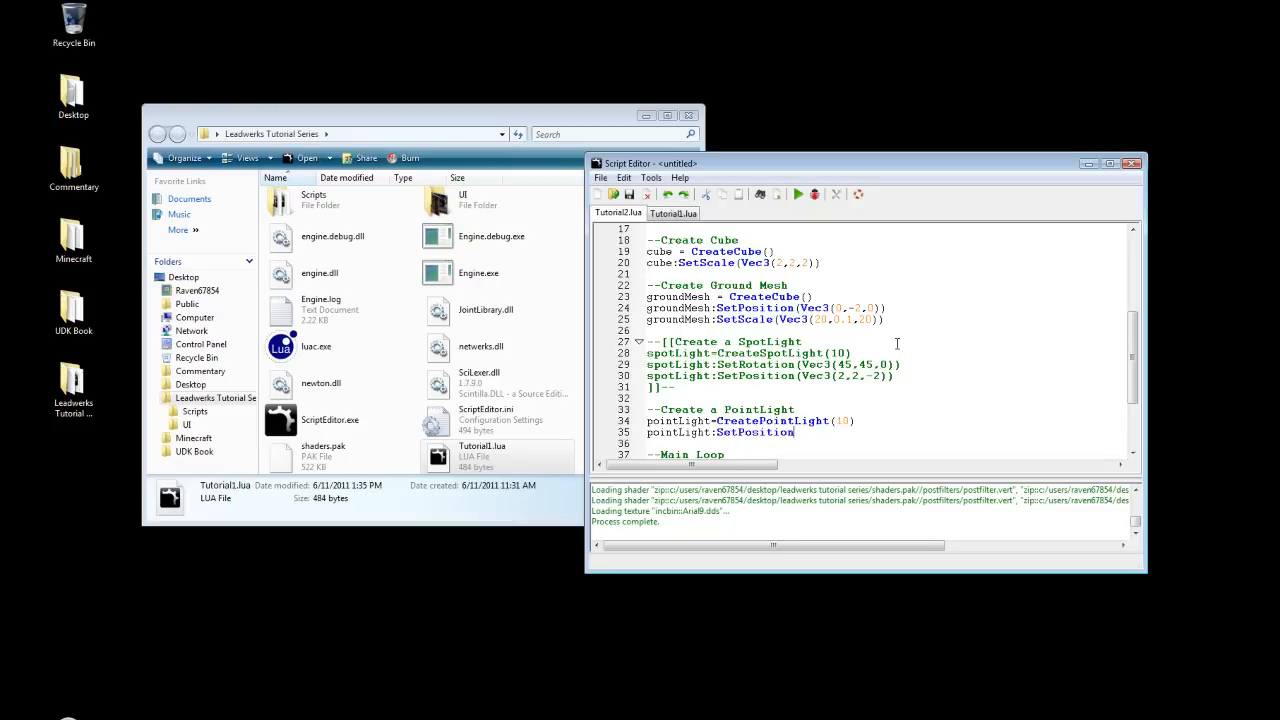
pyautogui.write('(Vec3(')
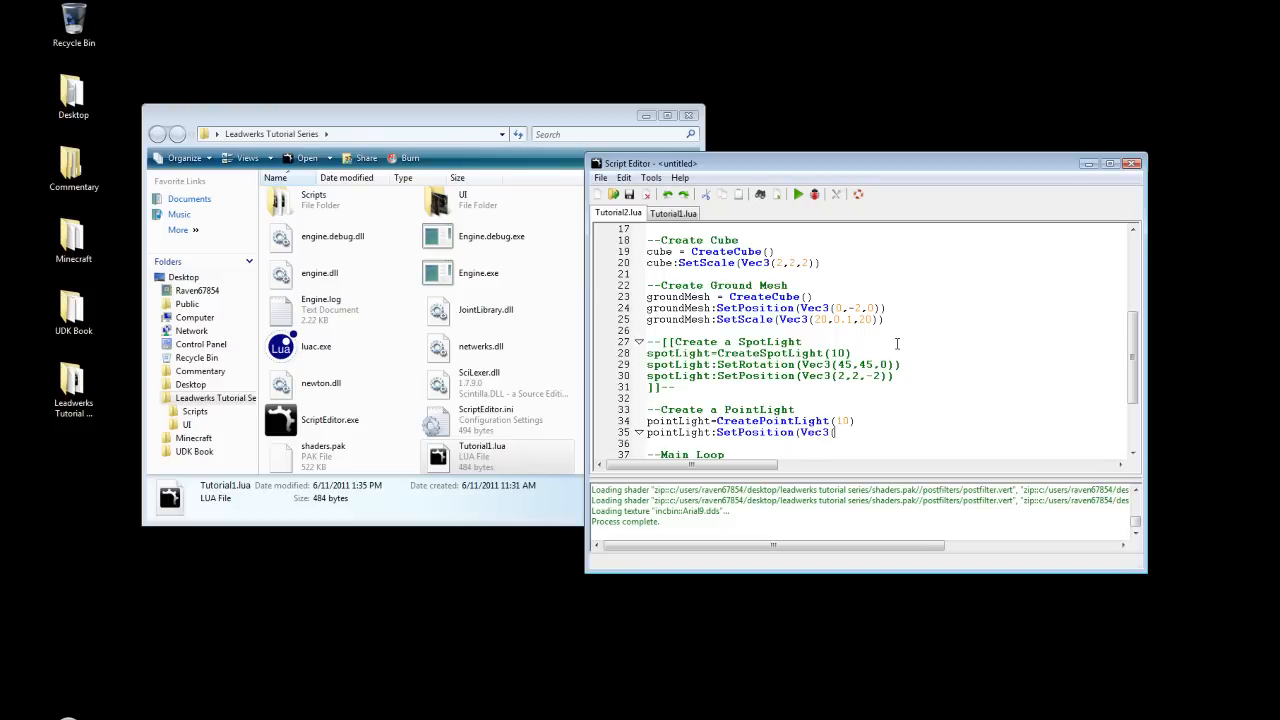
pyautogui.write('2,2,')
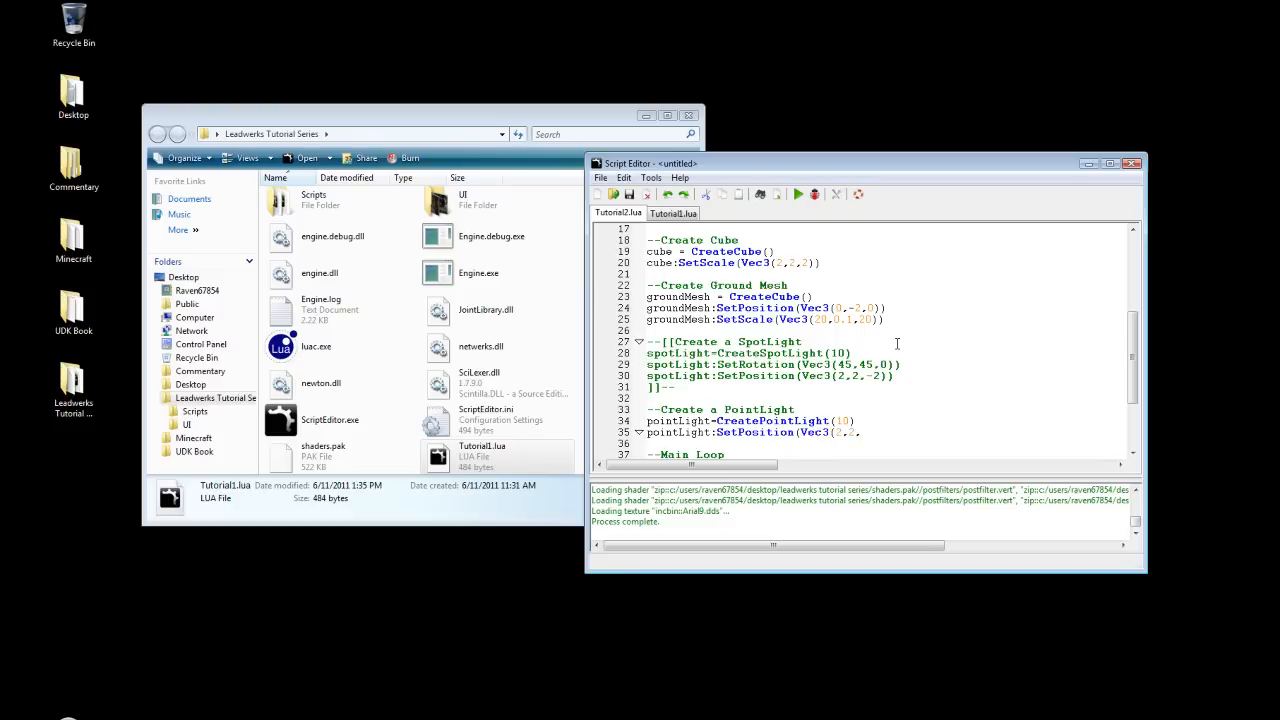
pyautogui.write('-2,))')
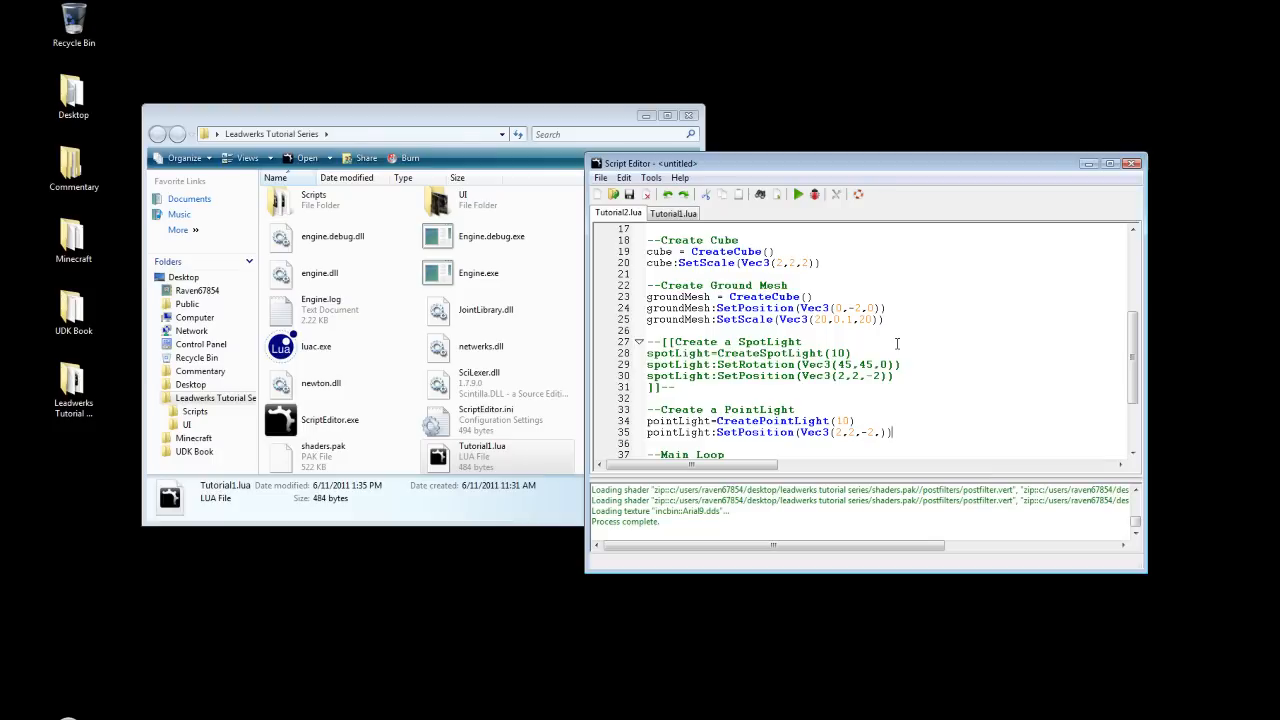
pyautogui.click(798, 194)
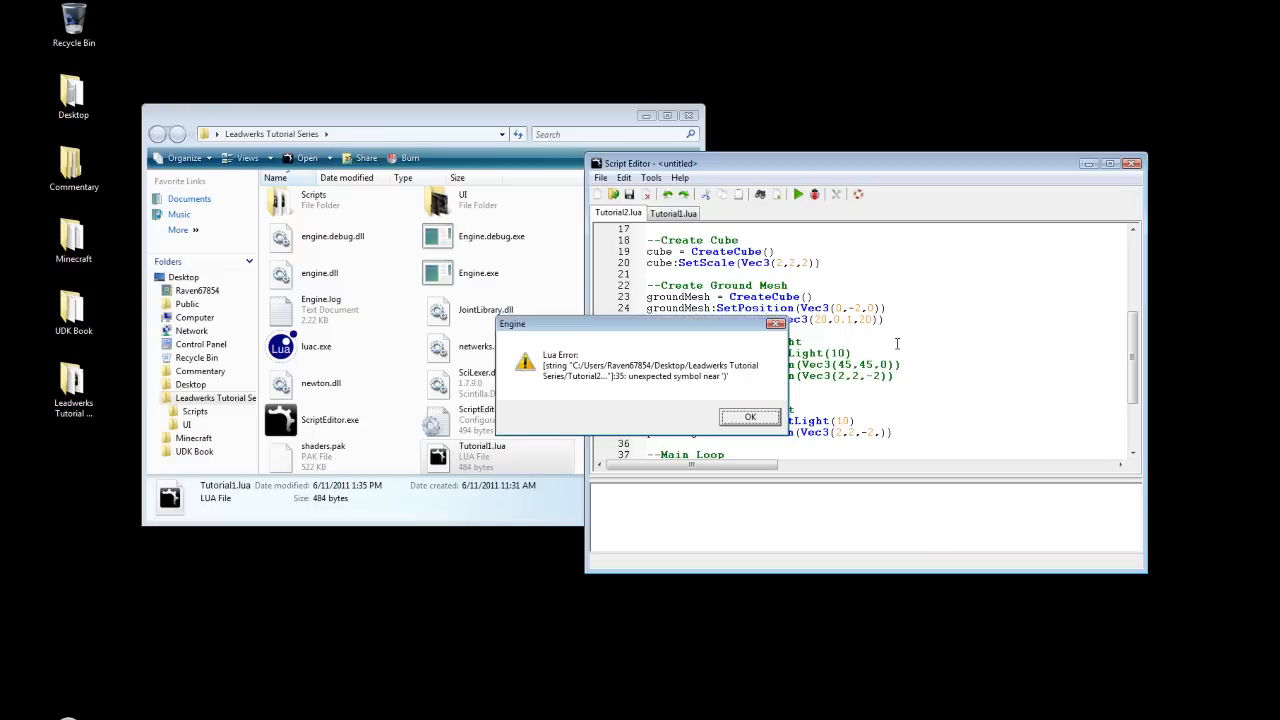
# - Dismiss both Lua errors, rerun with SetPosition(Vec3(2,2,-2)) fixed, then close the render window
pyautogui.click(750, 417)
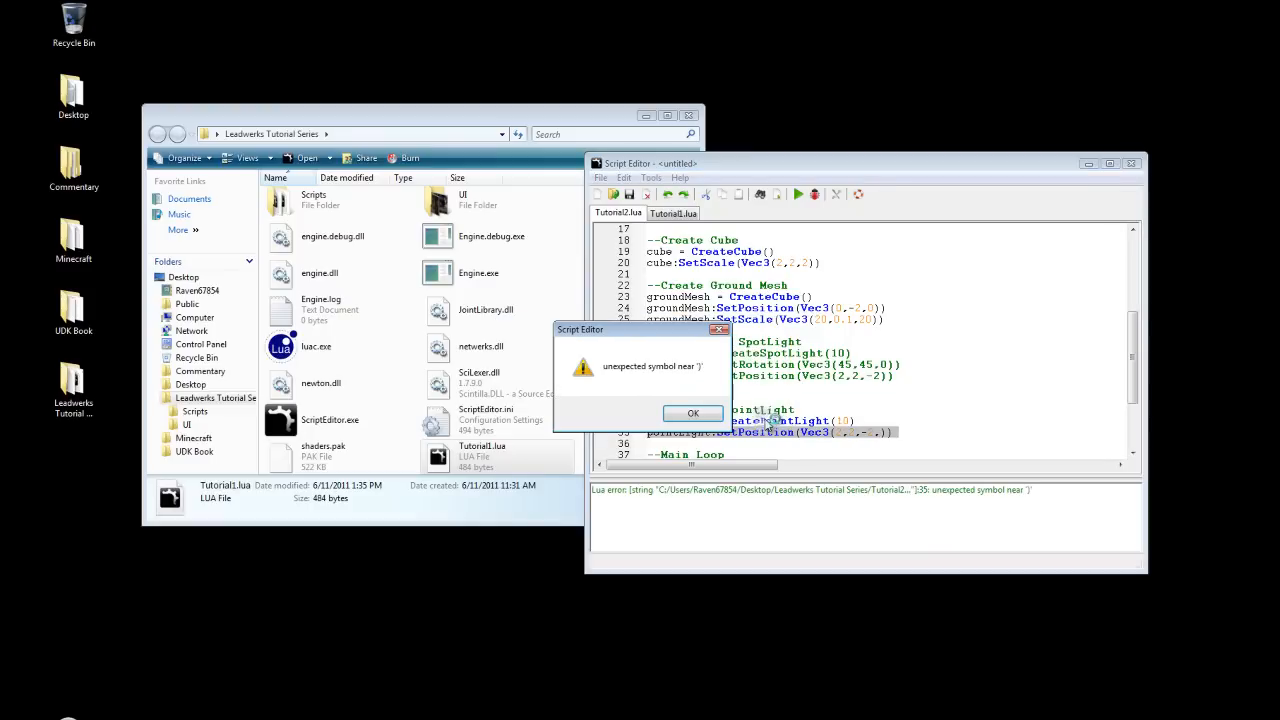
pyautogui.click(692, 413)
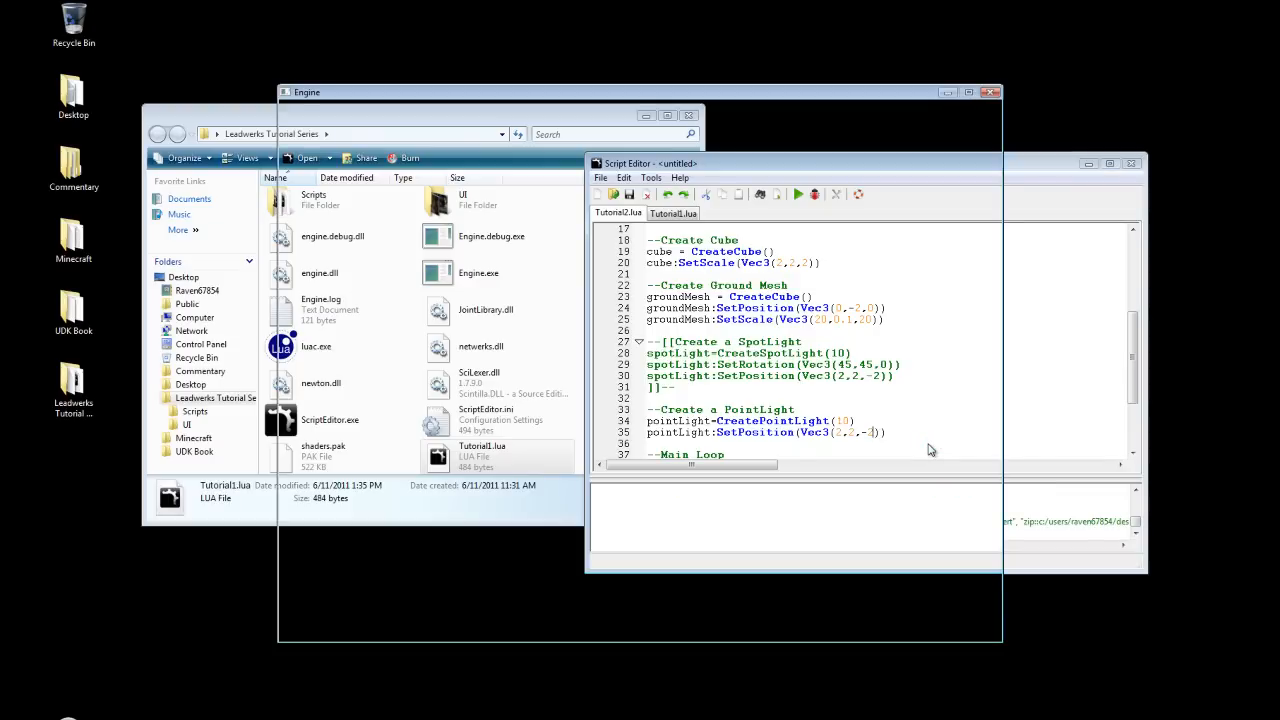
pyautogui.click(798, 194)
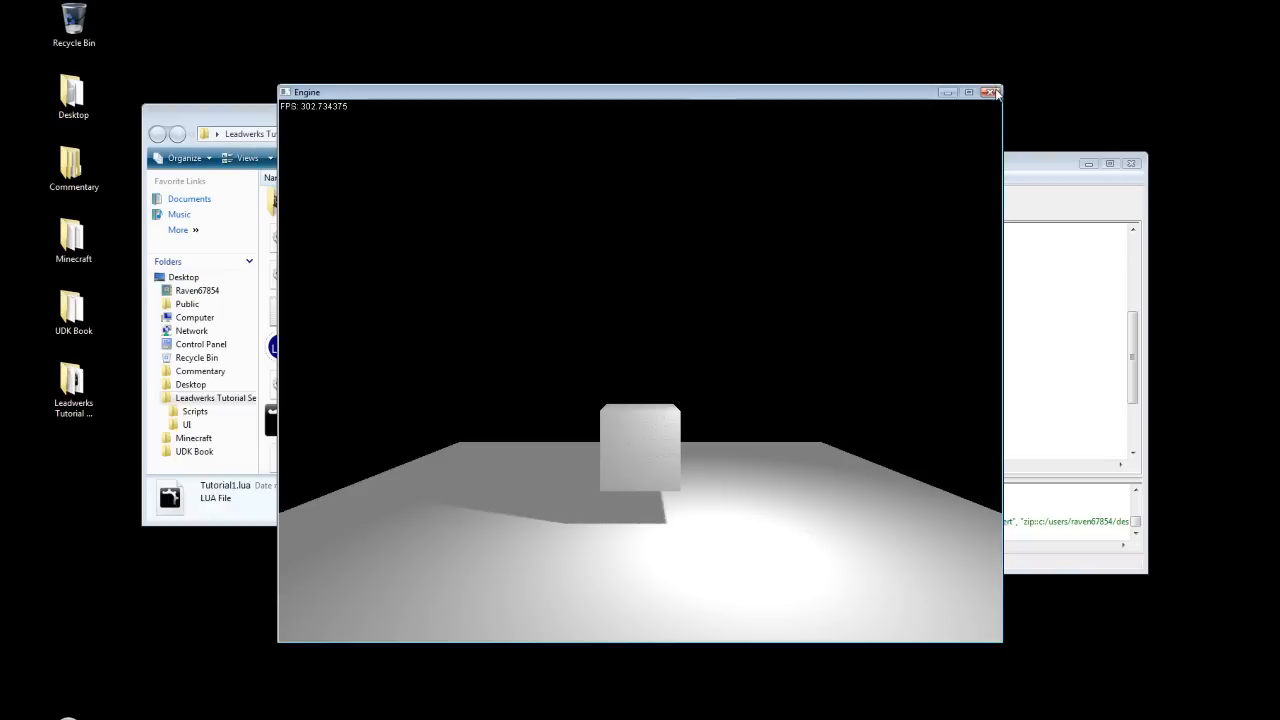
pyautogui.click(994, 92)
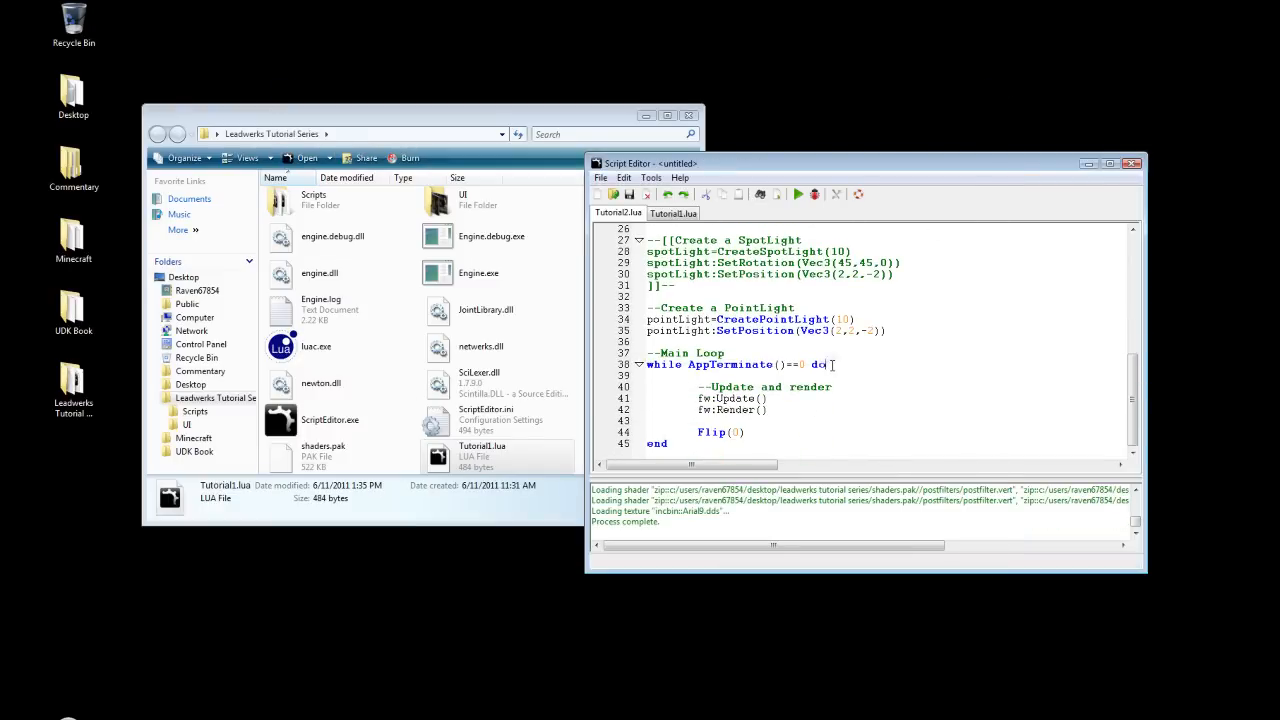
# - Add cube:Turn(Vec3(0.5,0.5,0.5)) inside the main while loop
pyautogui.write('cube')
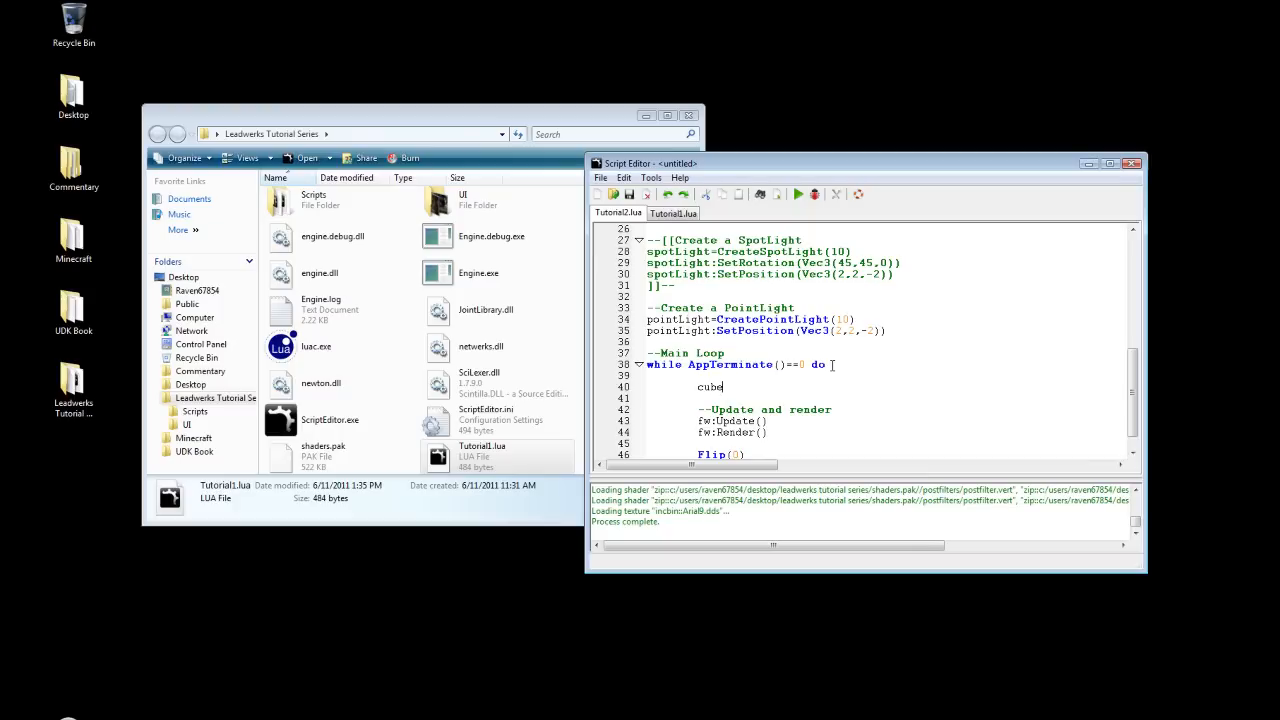
pyautogui.write(':Turn')
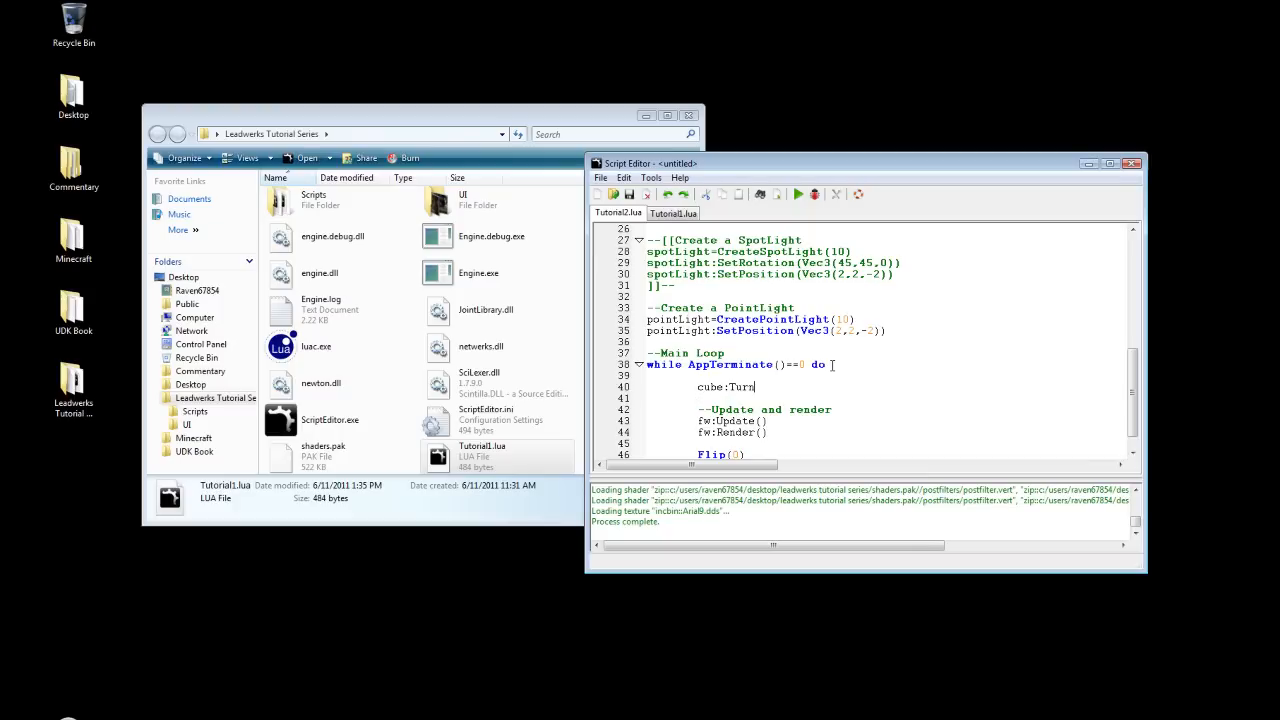
pyautogui.write('(Vec3')
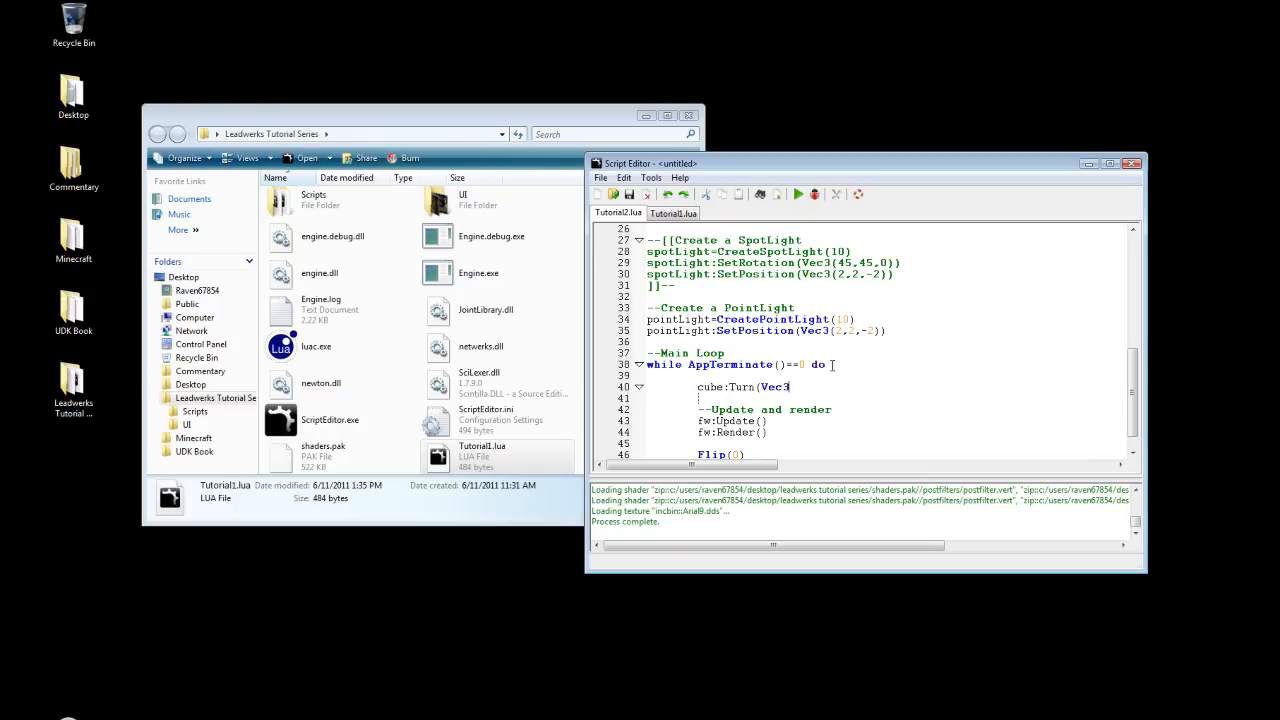
pyautogui.press('Backspace')
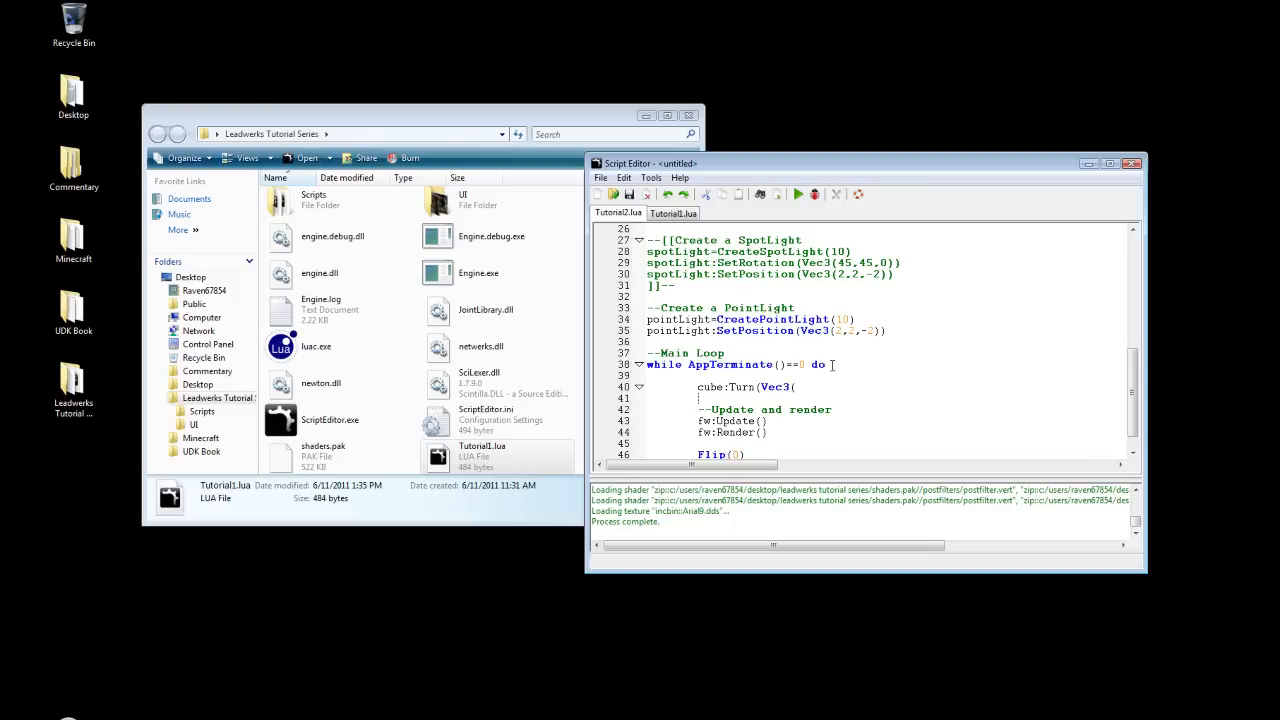
pyautogui.write('0.5,0.5,0.5))')
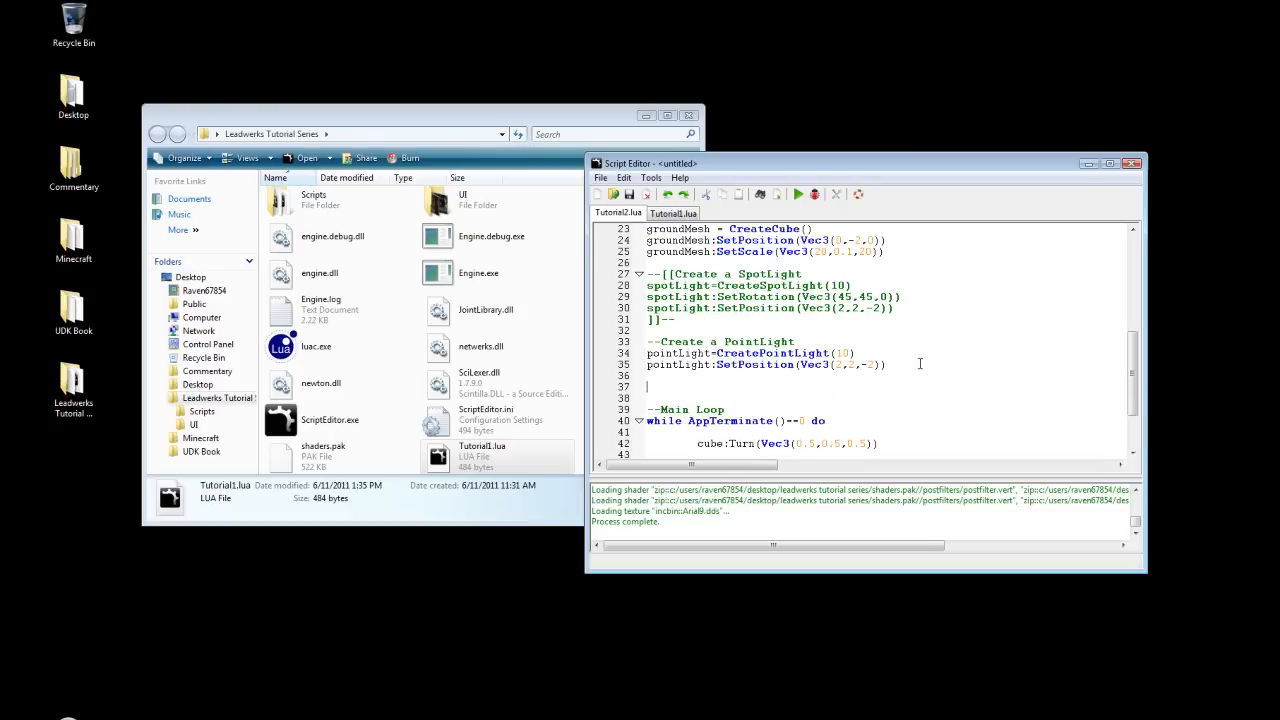
# - Add an 'Enable DebugLights' comment with DebugLights(1) before the loop and run the script
pyautogui.write('--')
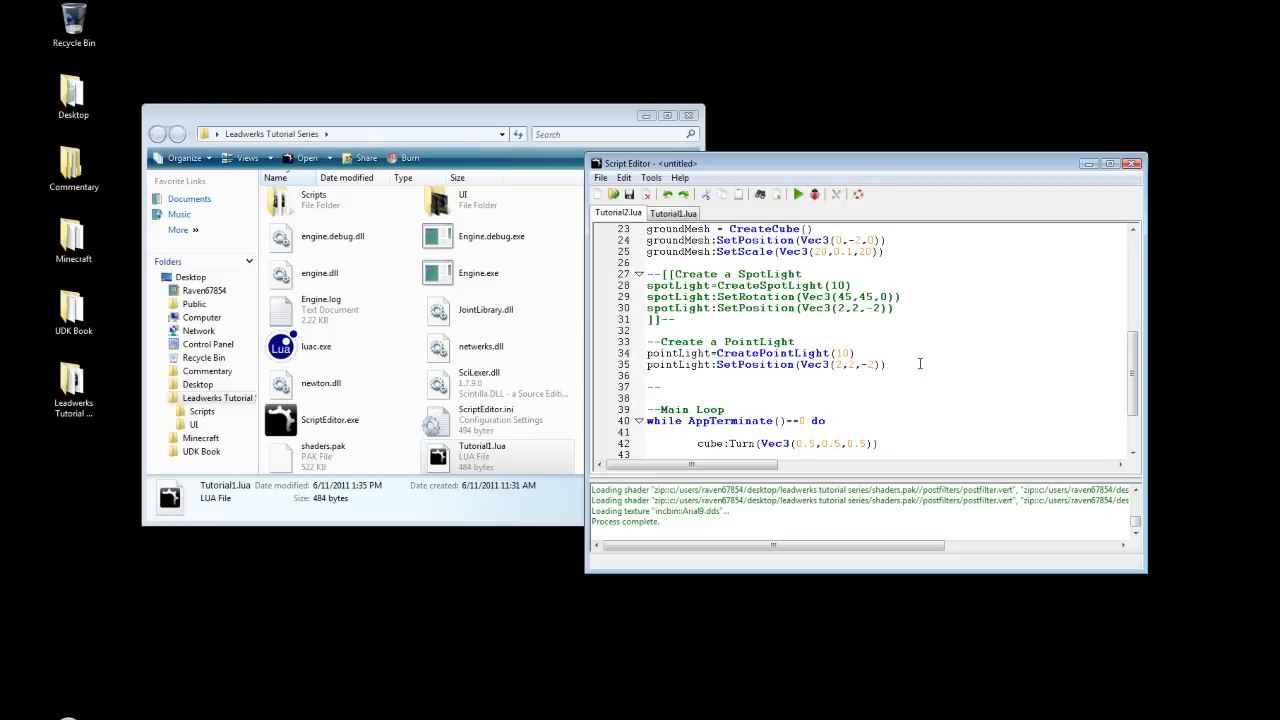
pyautogui.write('T')
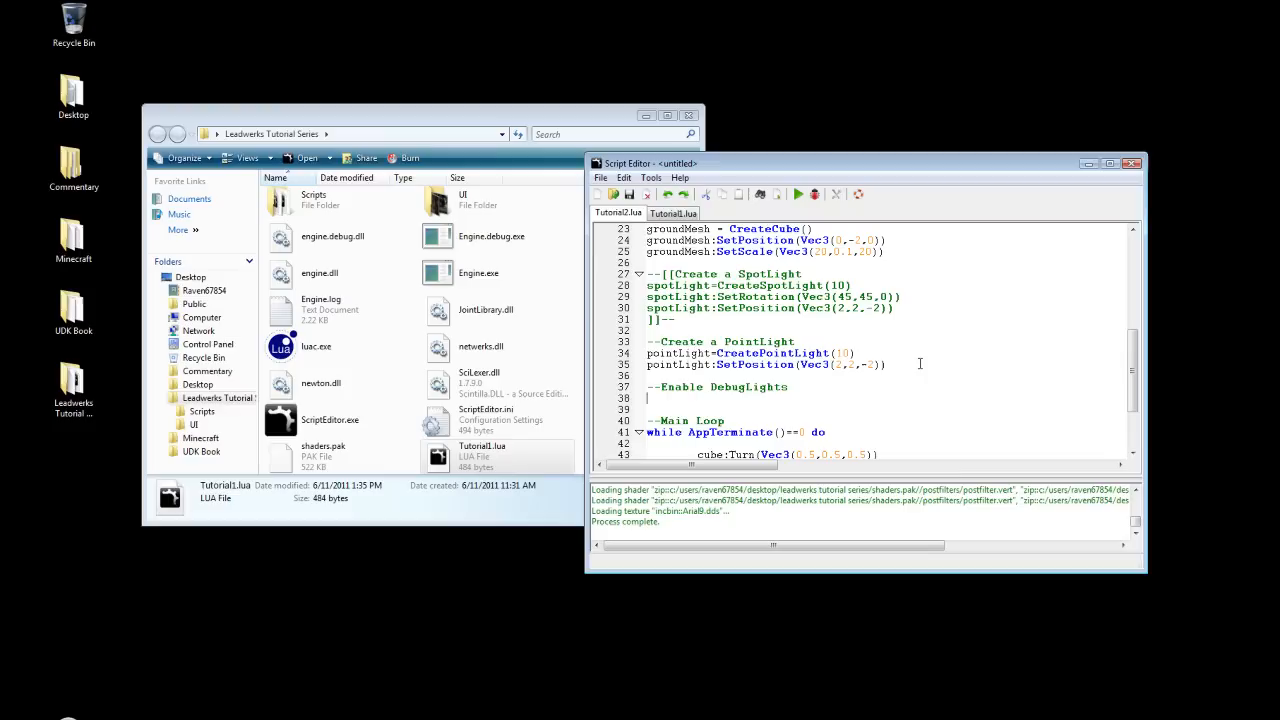
pyautogui.write('DebugLight(')
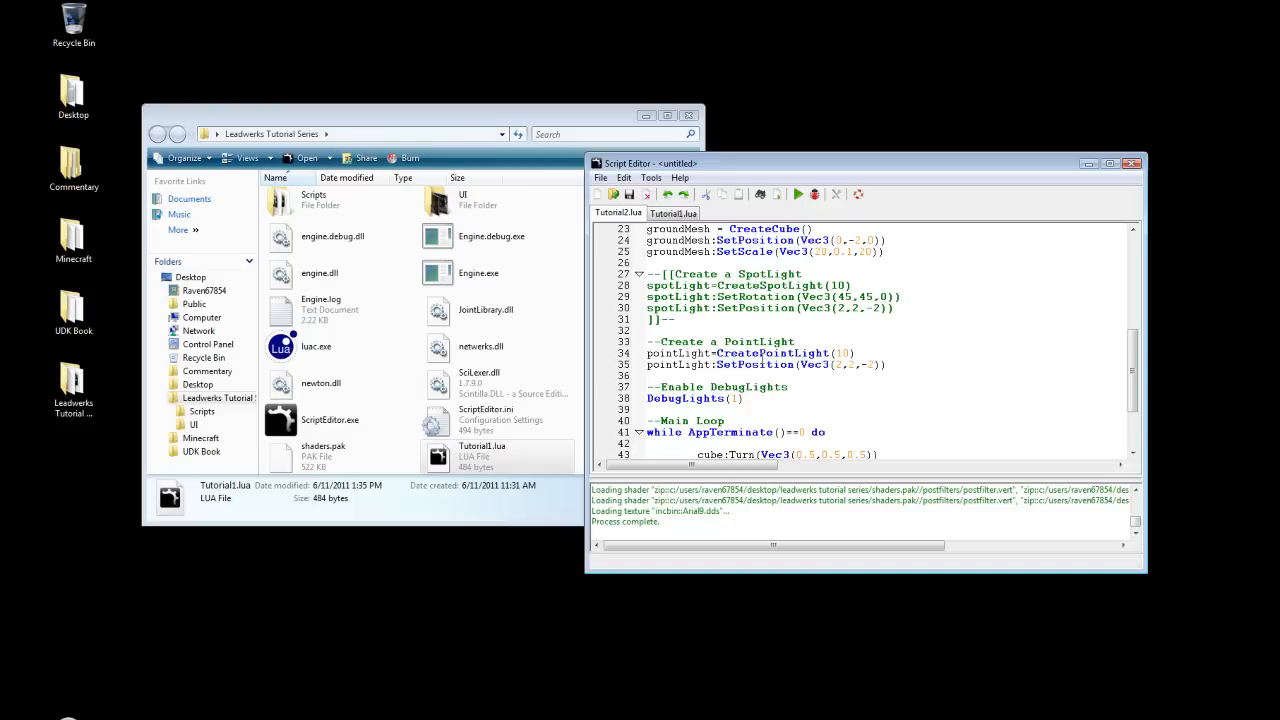
pyautogui.click(798, 194)
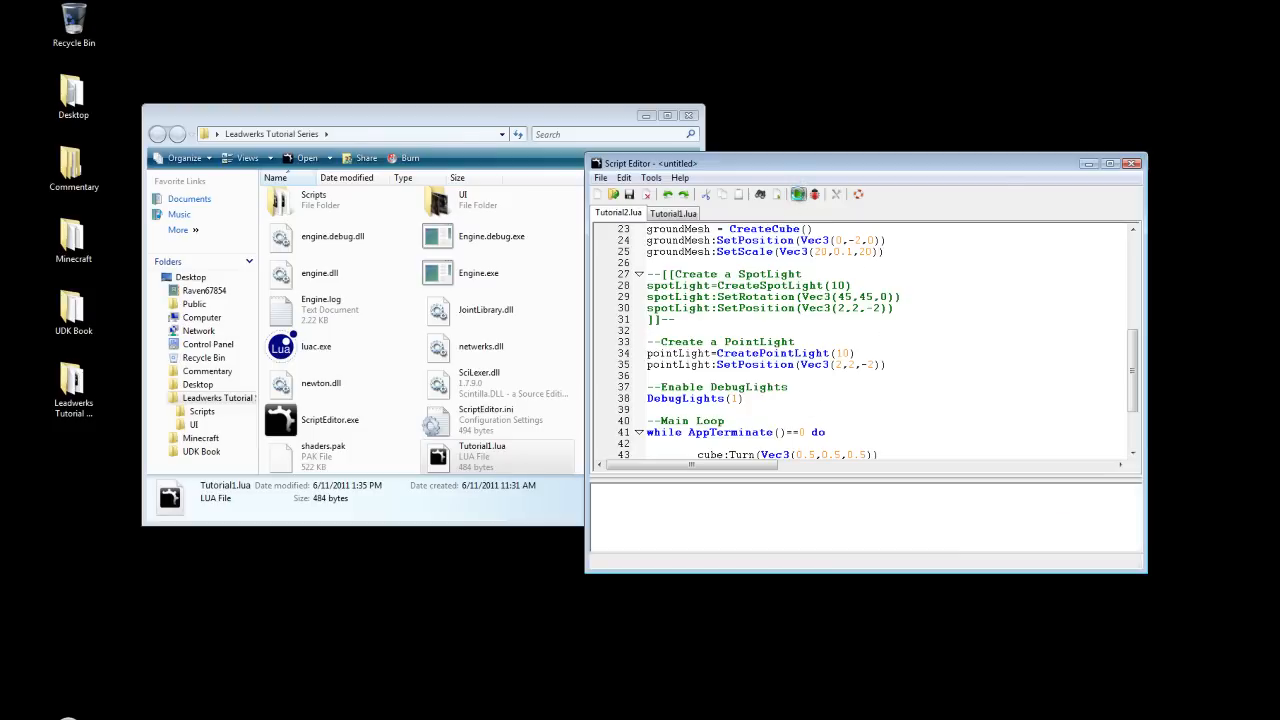
pyautogui.click(799, 194)
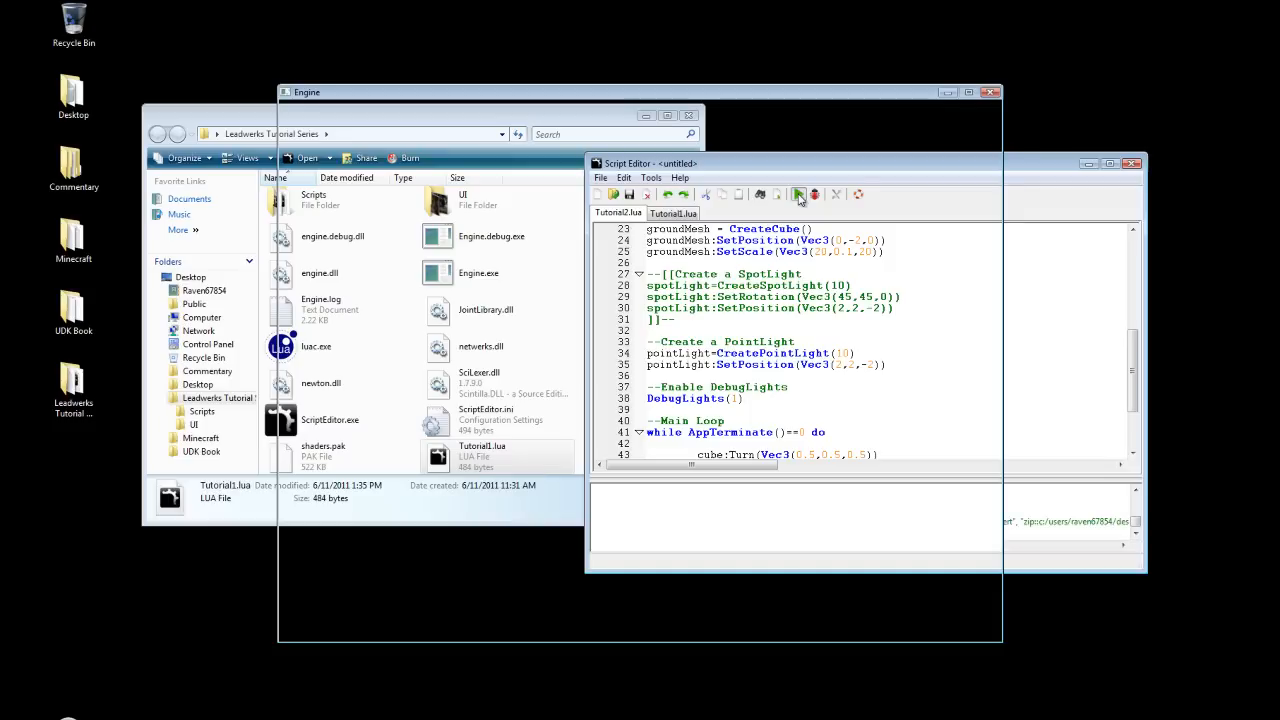
# - Watch the spinning cube with yellow light debug lines, then close the render window
pyautogui.click(797, 194)
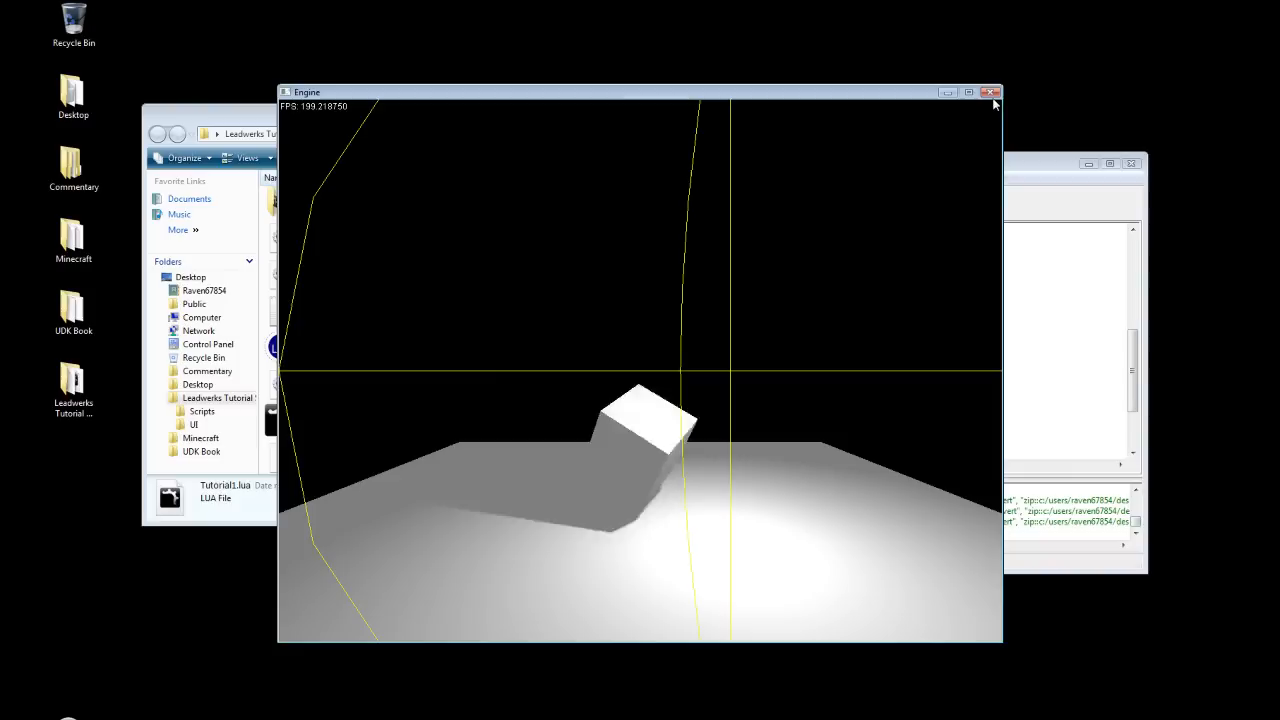
pyautogui.click(992, 92)
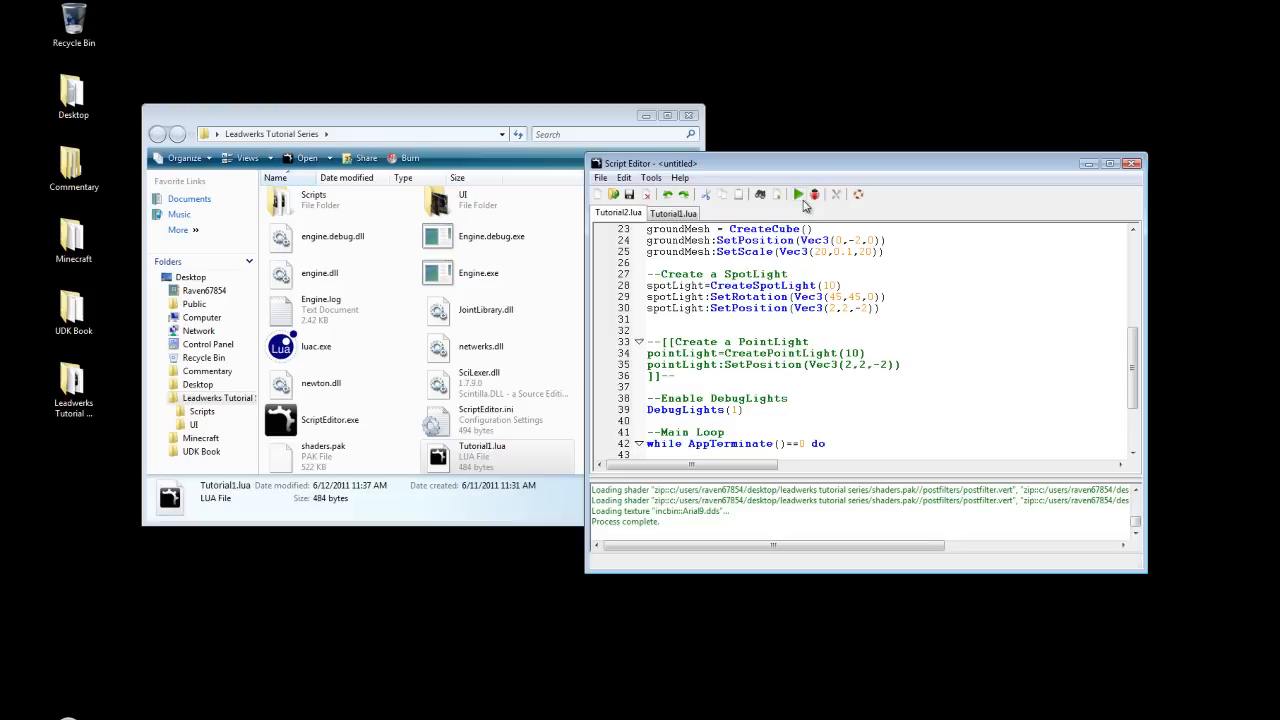
# - Run the script to preview the spot light
pyautogui.click(798, 194)
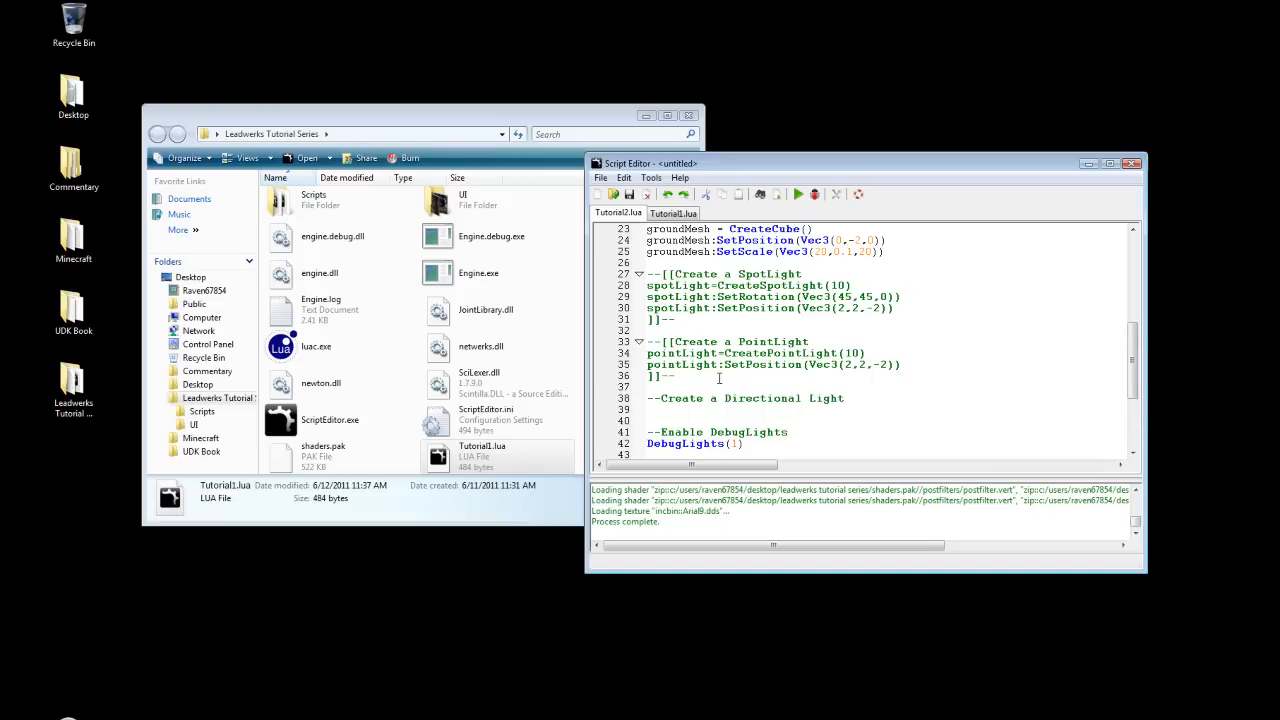
# - Create a directional light with CreateDirectionalLight(), rotate it to 45,45,0, and run
pyautogui.write('directionall')
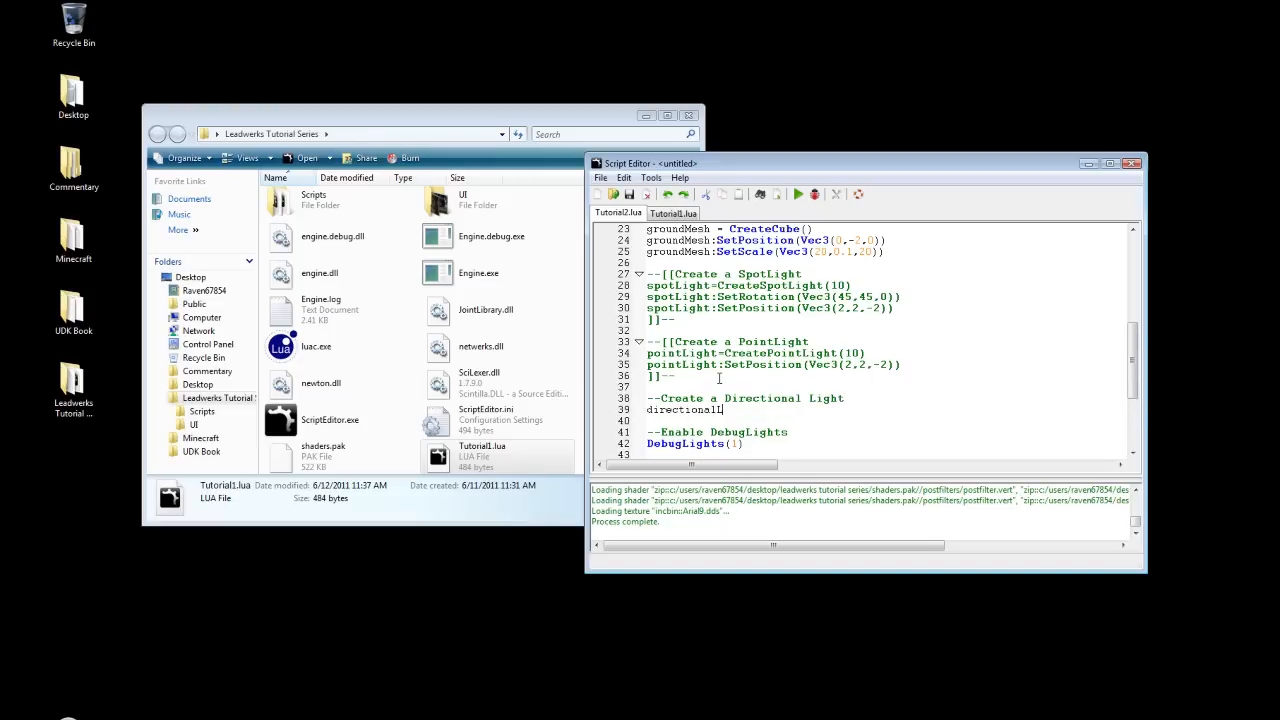
pyautogui.write('ight=Create')
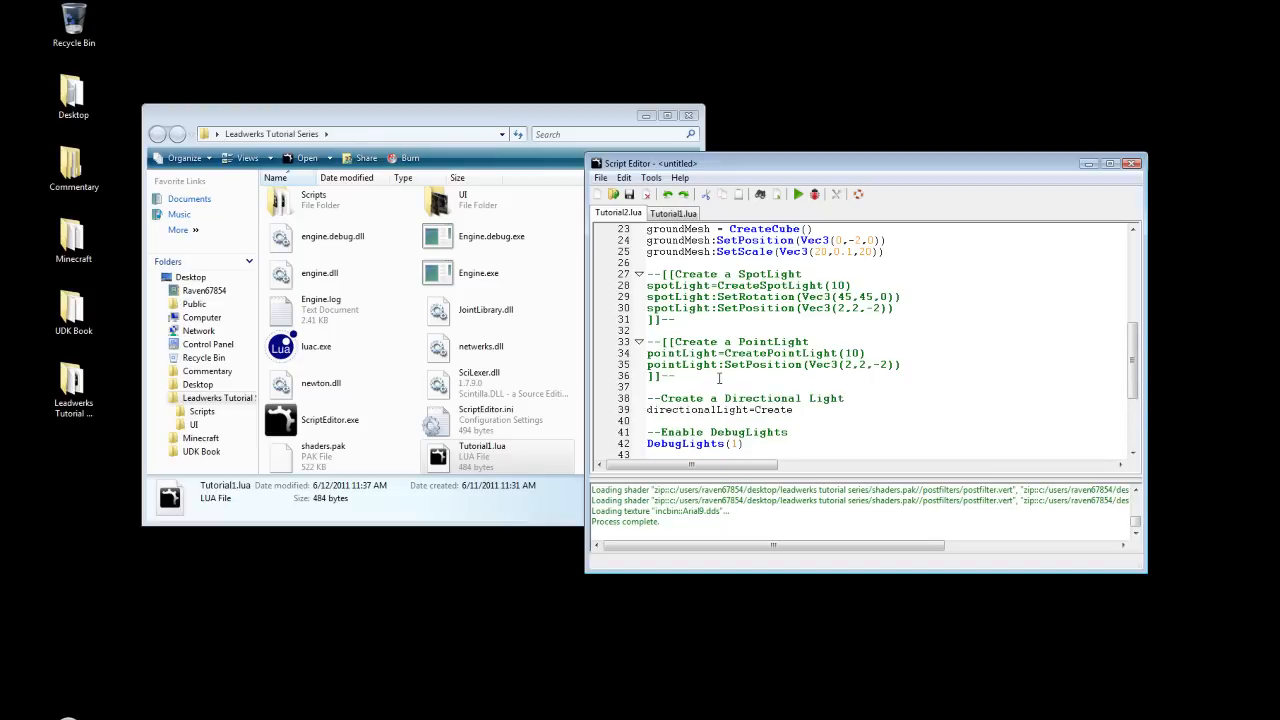
pyautogui.write('DirectionalLight(')
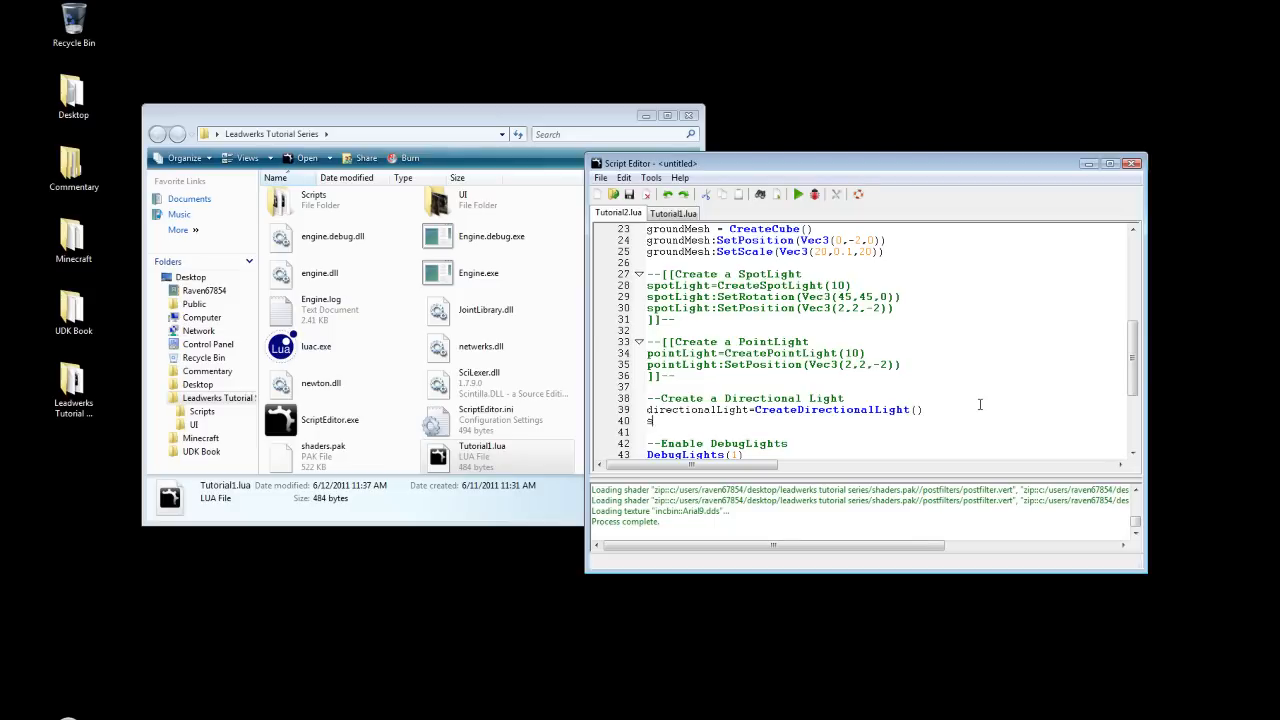
pyautogui.write('directionalLigh')
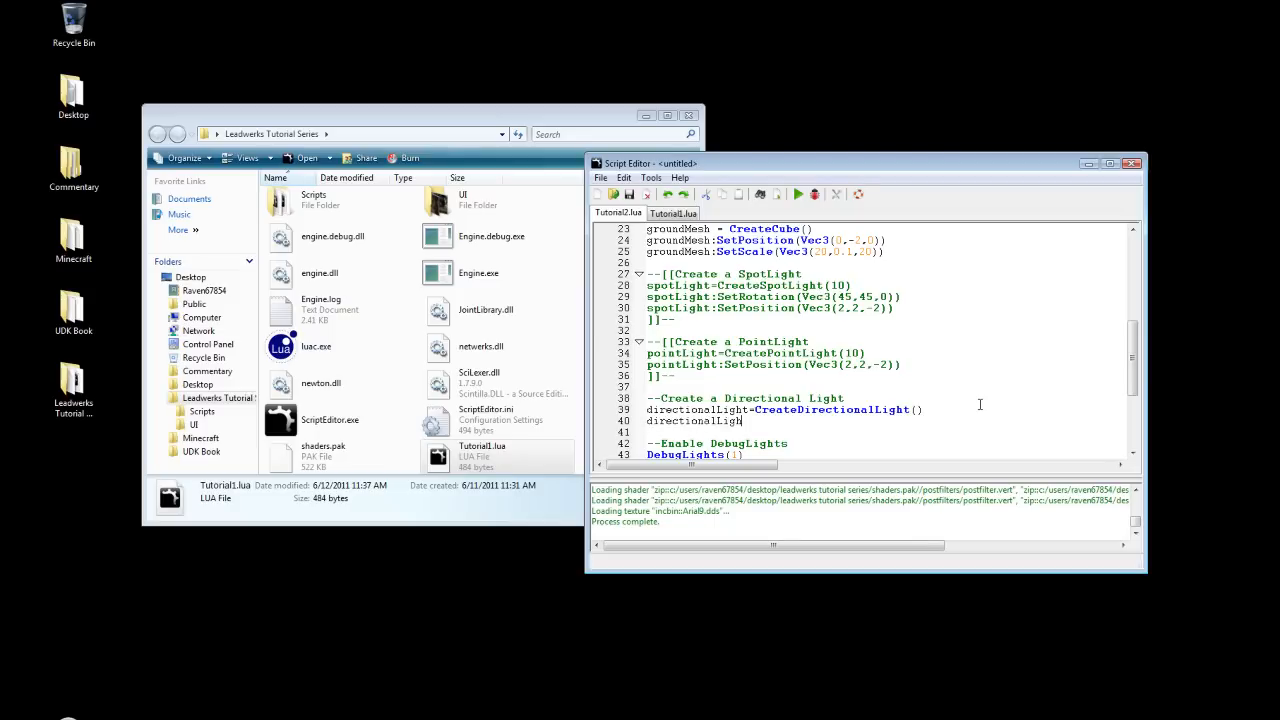
pyautogui.write('t:SetRto')
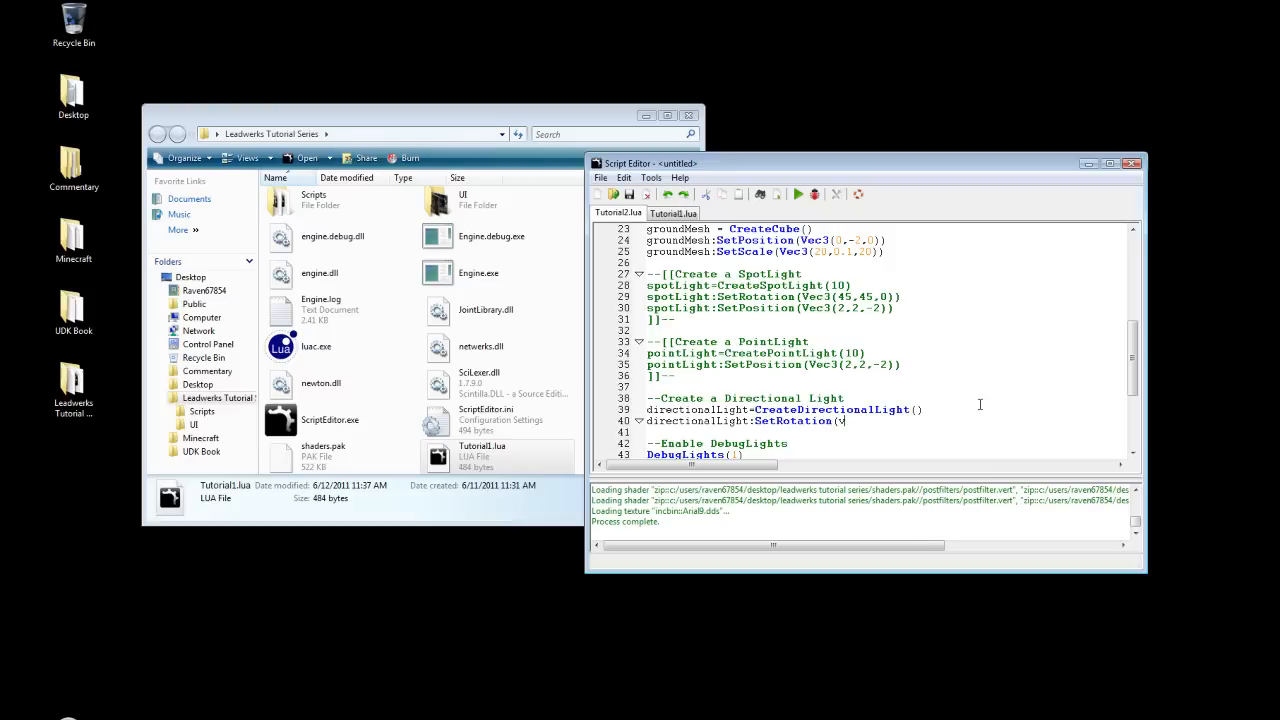
pyautogui.write('Vec3(')
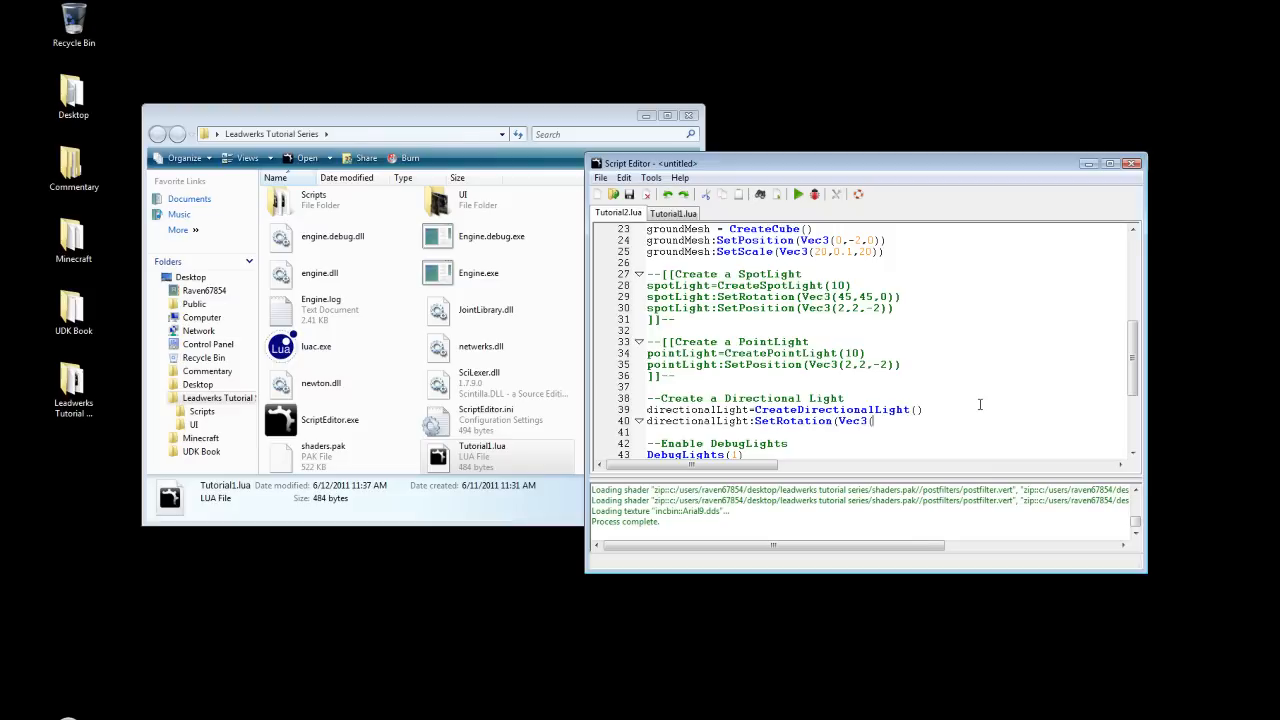
pyautogui.write('45,45,0))')
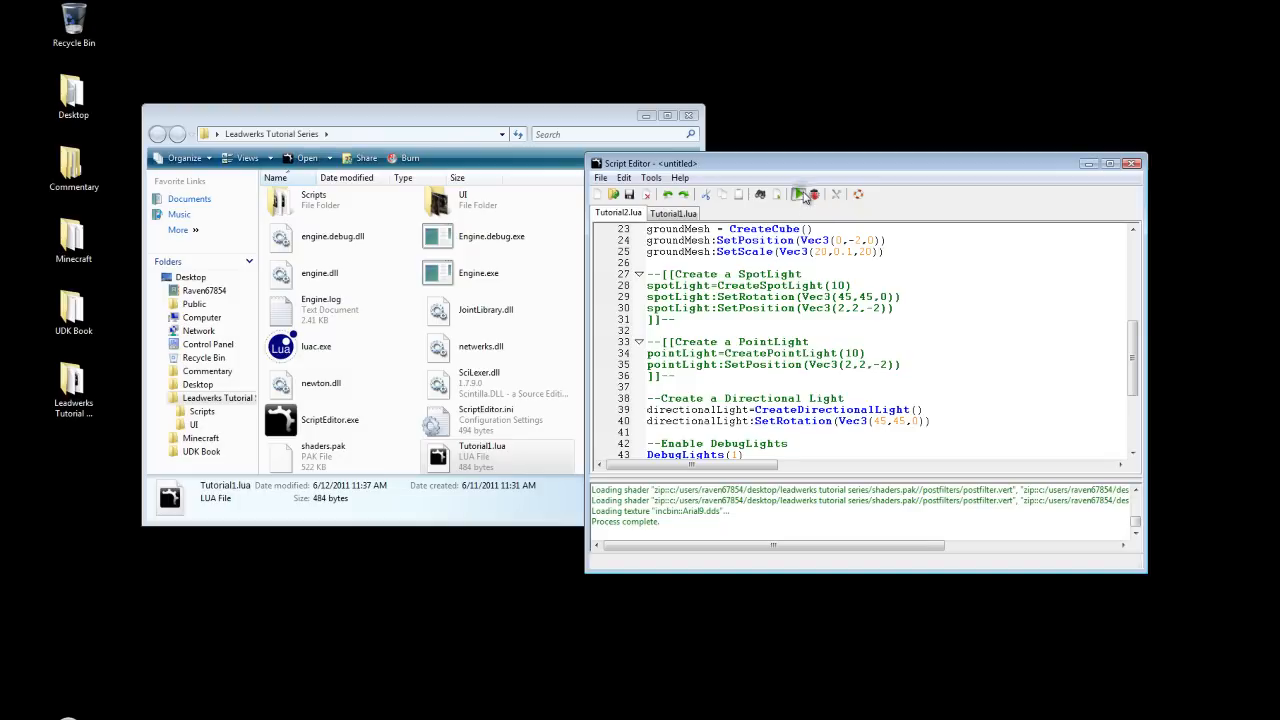
pyautogui.click(800, 194)
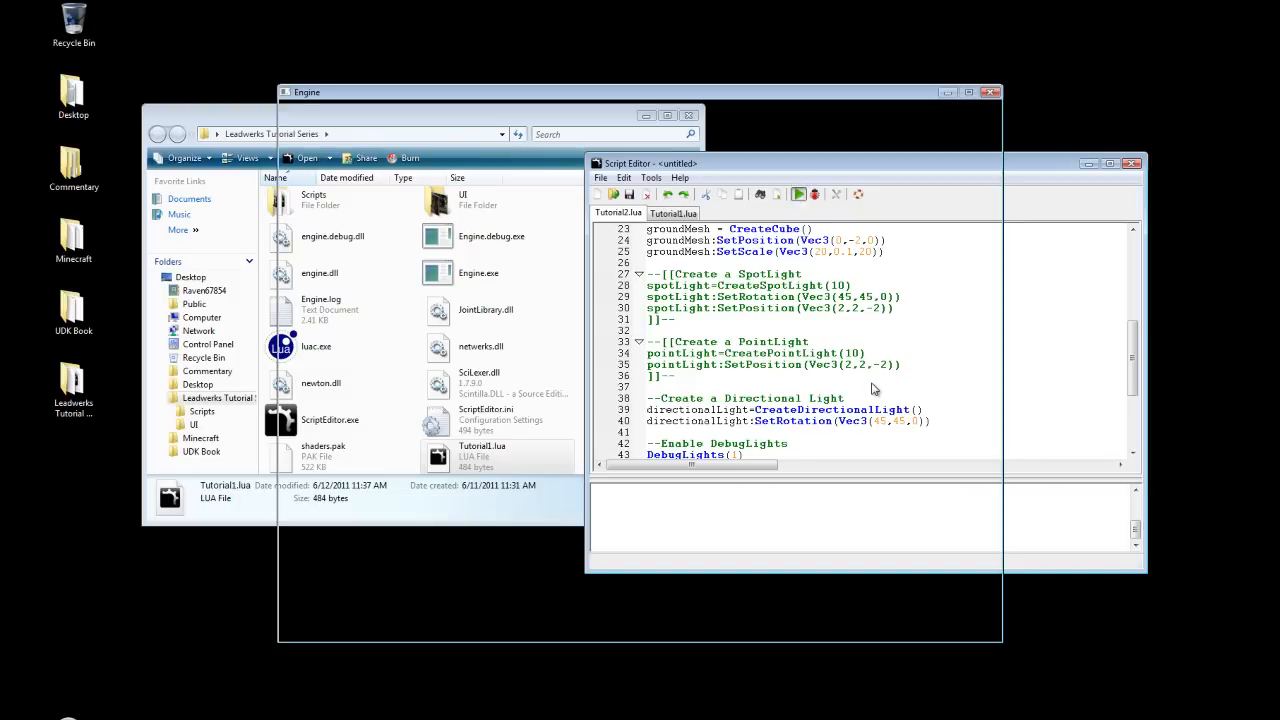